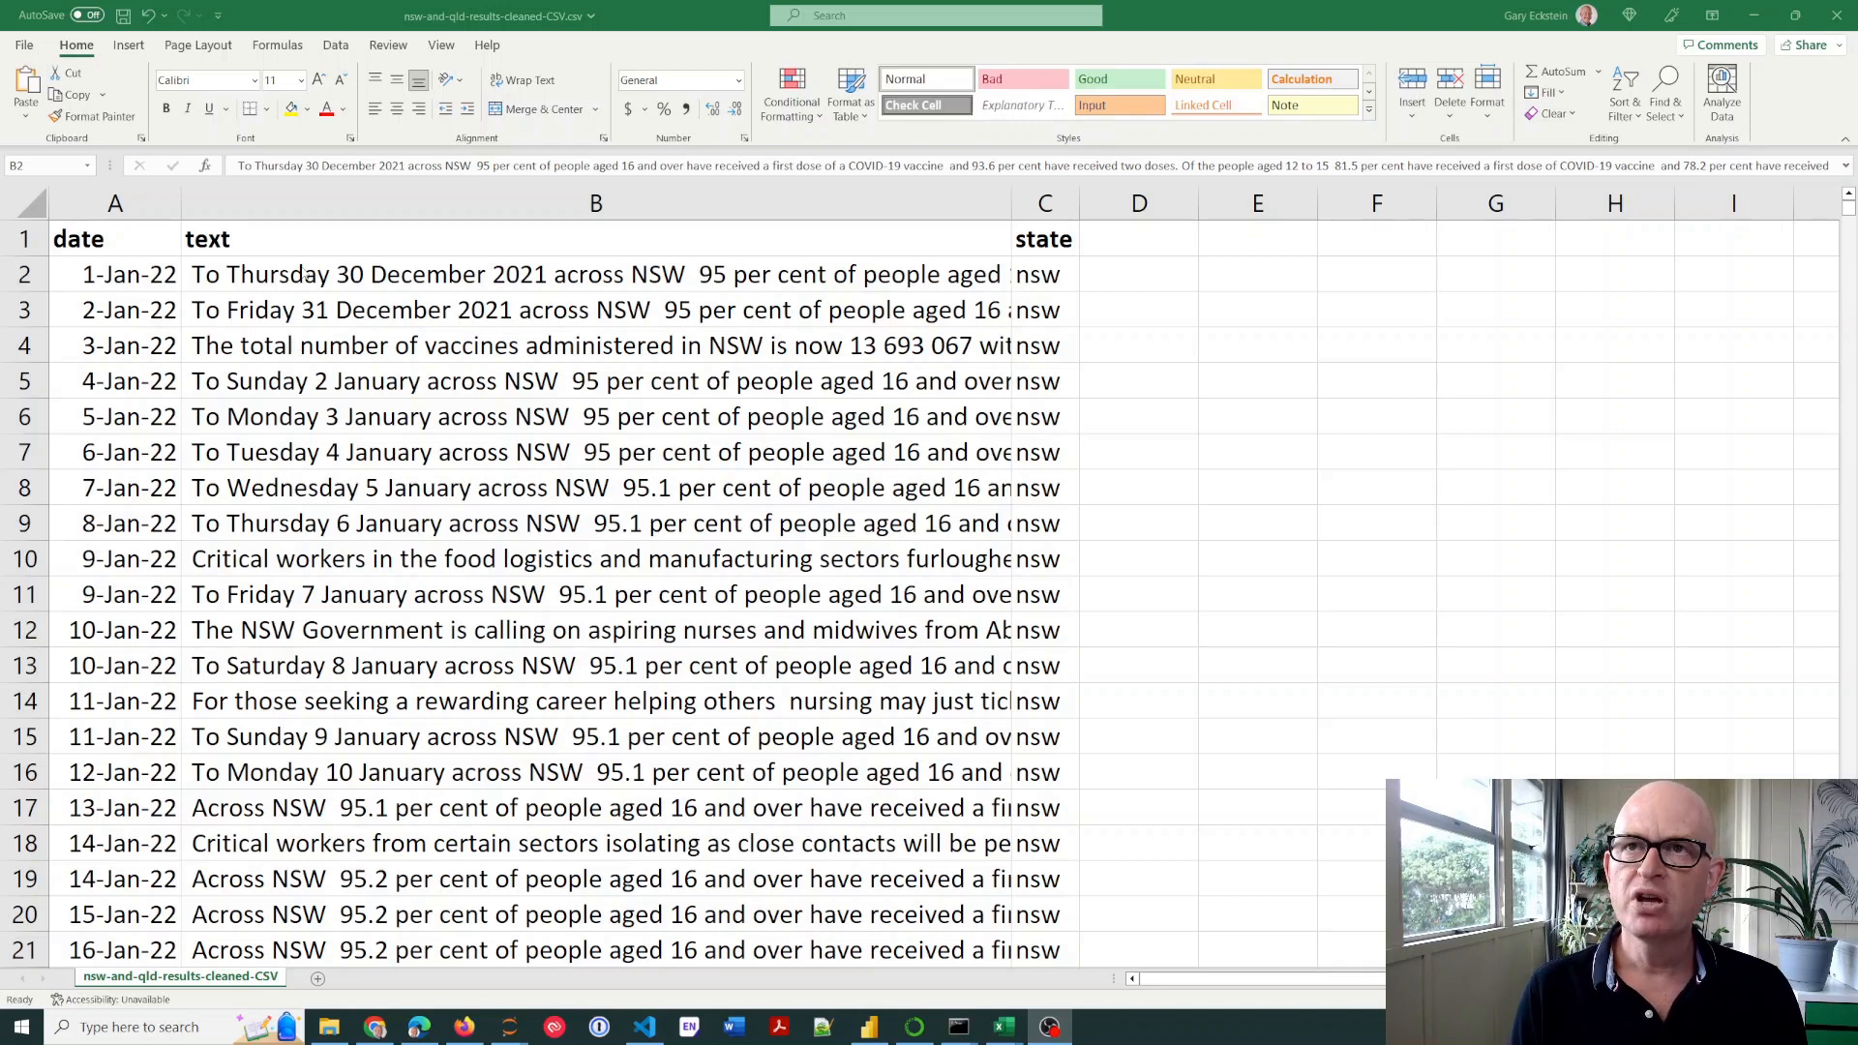
Select post texts in the cleaned NSW/QLD CSV, including the 2 January post
left_click(592, 274)
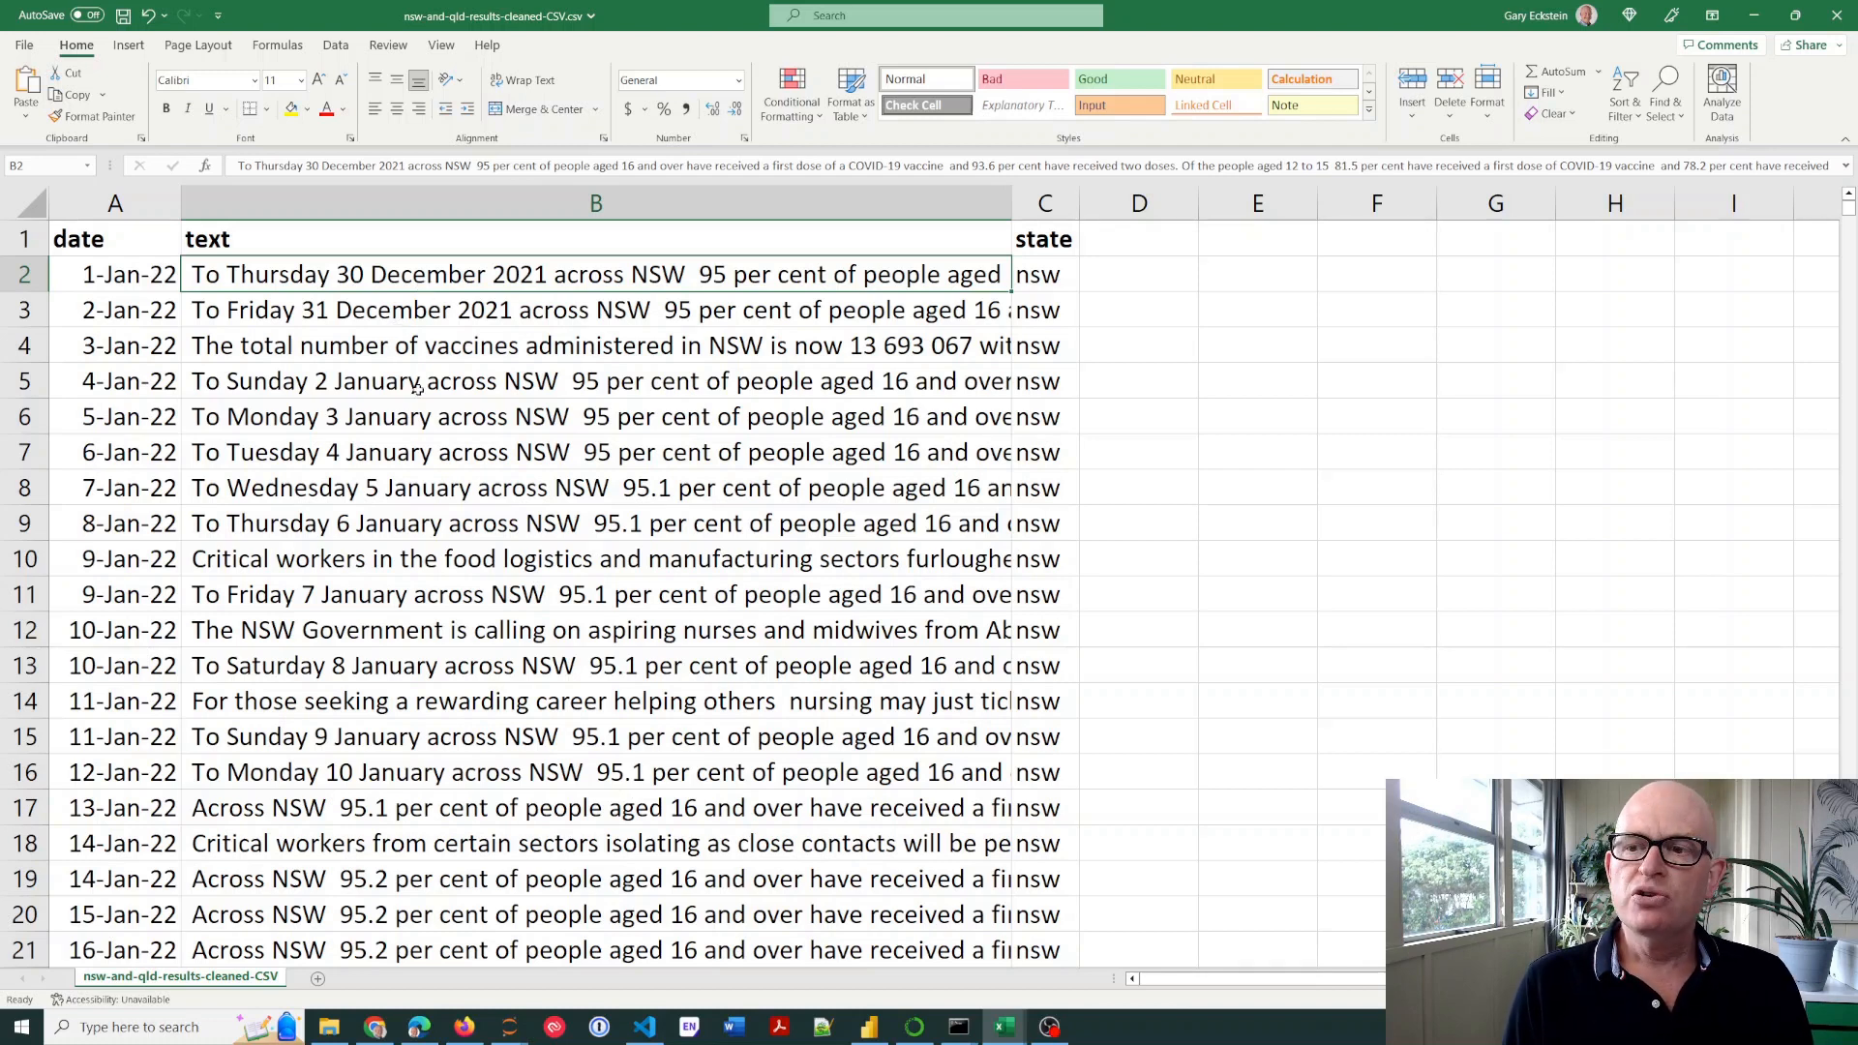
mouse_move(1003, 1026)
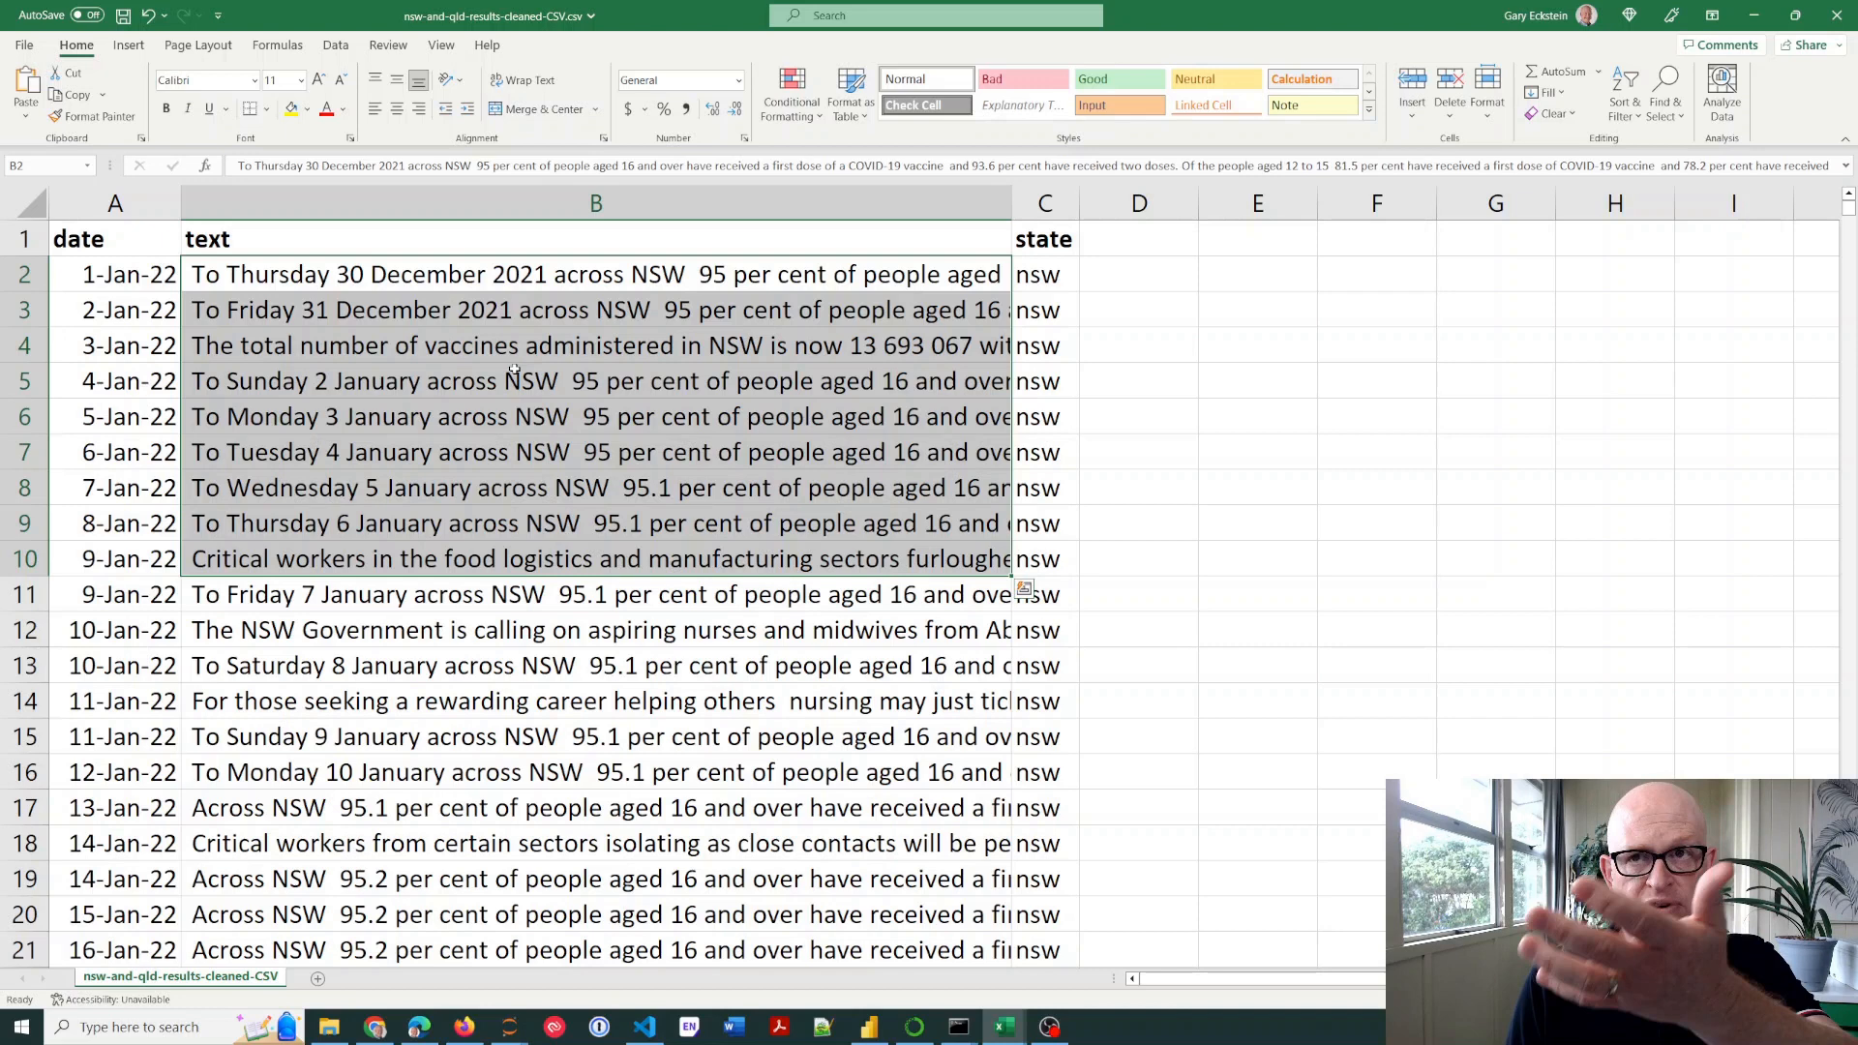
left_click(595, 380)
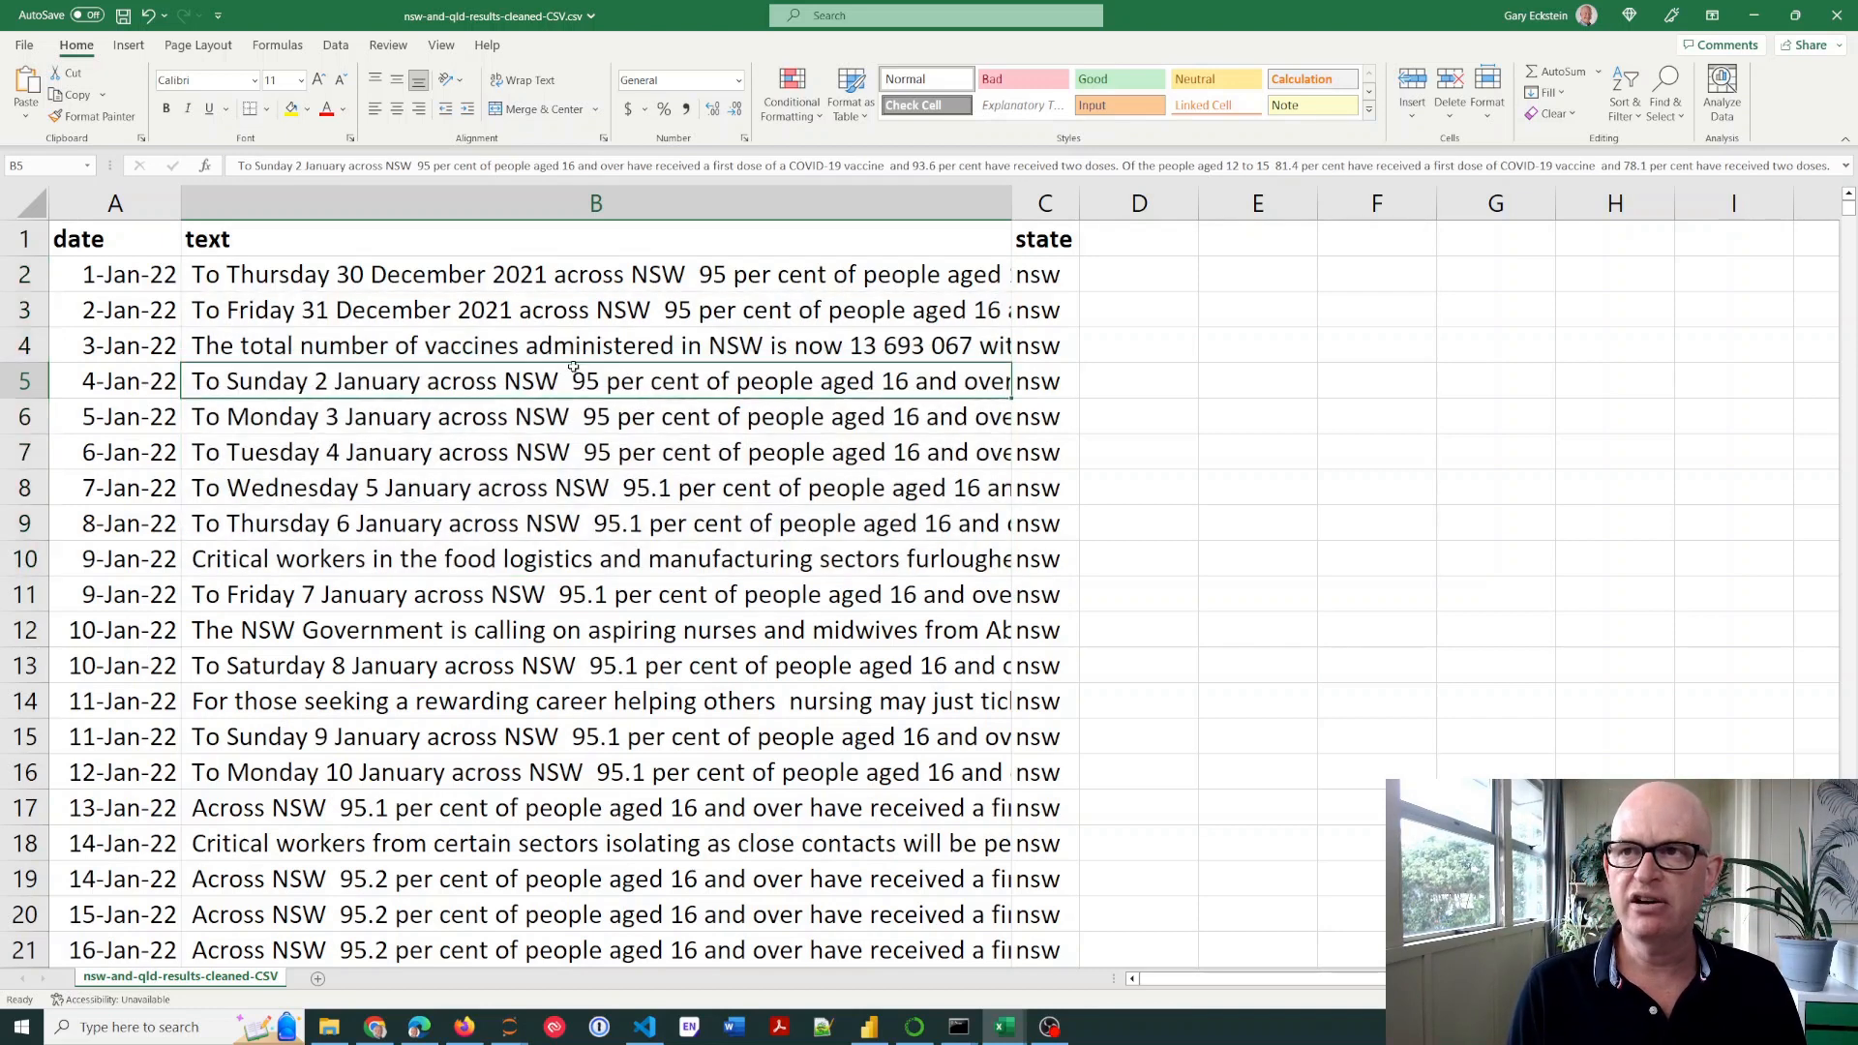
mouse_move(1002, 1025)
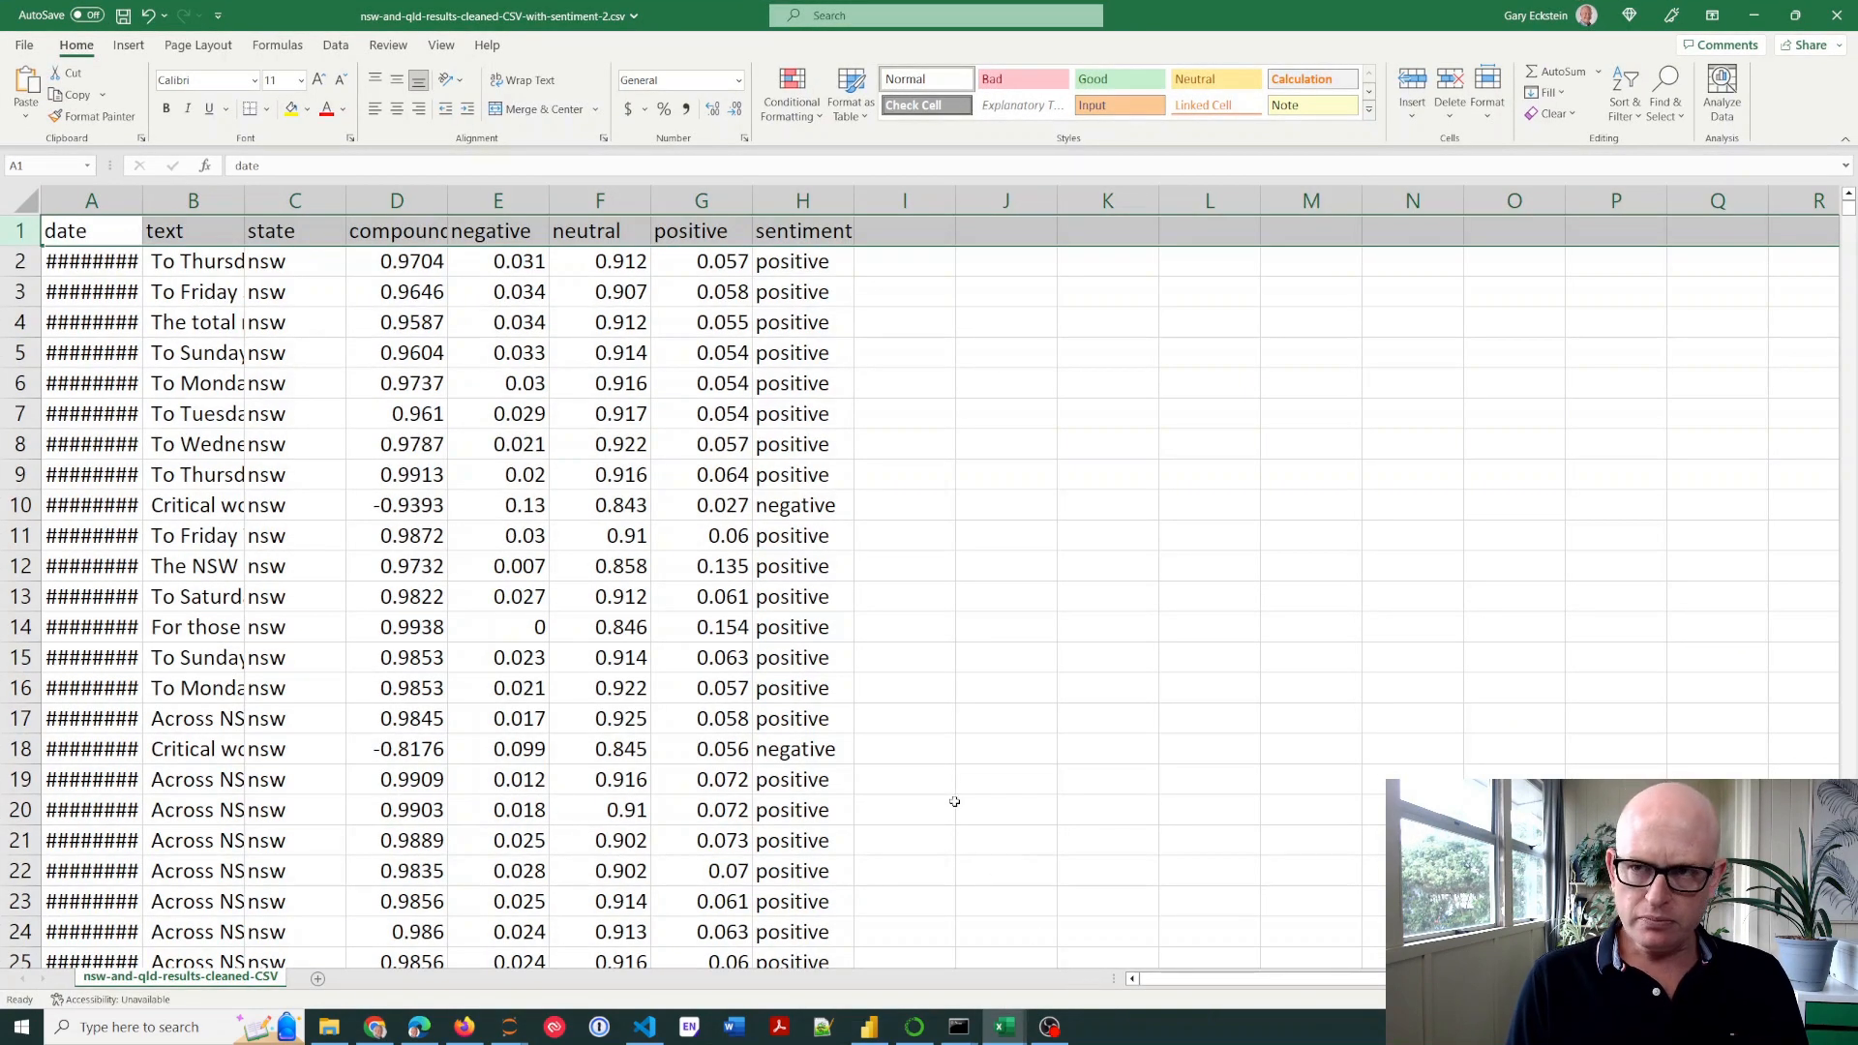
Inspect the first update's text, sentiment label, positive and negative scores
left_click(194, 260)
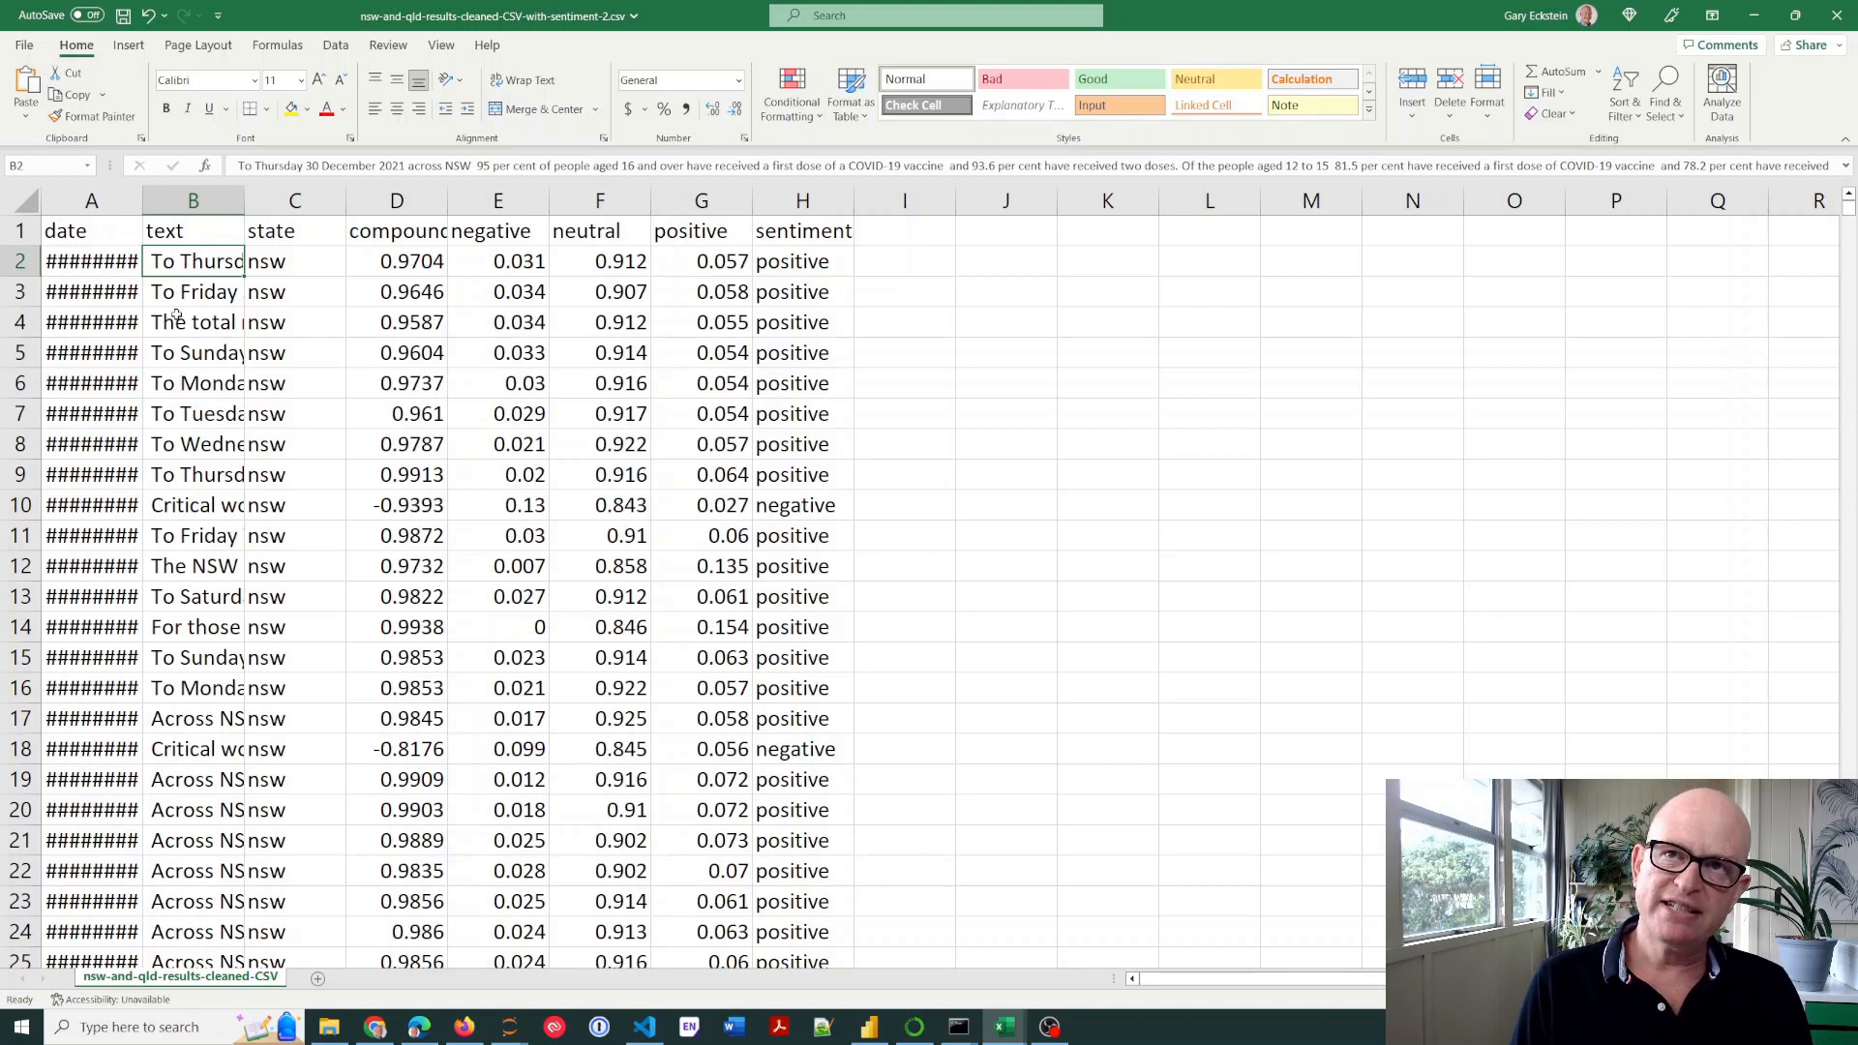
mouse_move(481, 282)
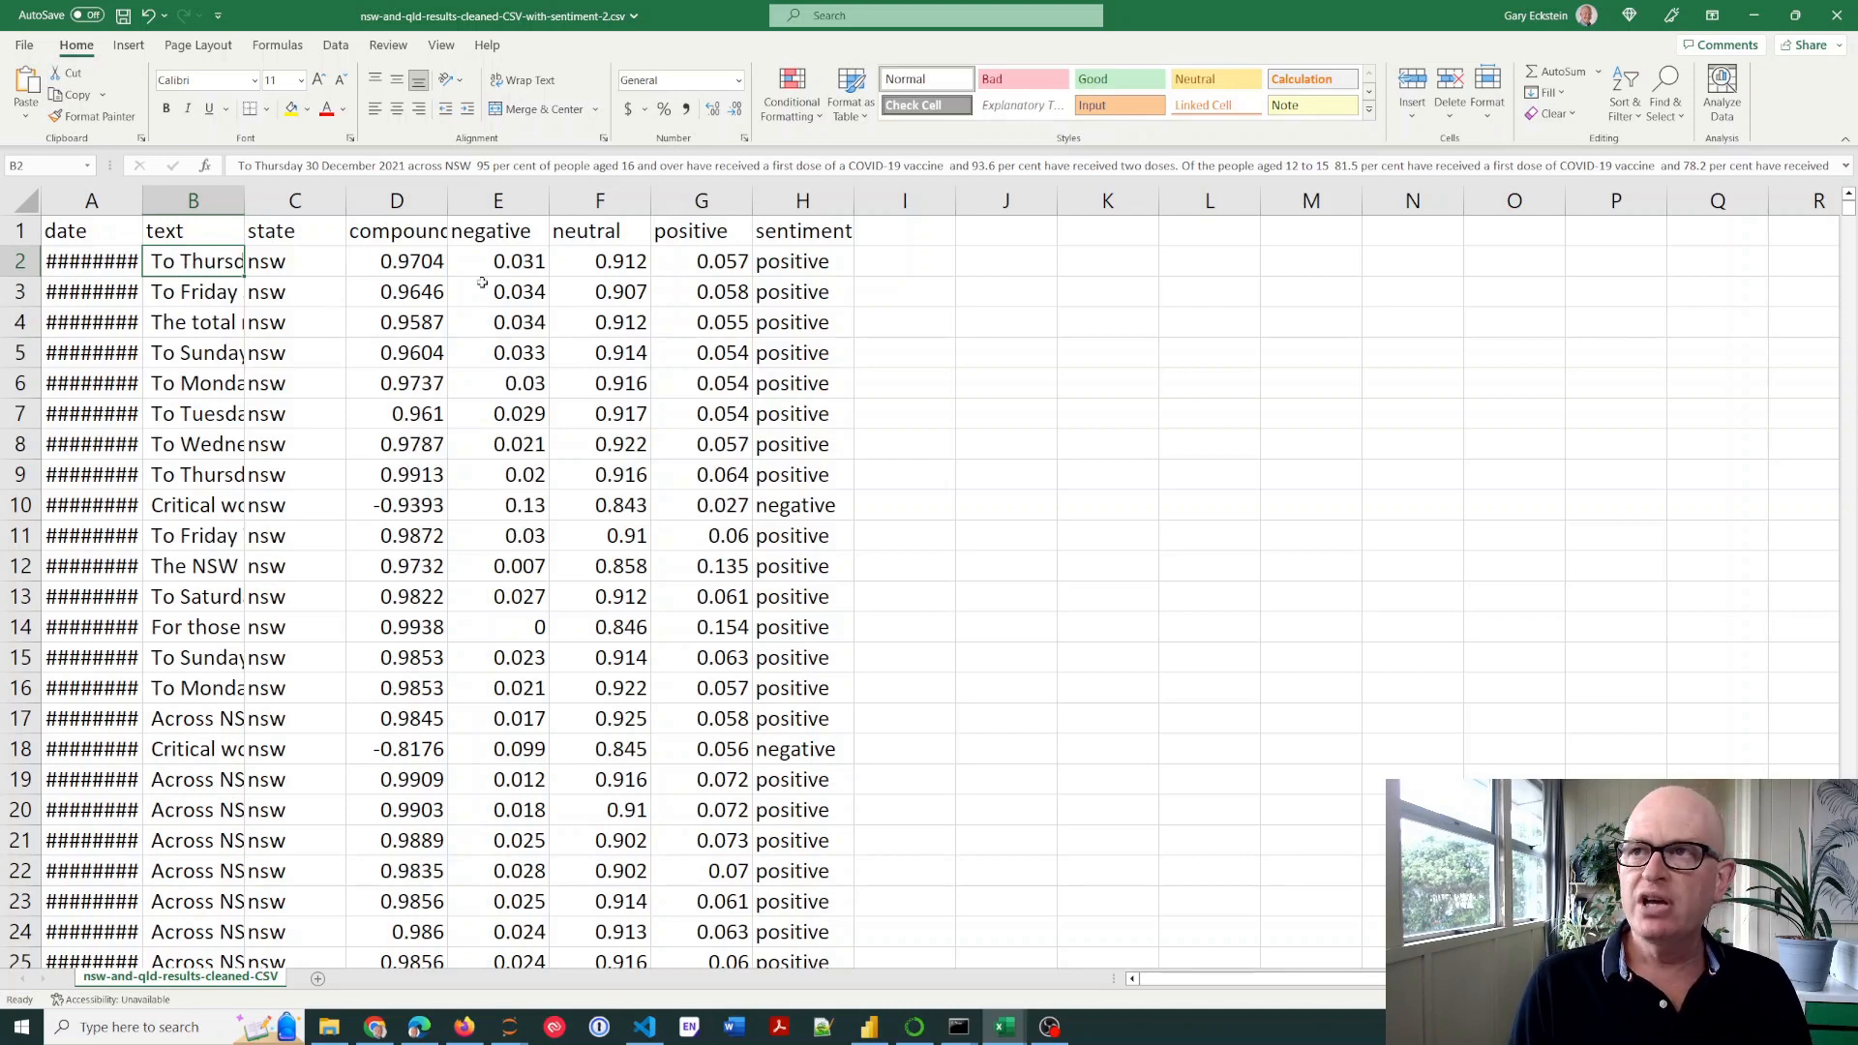
left_click(802, 261)
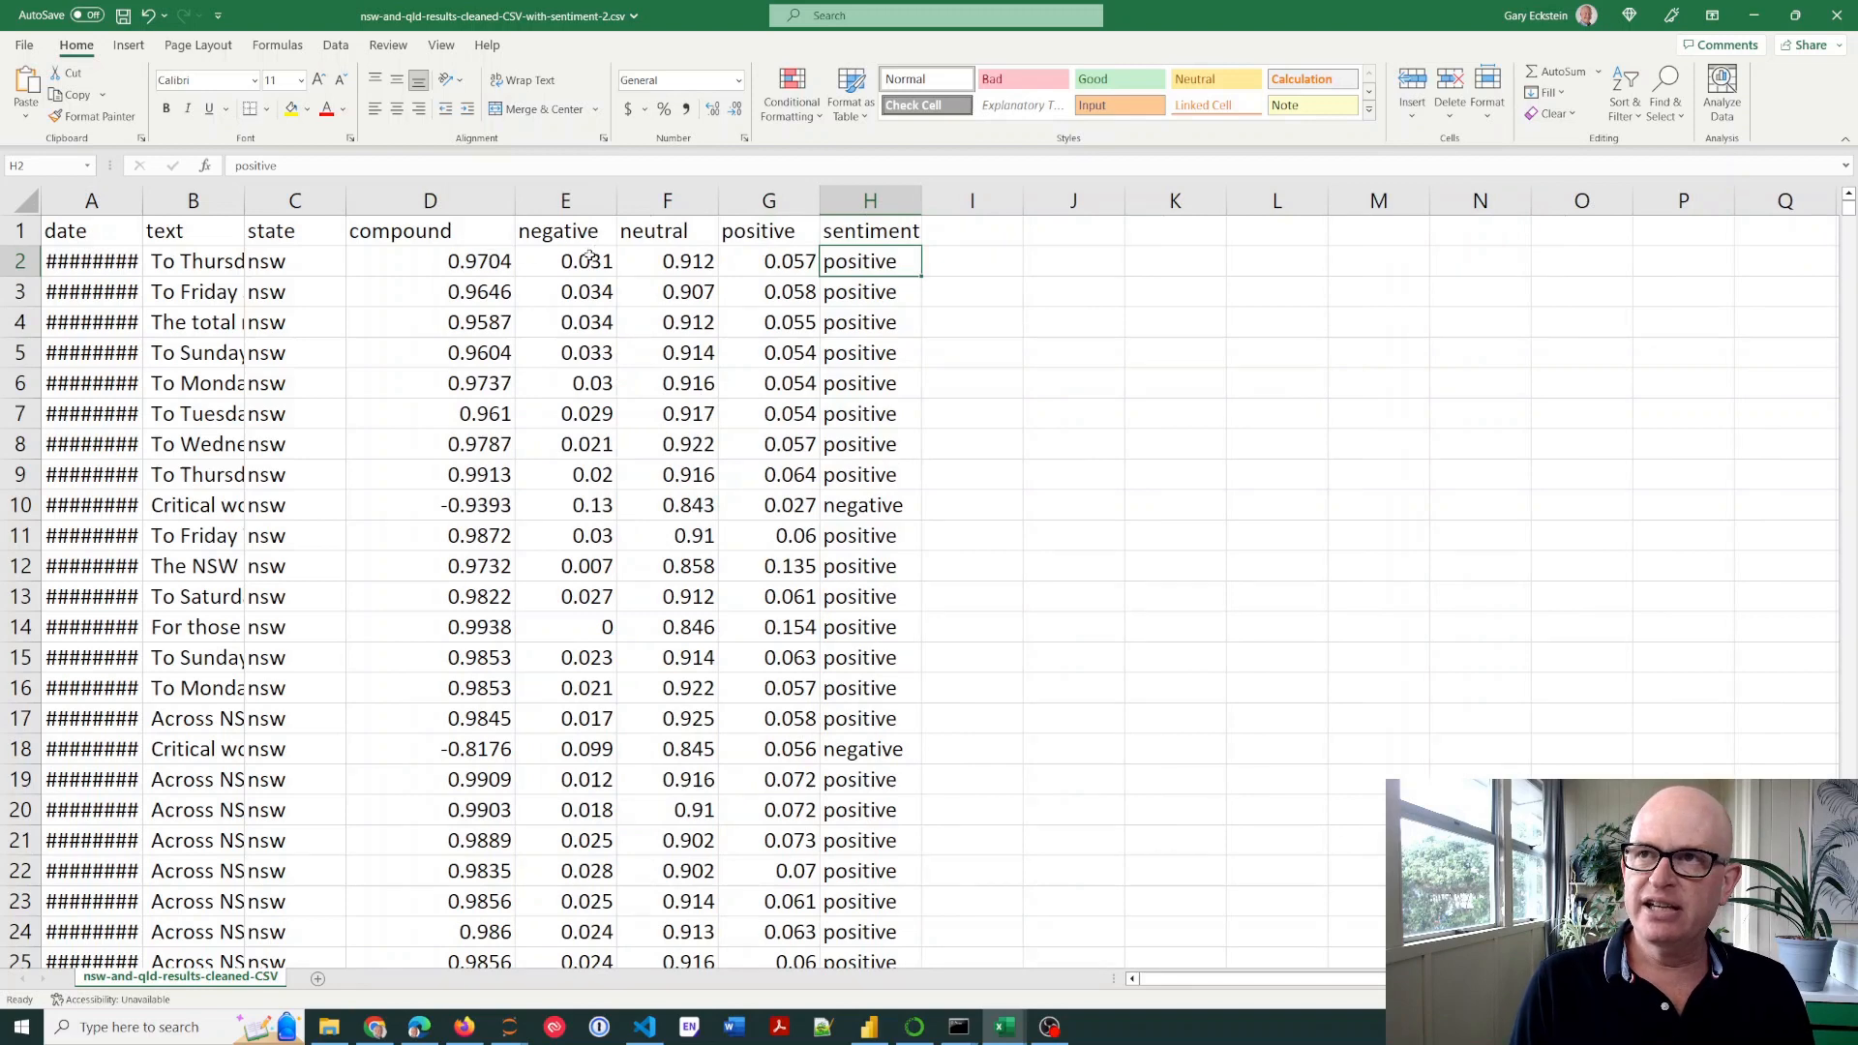
left_click(767, 261)
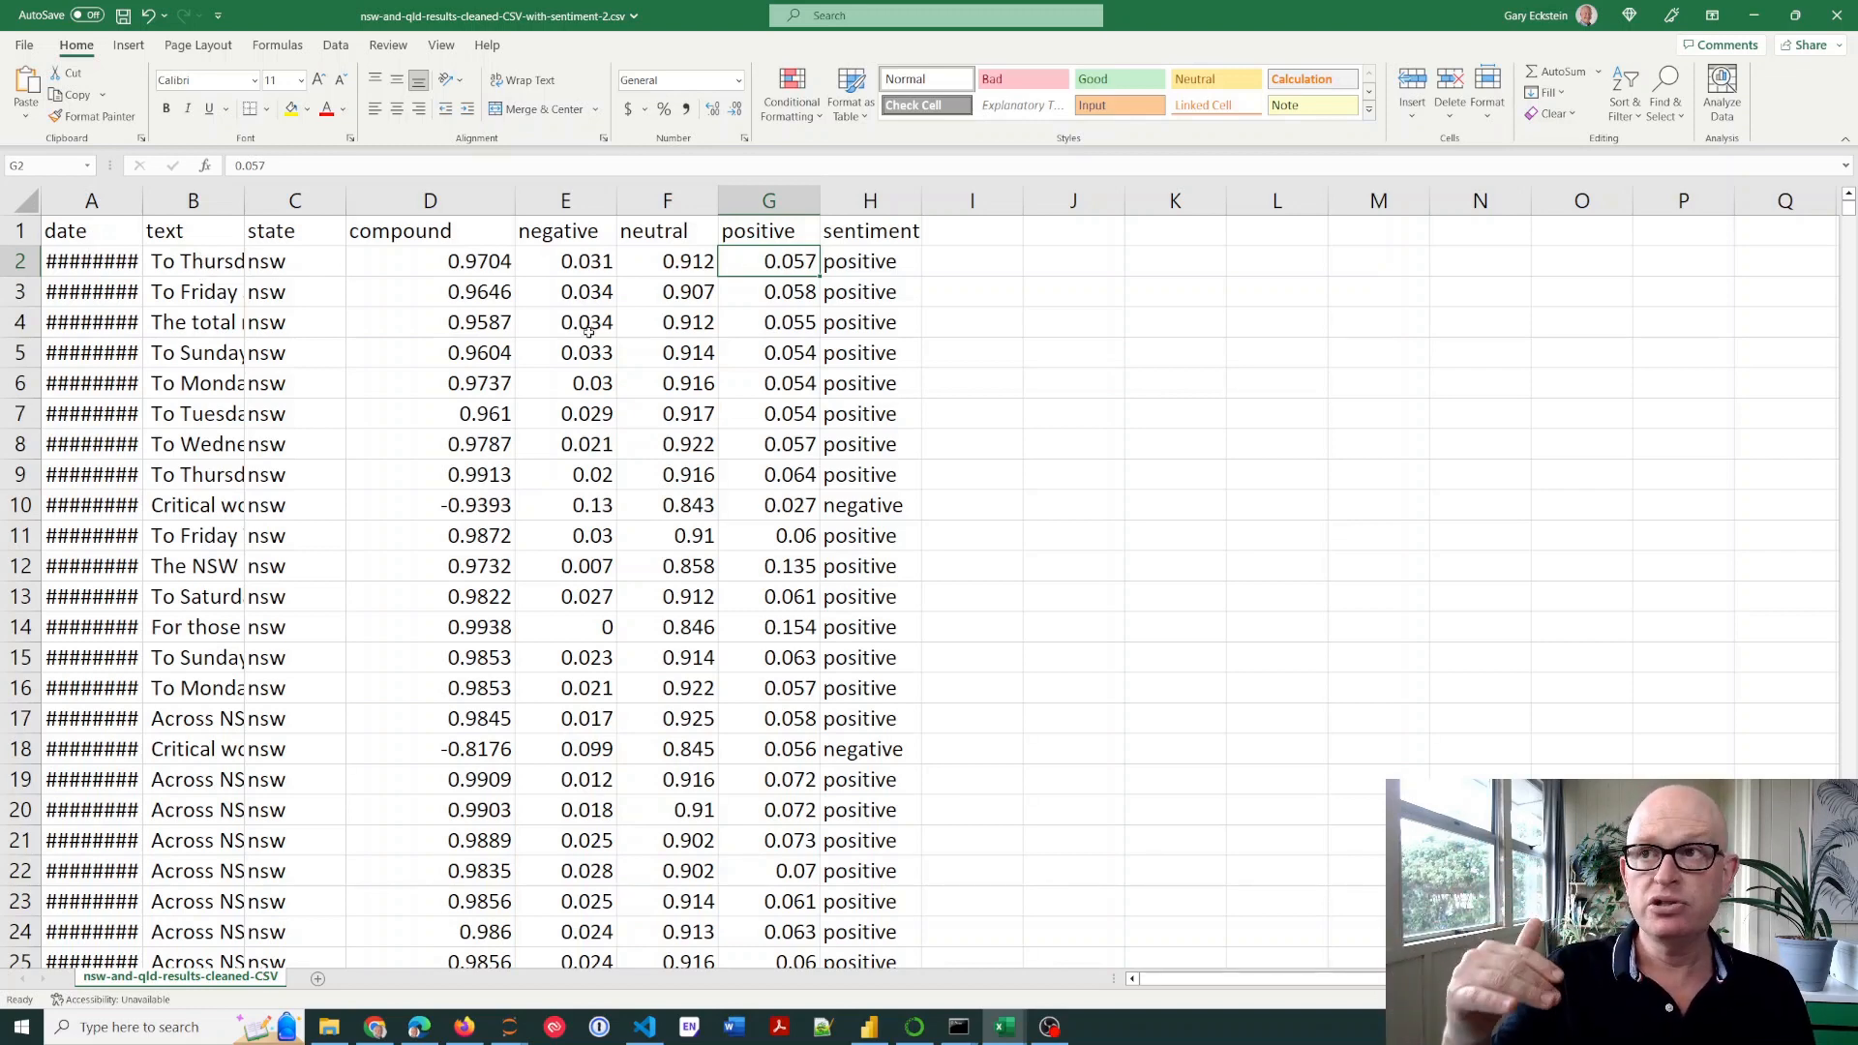
left_click(564, 260)
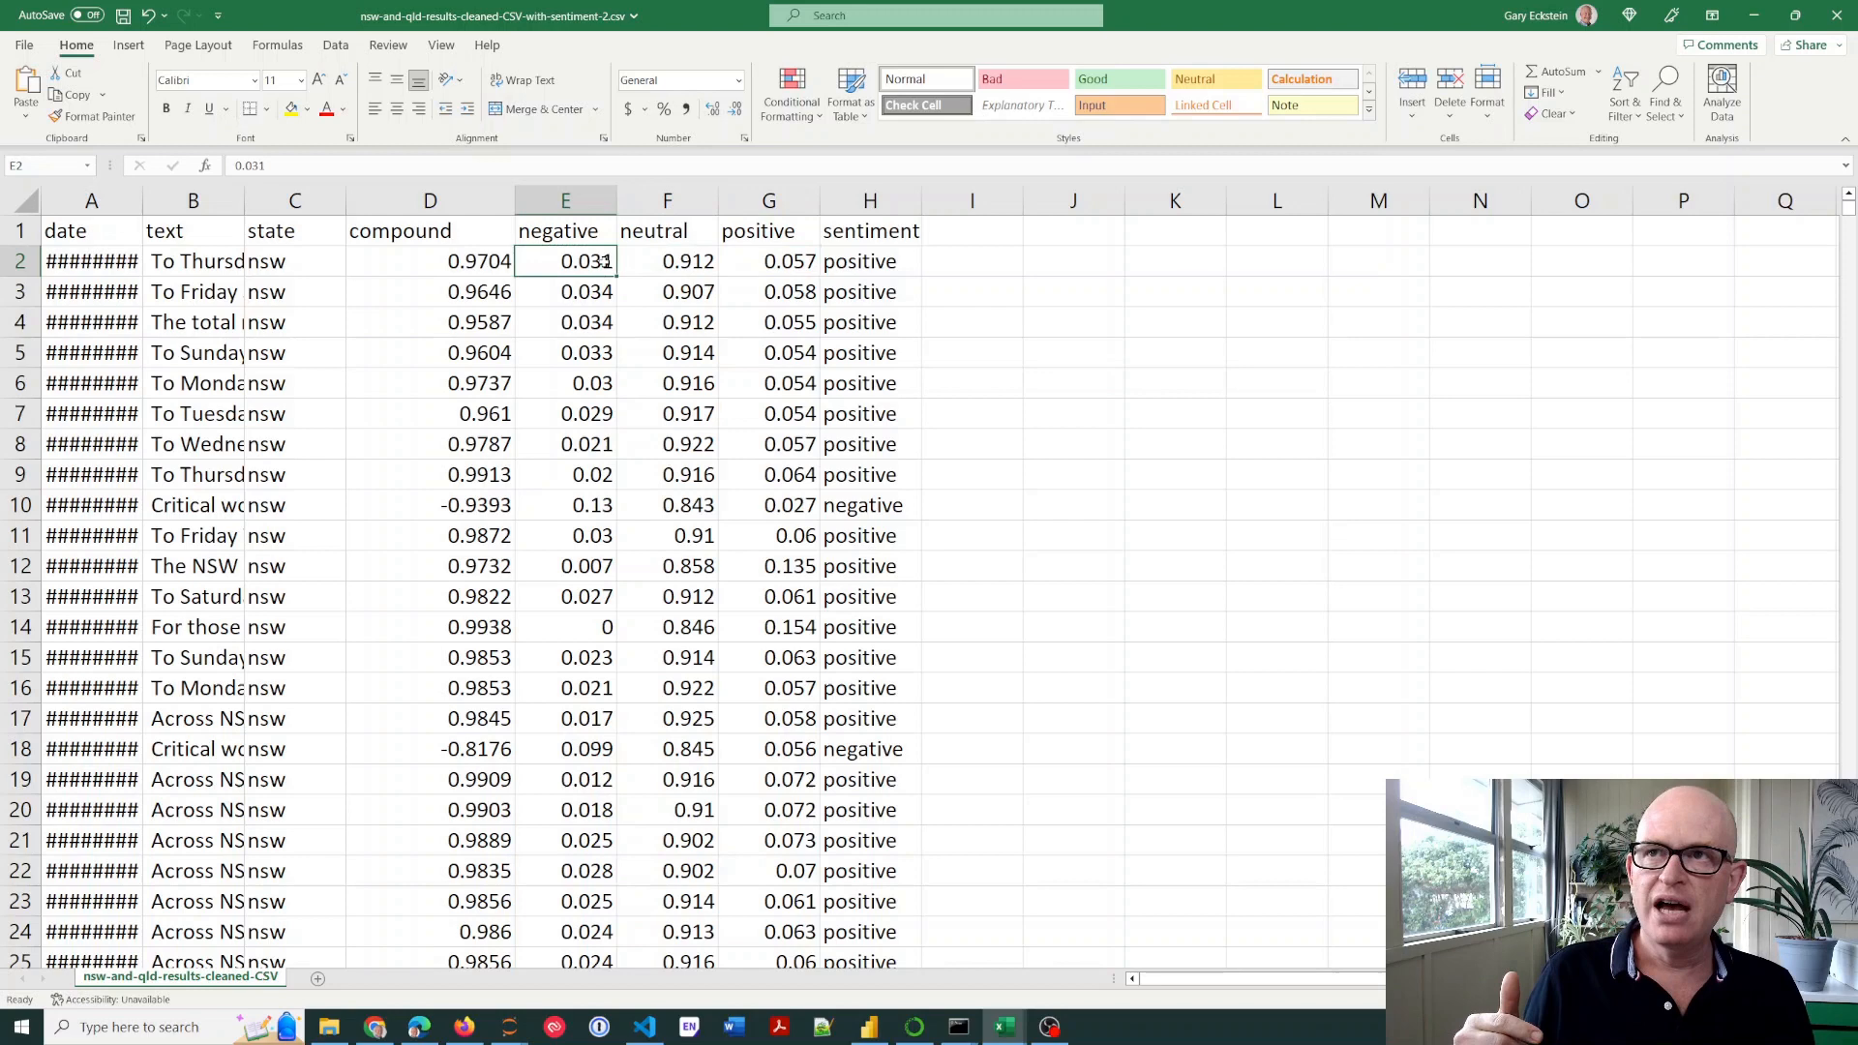
Autofit the compound column D, then inspect row 18's negative compound score and text
left_click(430, 260)
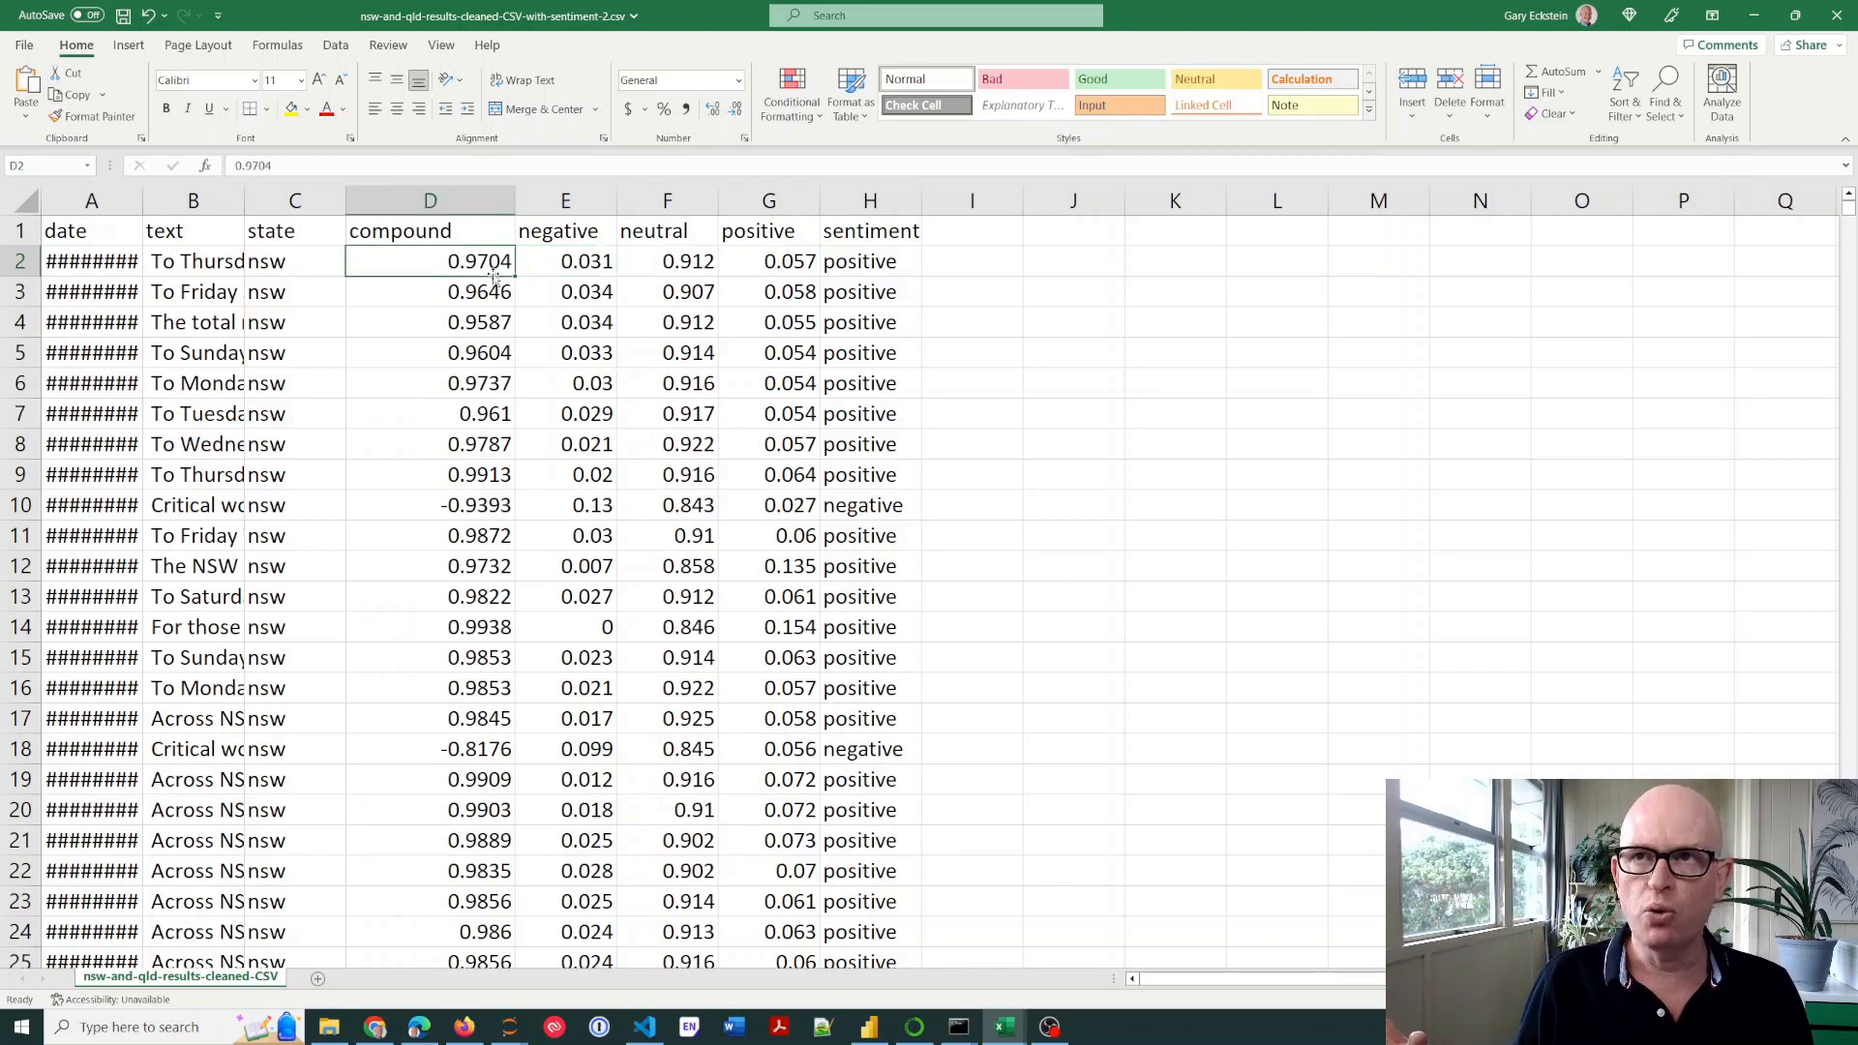
left_click_drag(430, 260, 429, 291)
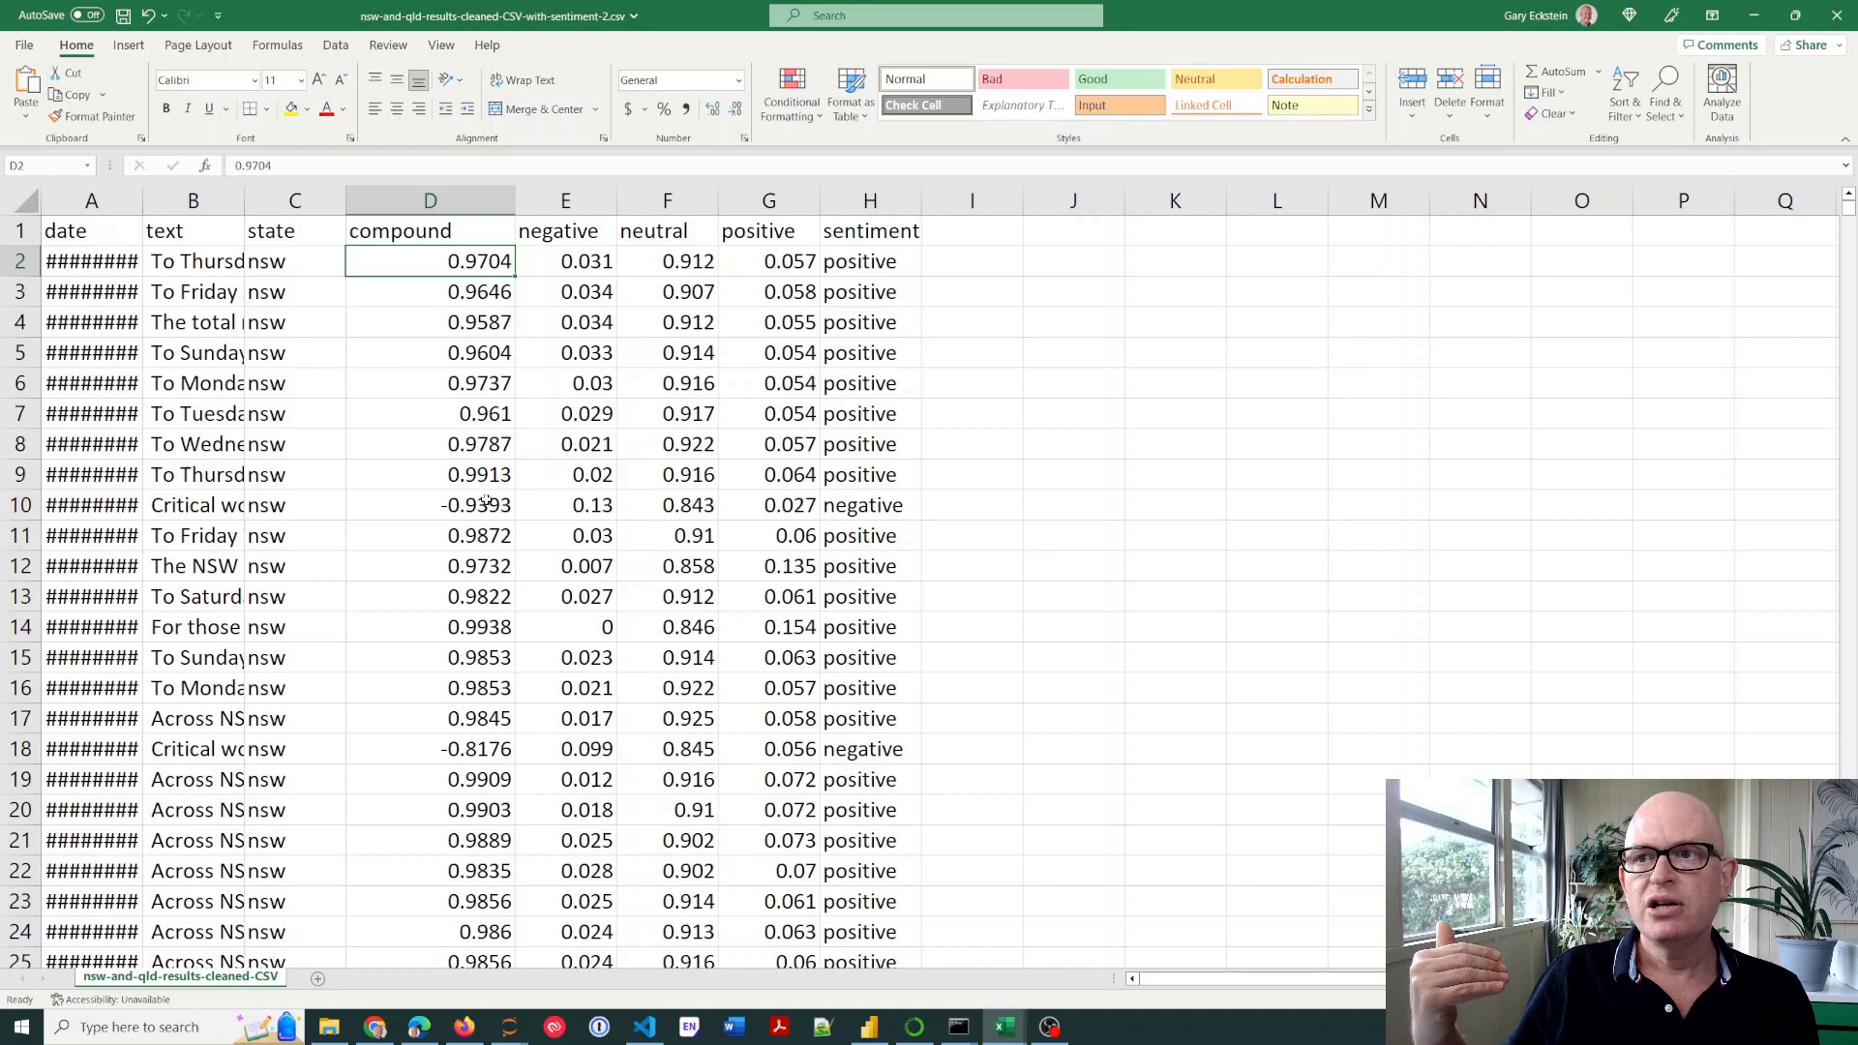
left_click(479, 748)
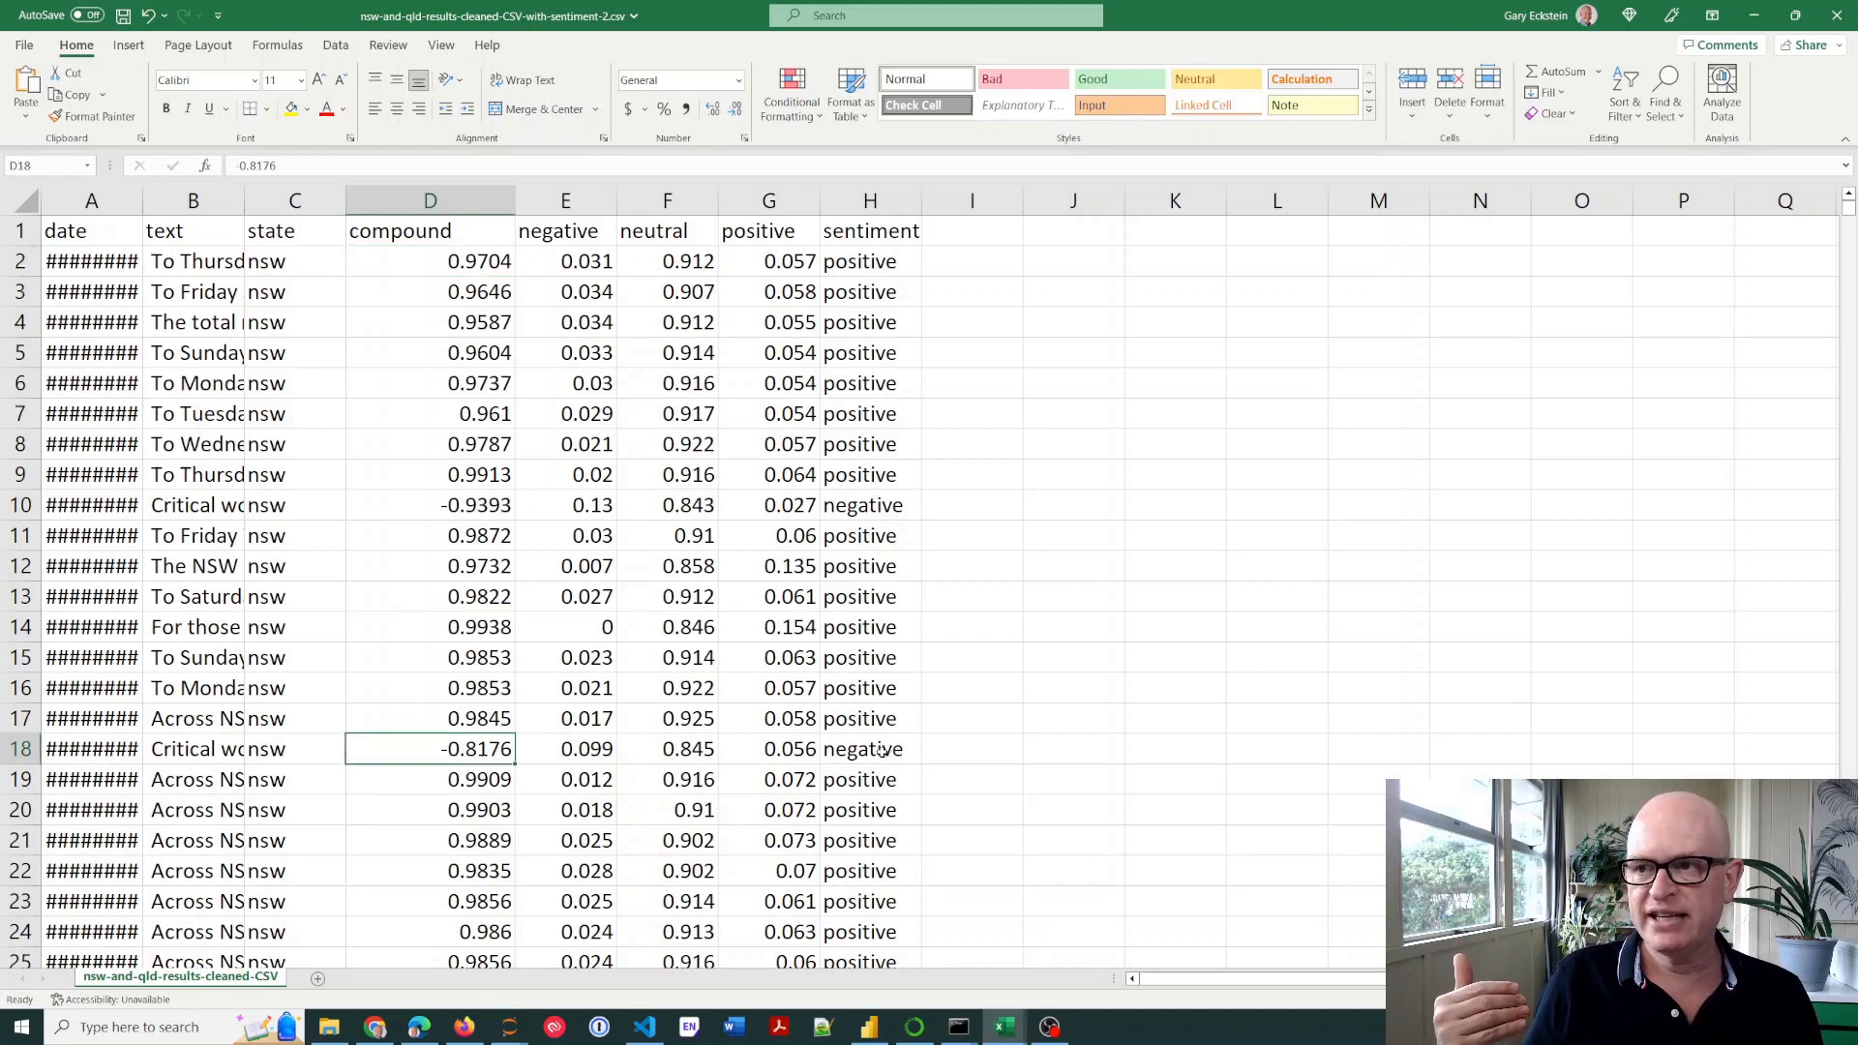
left_click(194, 748)
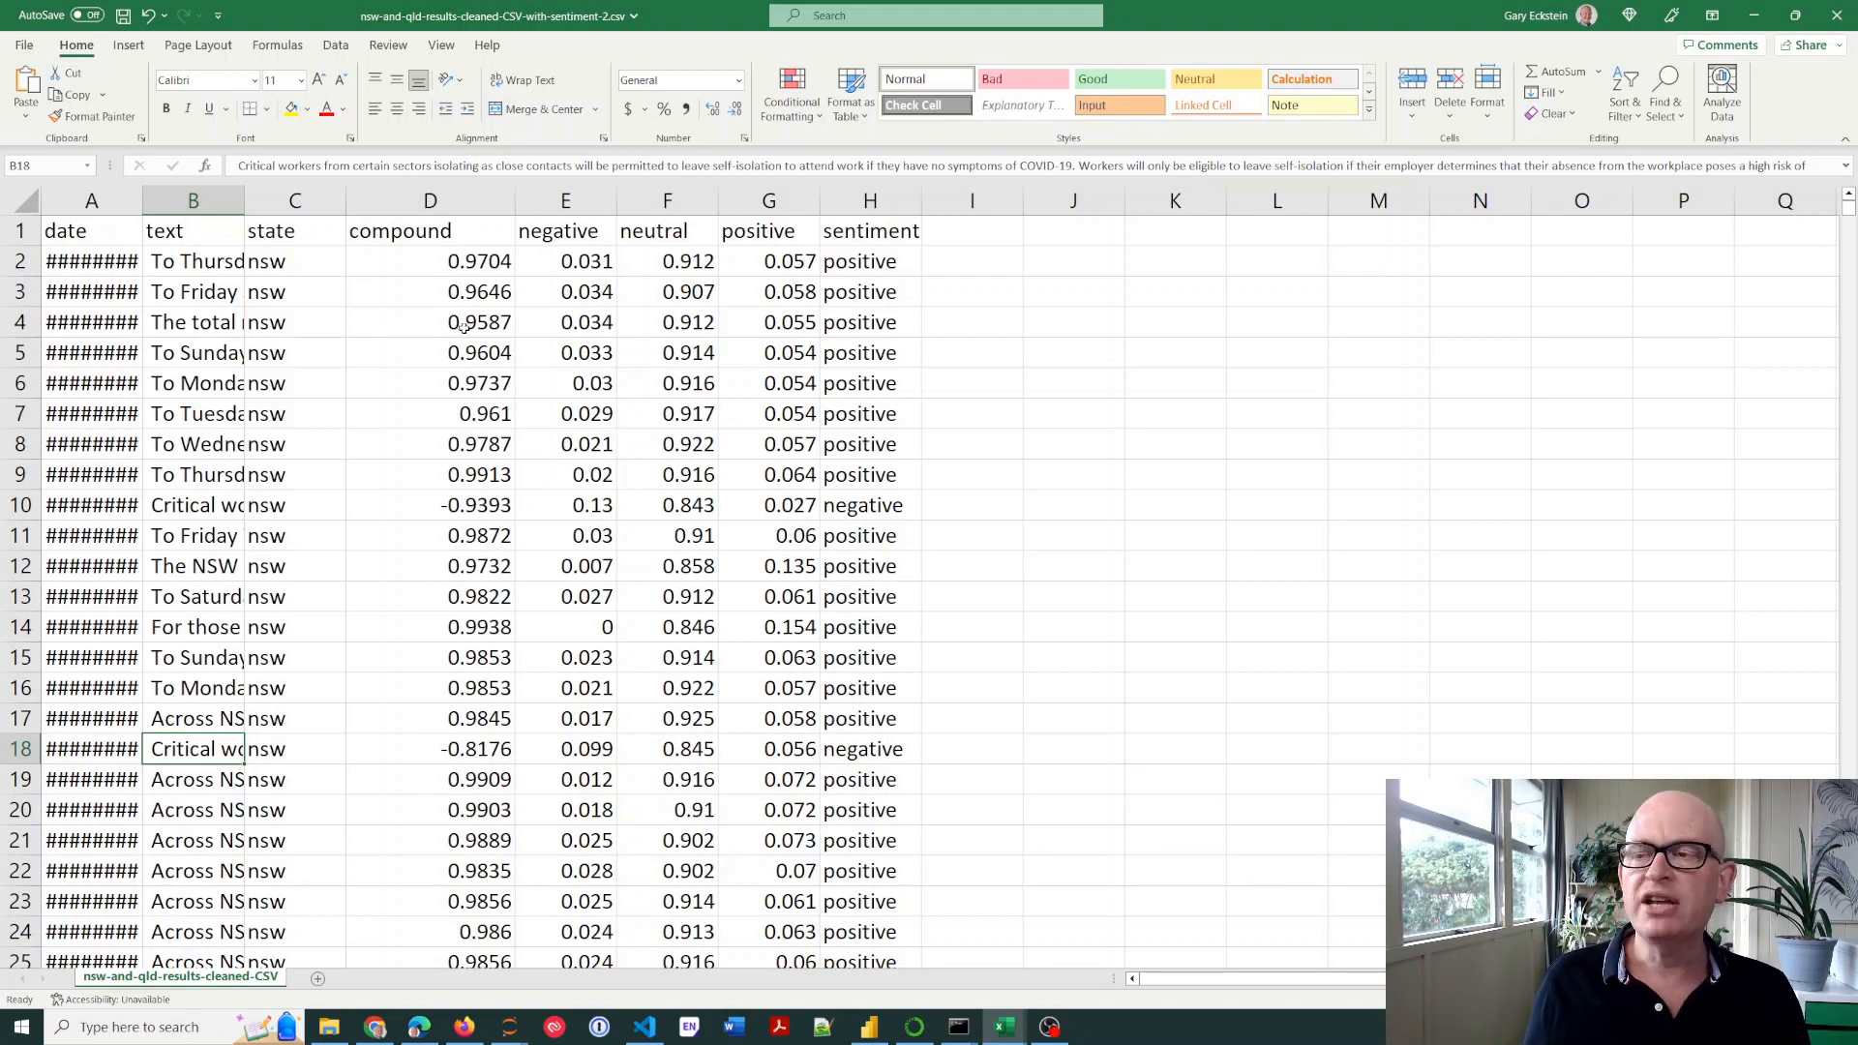
mouse_move(518, 806)
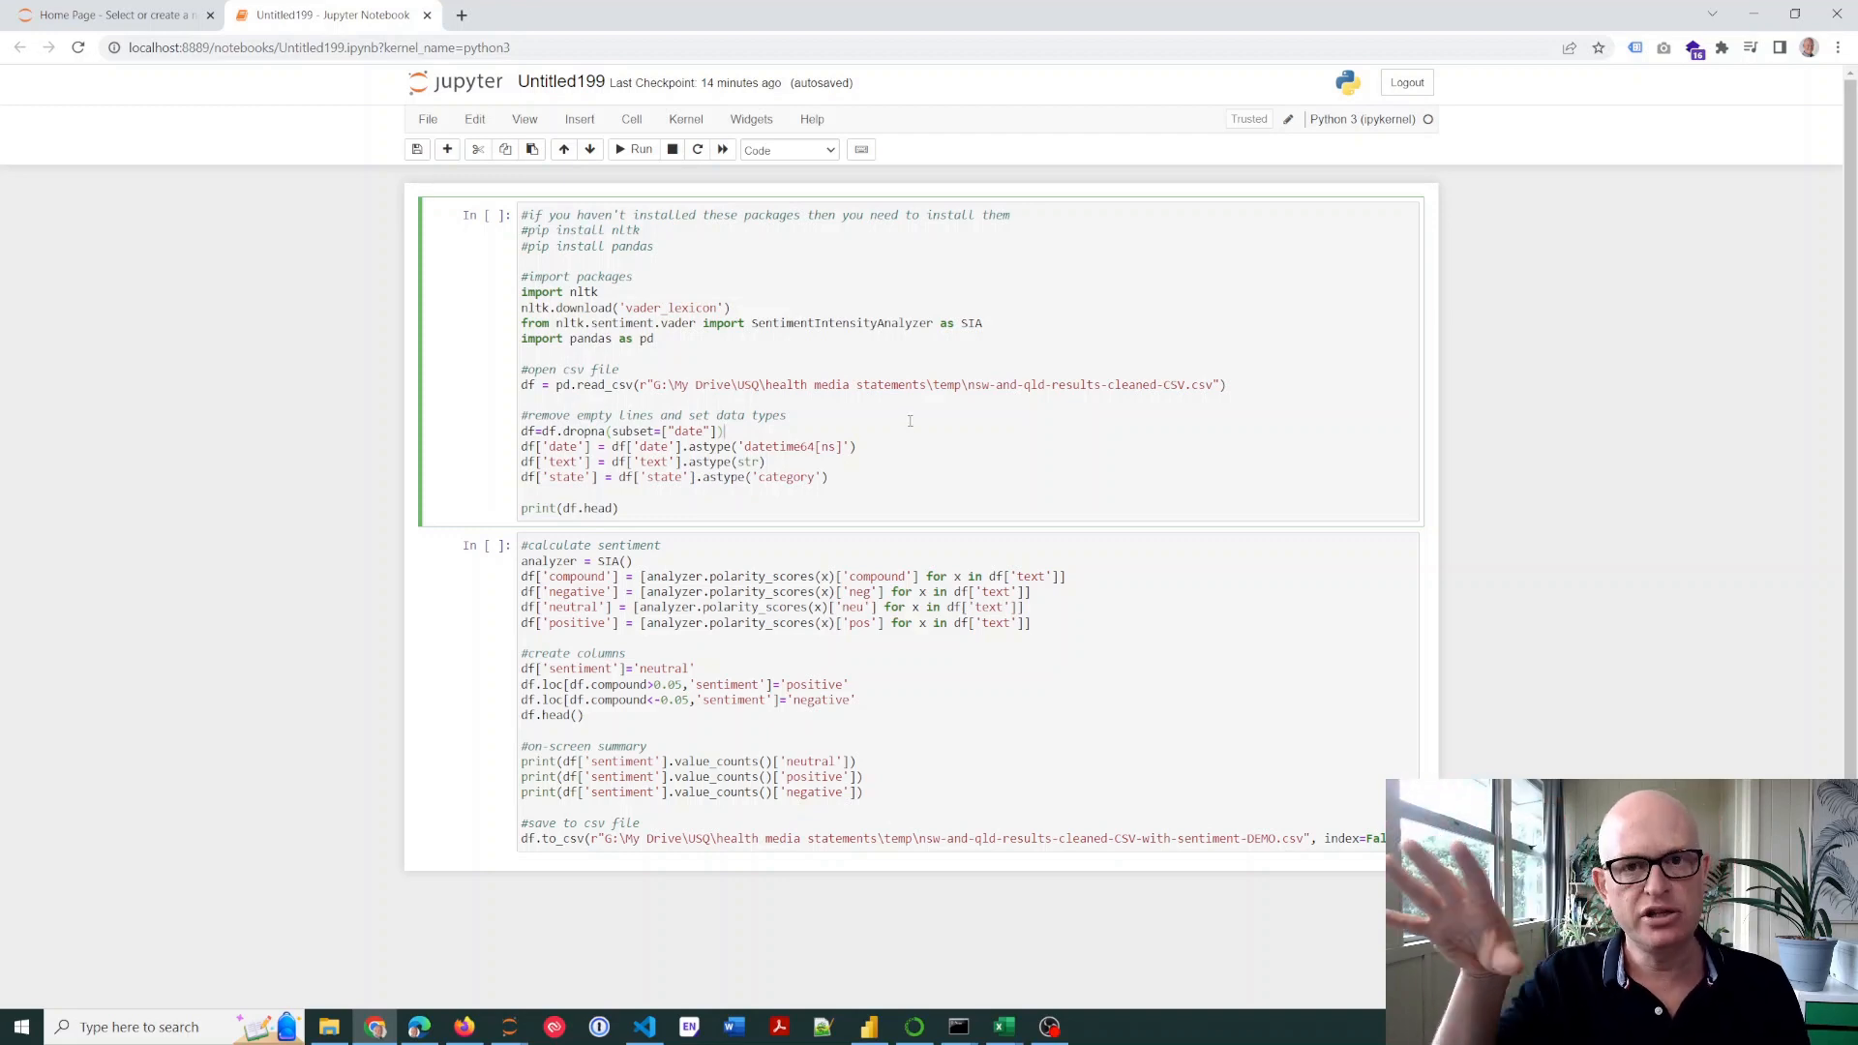
mouse_move(876, 273)
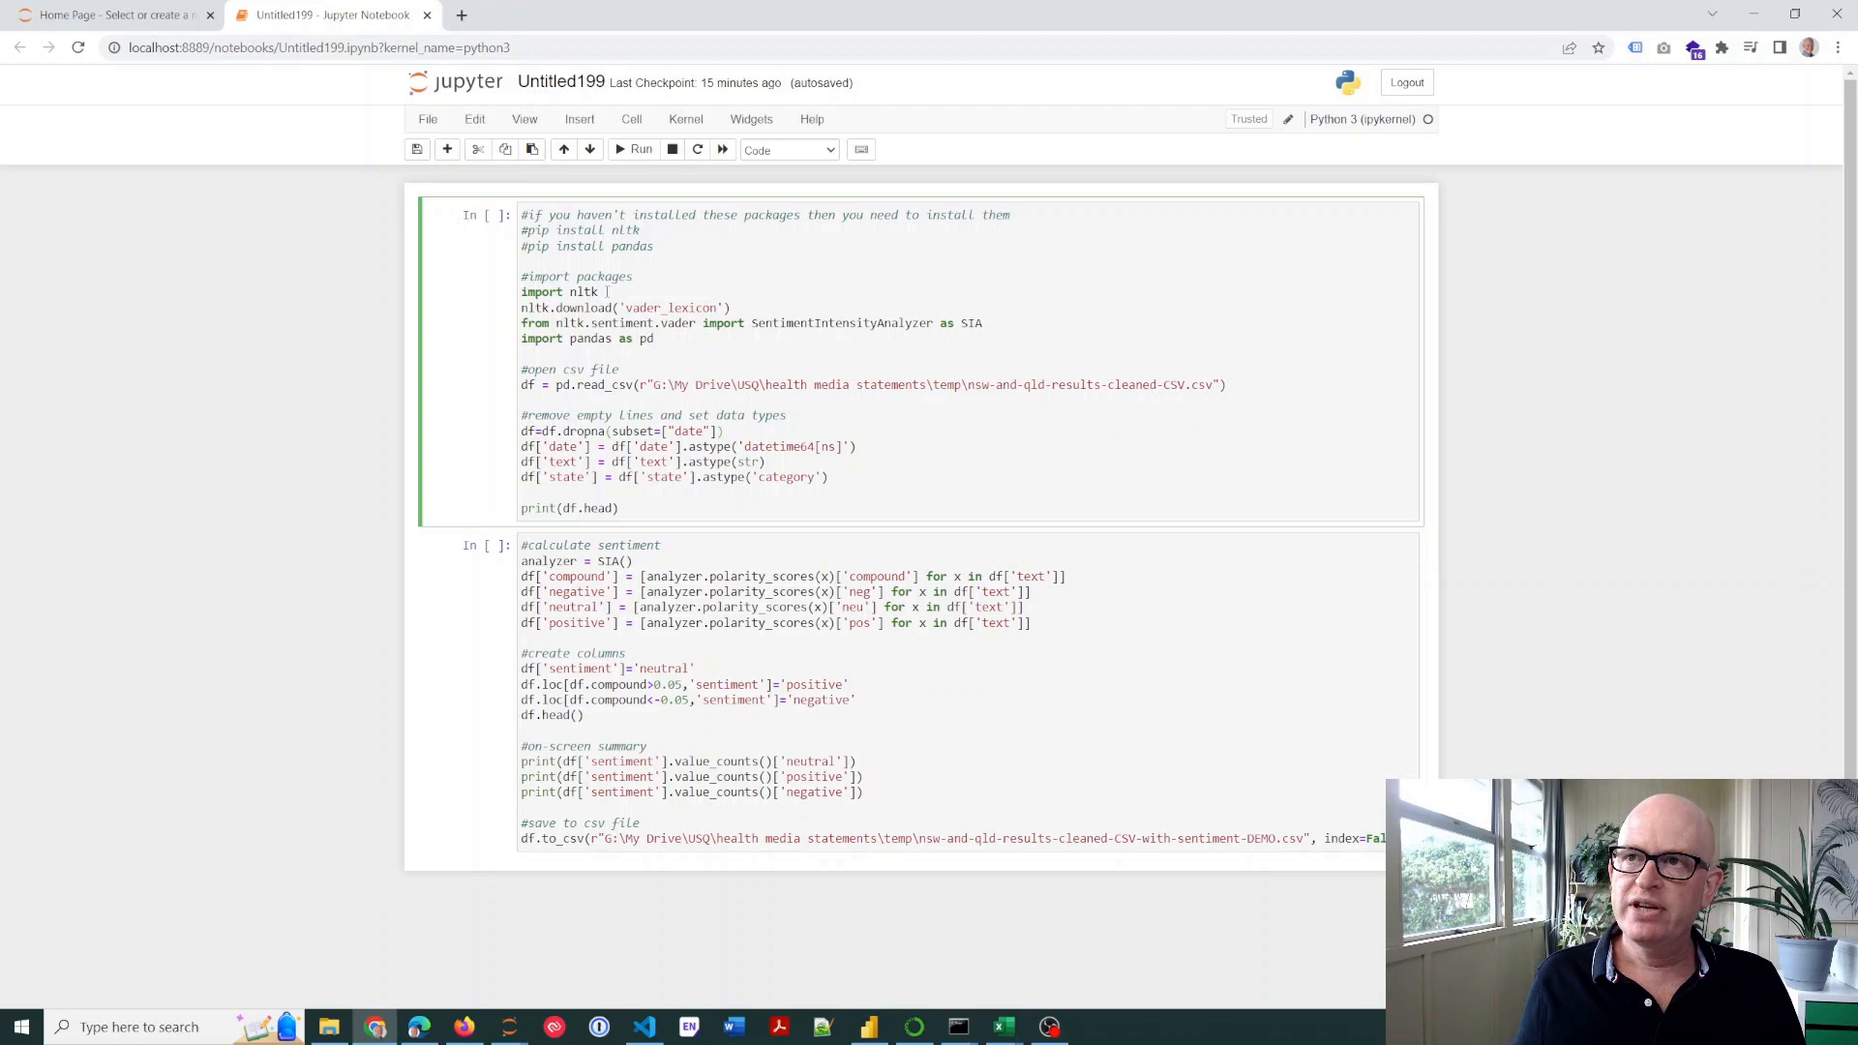
Highlight the nltk import and data-cleaning code in the Untitled199 notebook
double_click(583, 291)
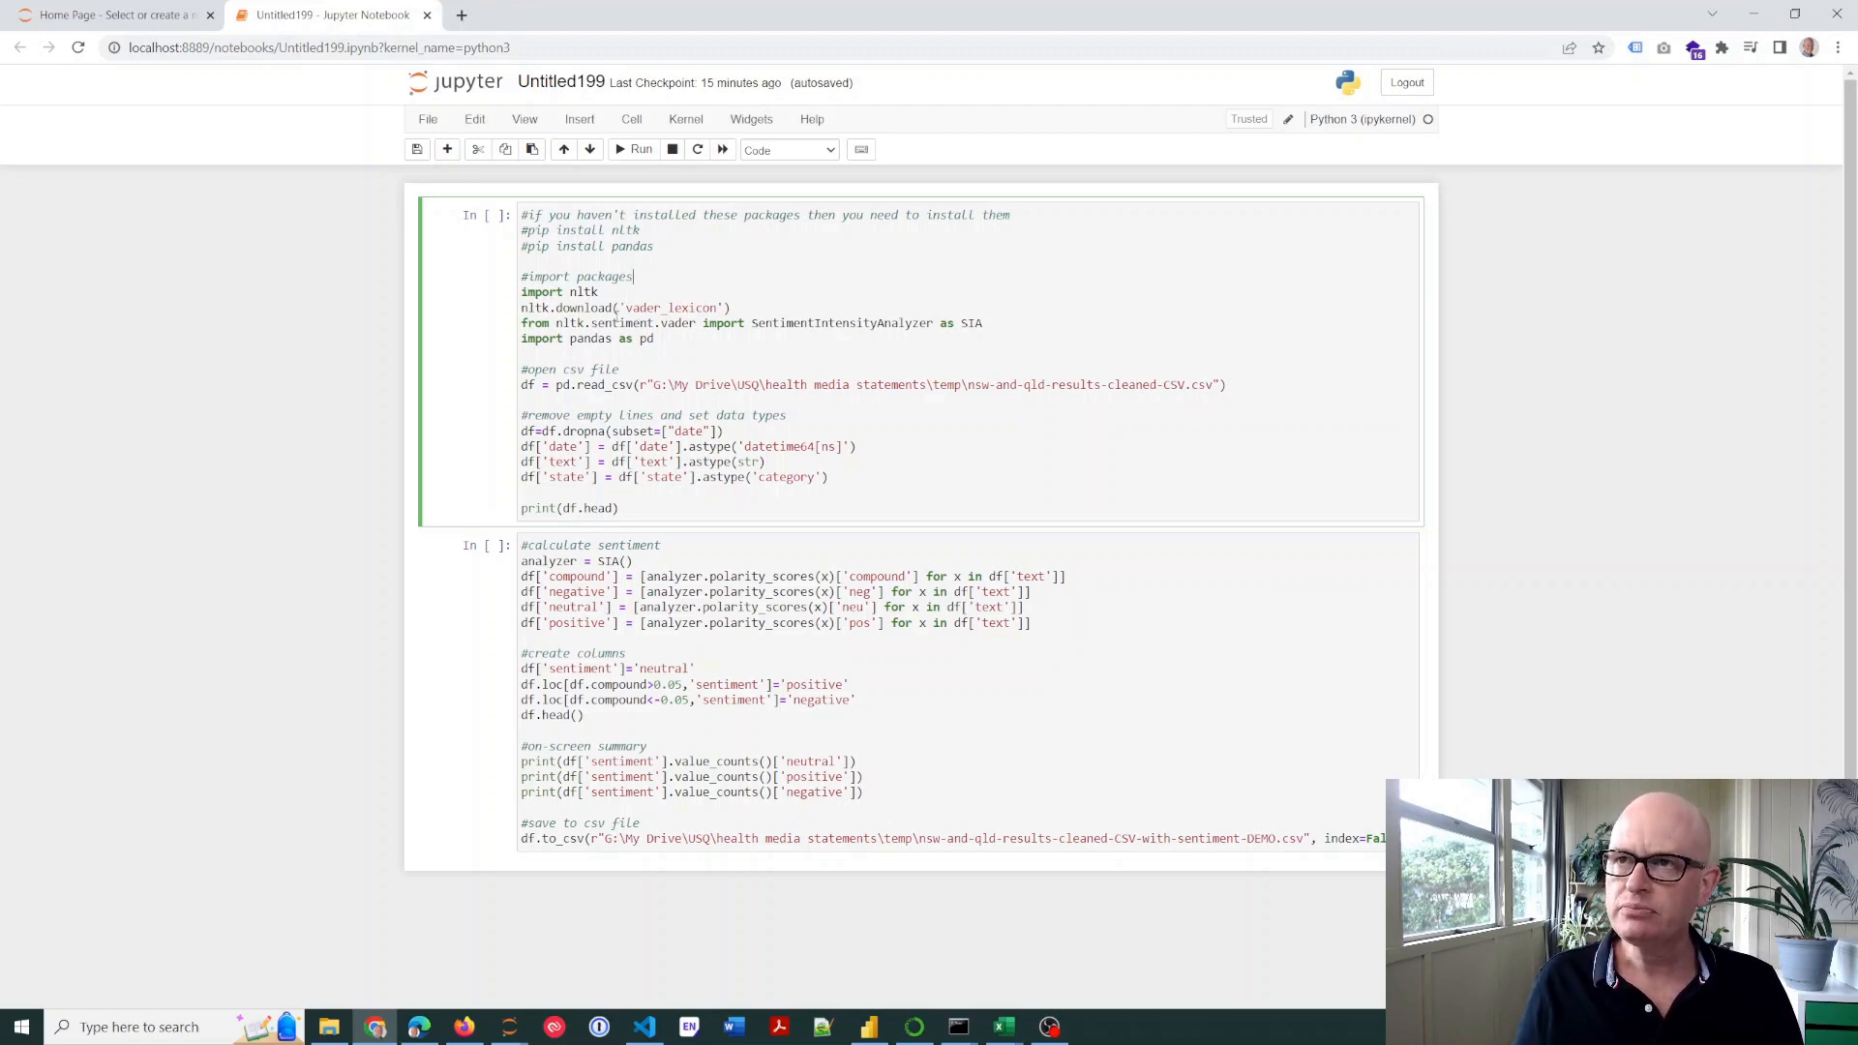
double_click(670, 307)
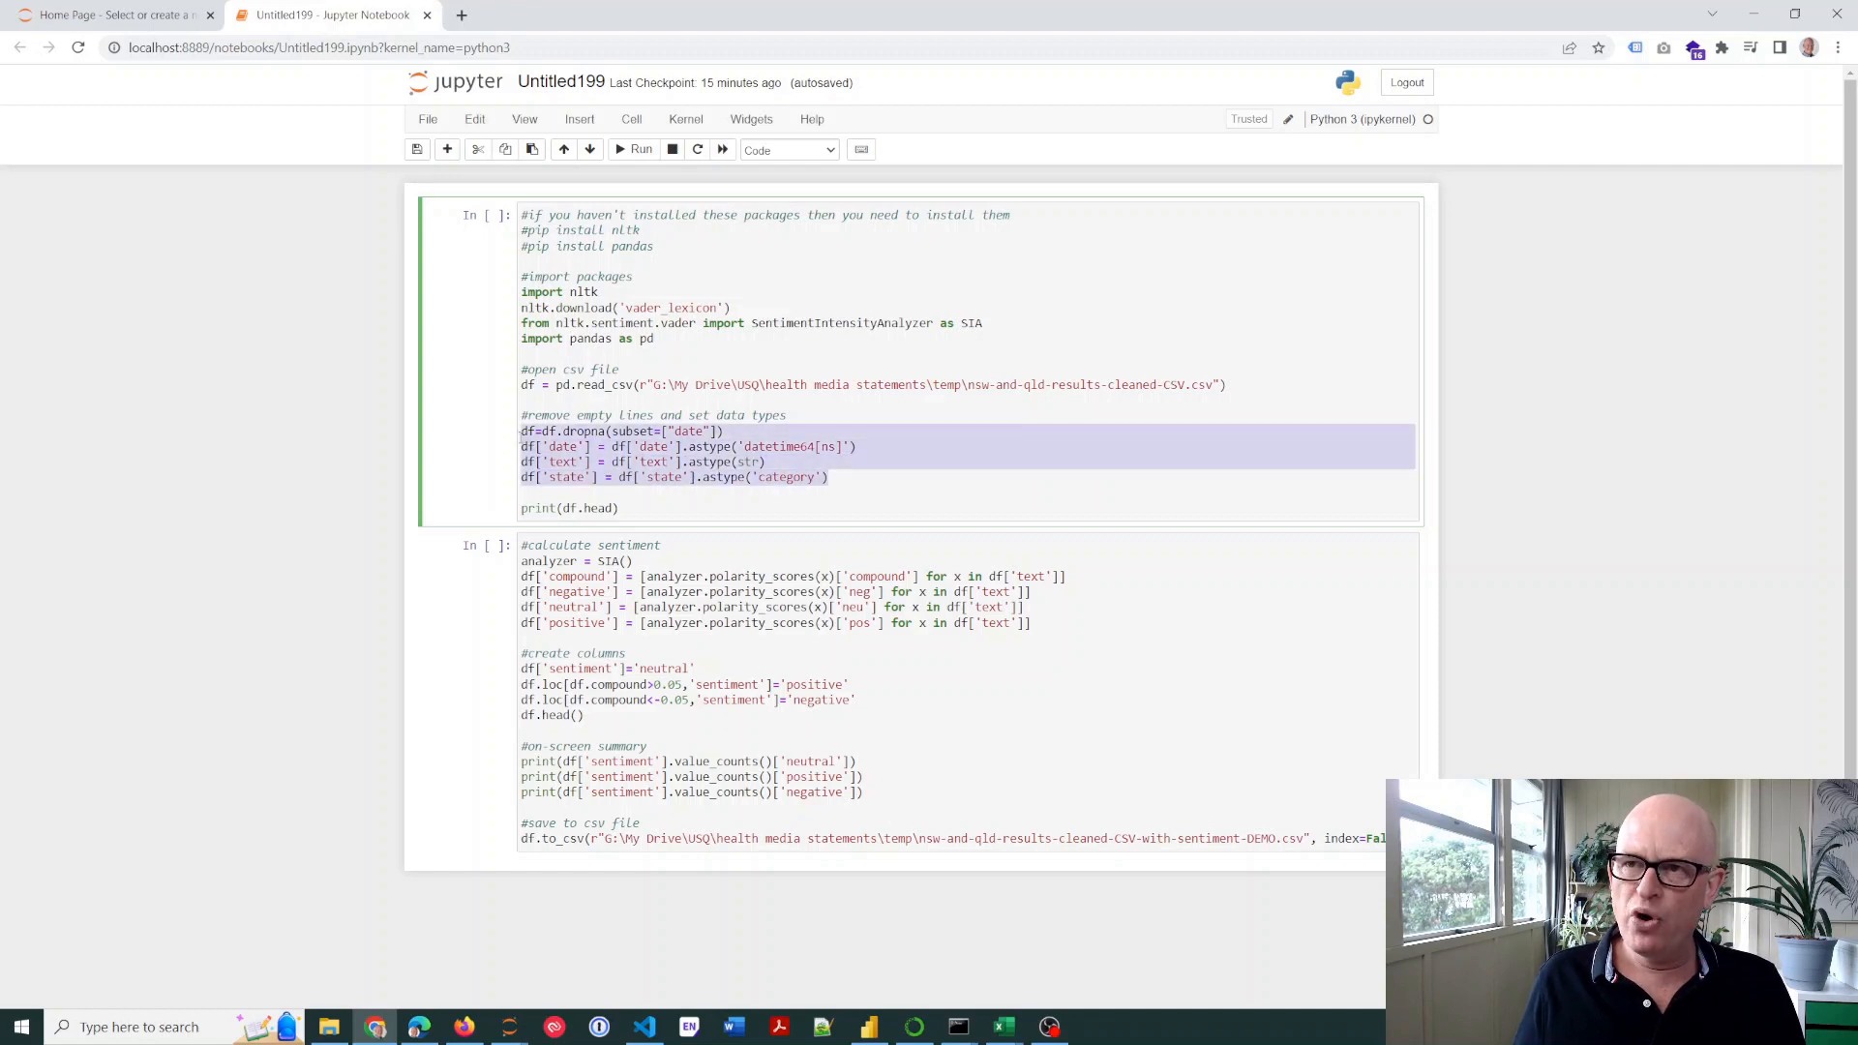
left_click(522, 416)
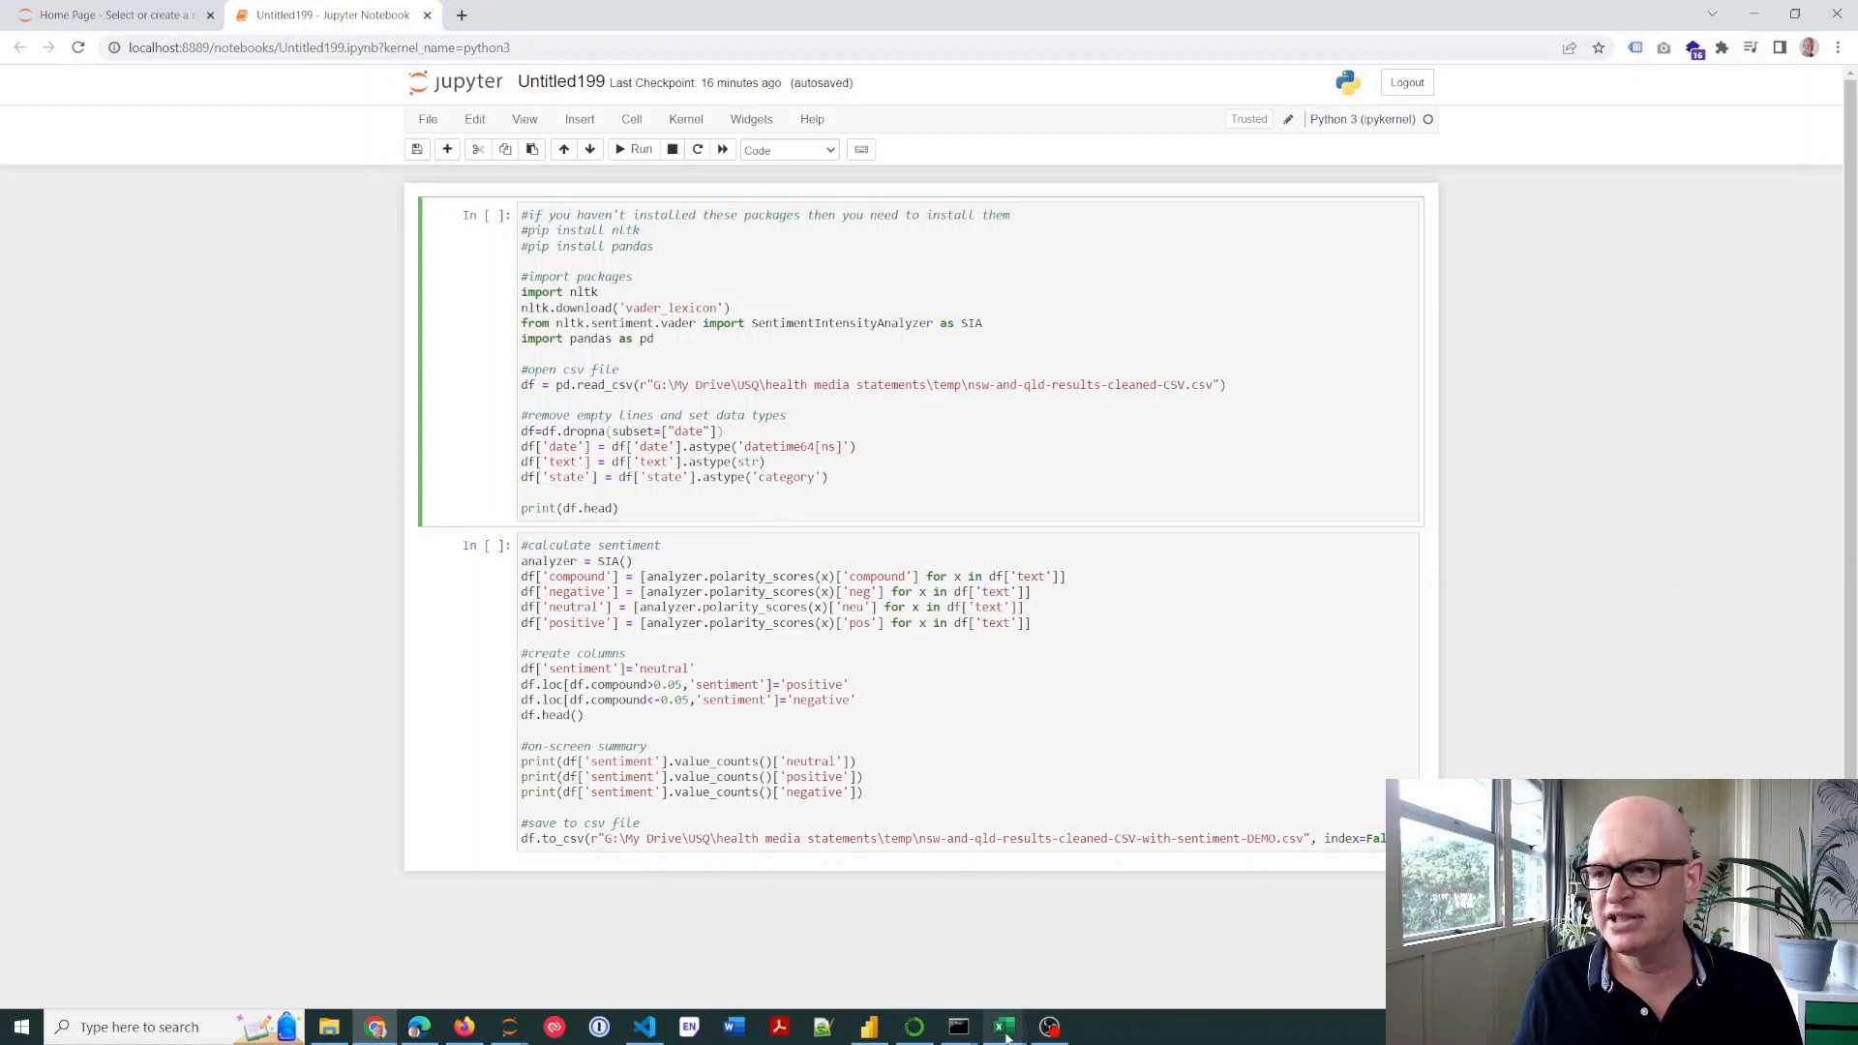
mouse_move(1002, 1026)
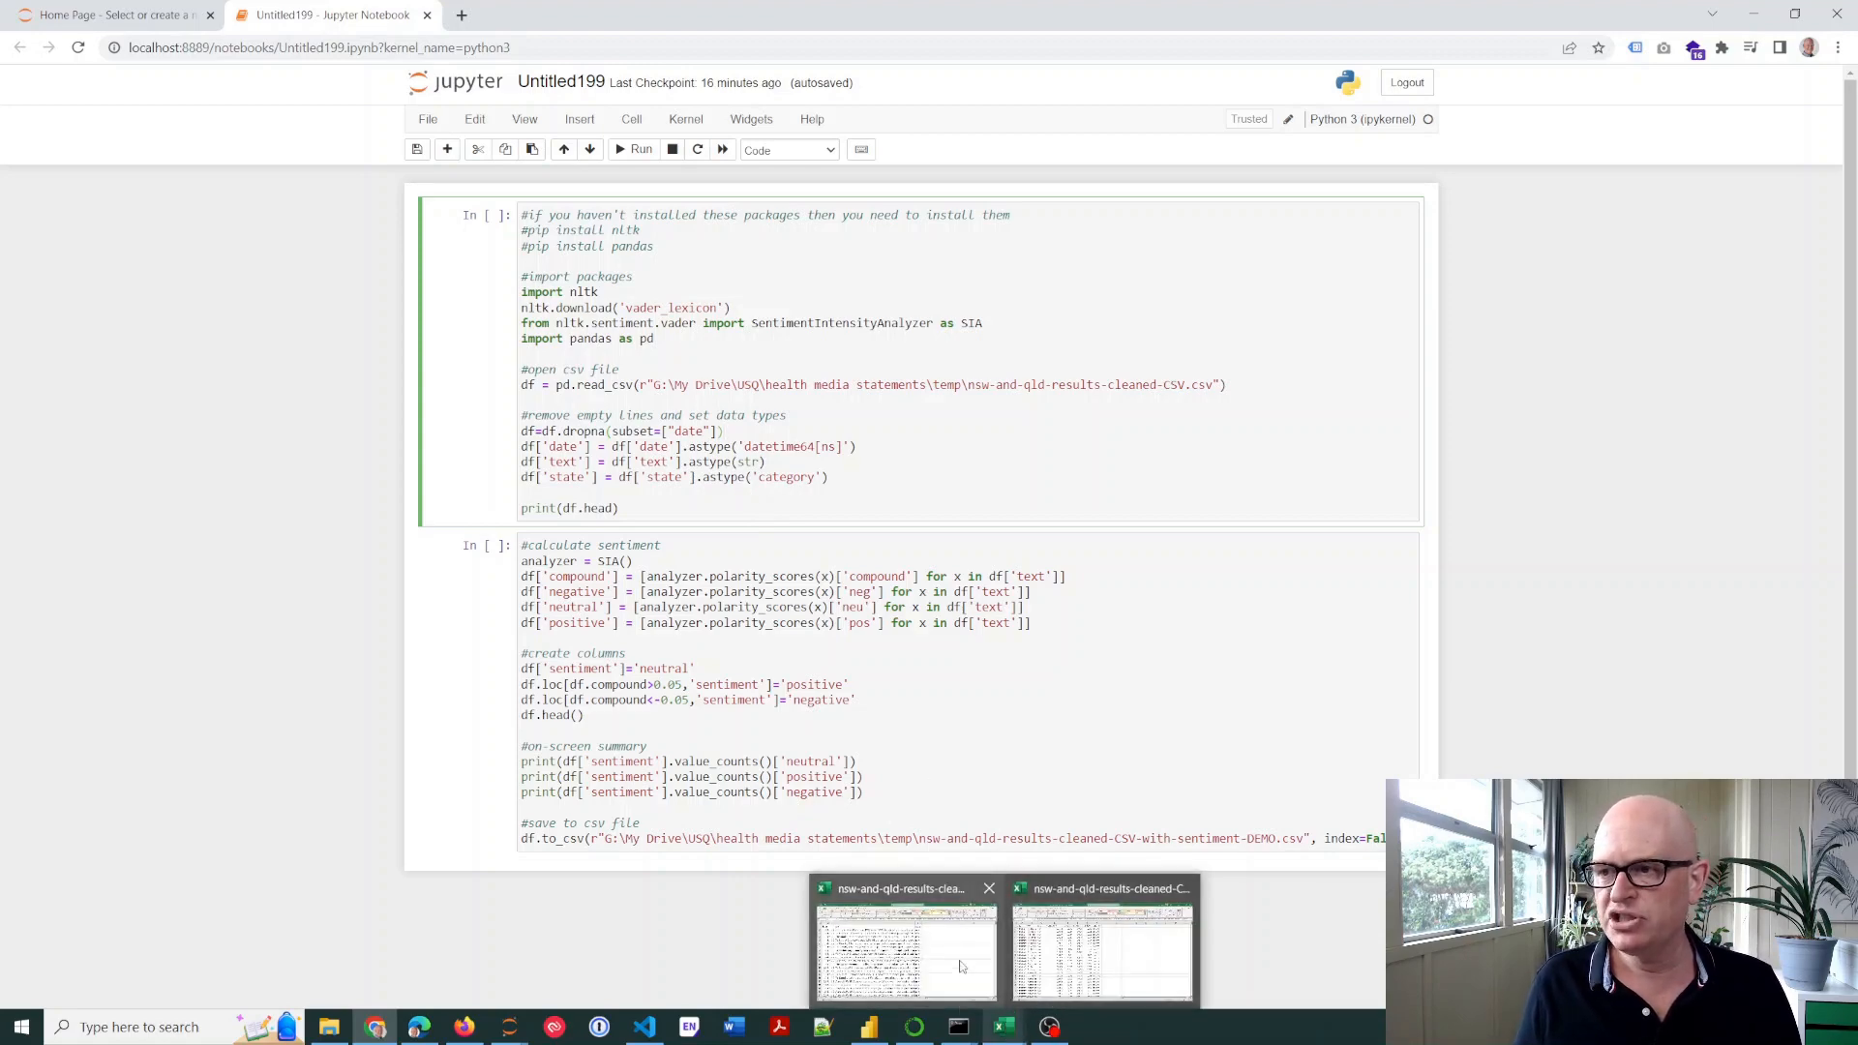
Switch to nsw-and-qld-results-cleaned-CSV.csv and select the state column heading C1
left_click(903, 948)
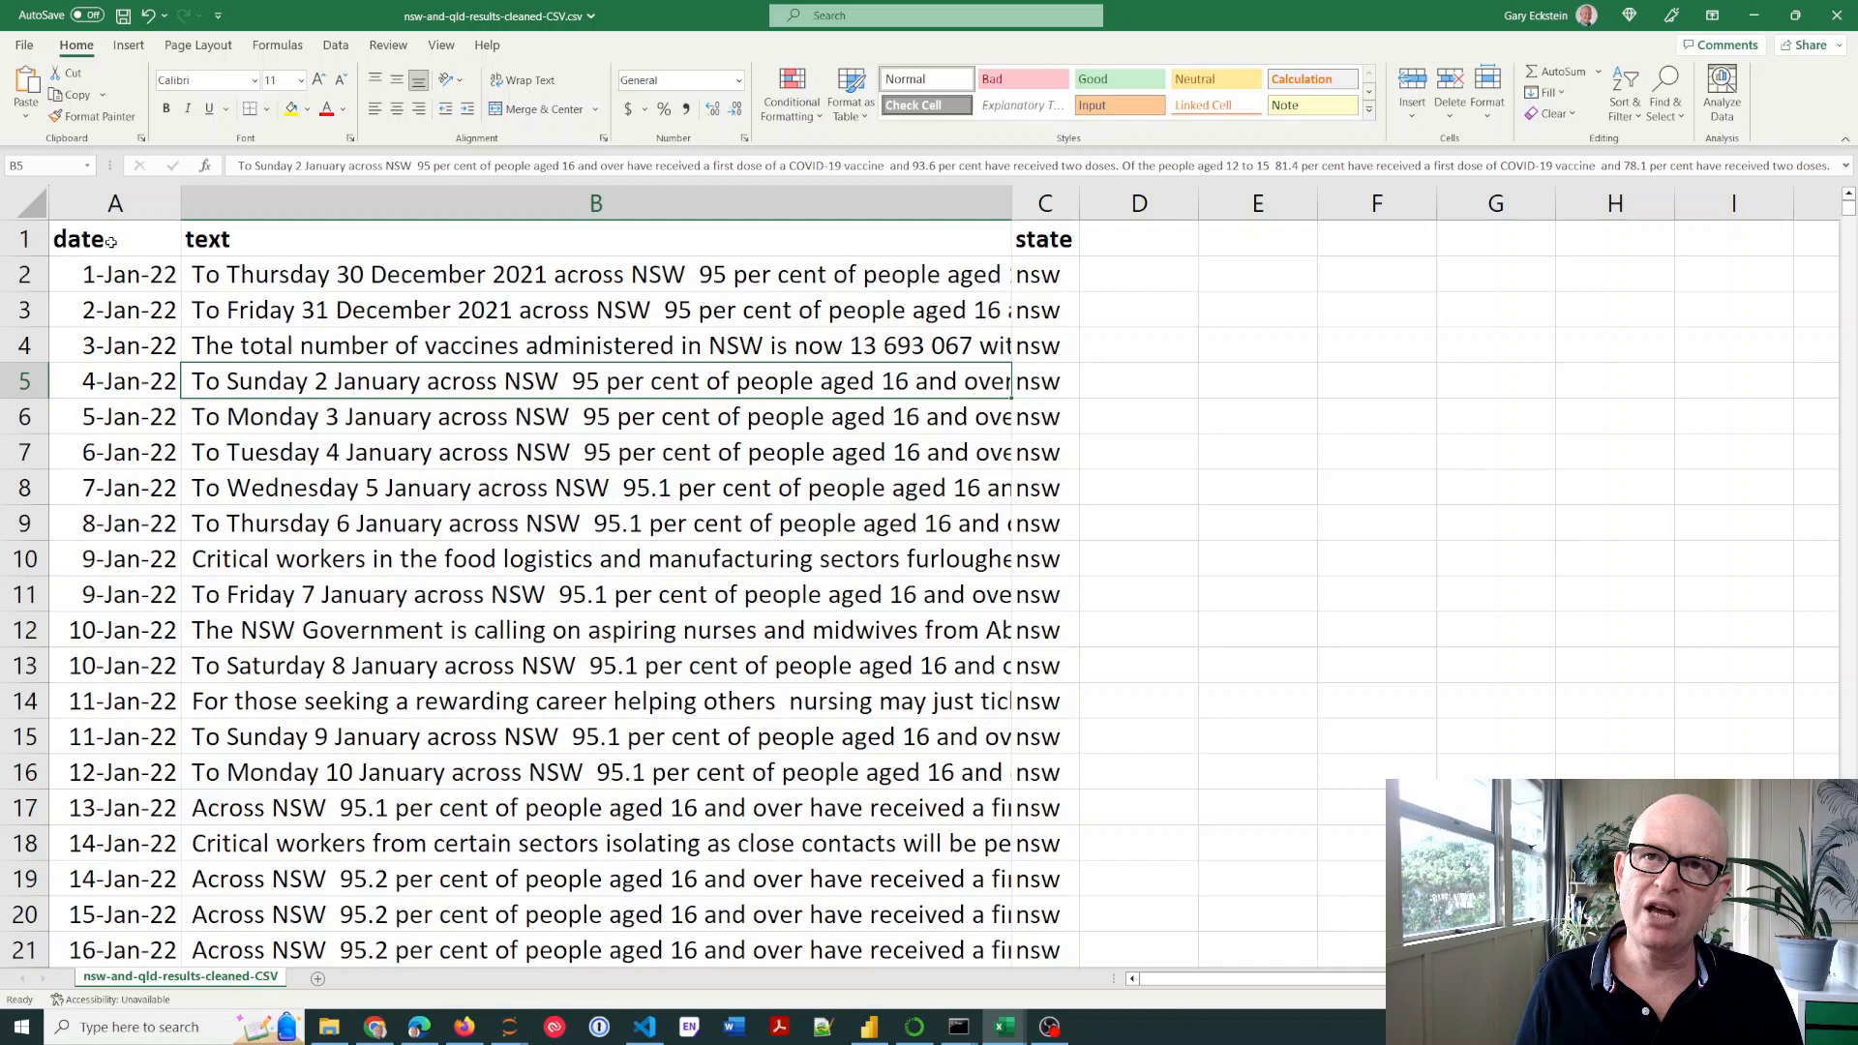
left_click(1044, 238)
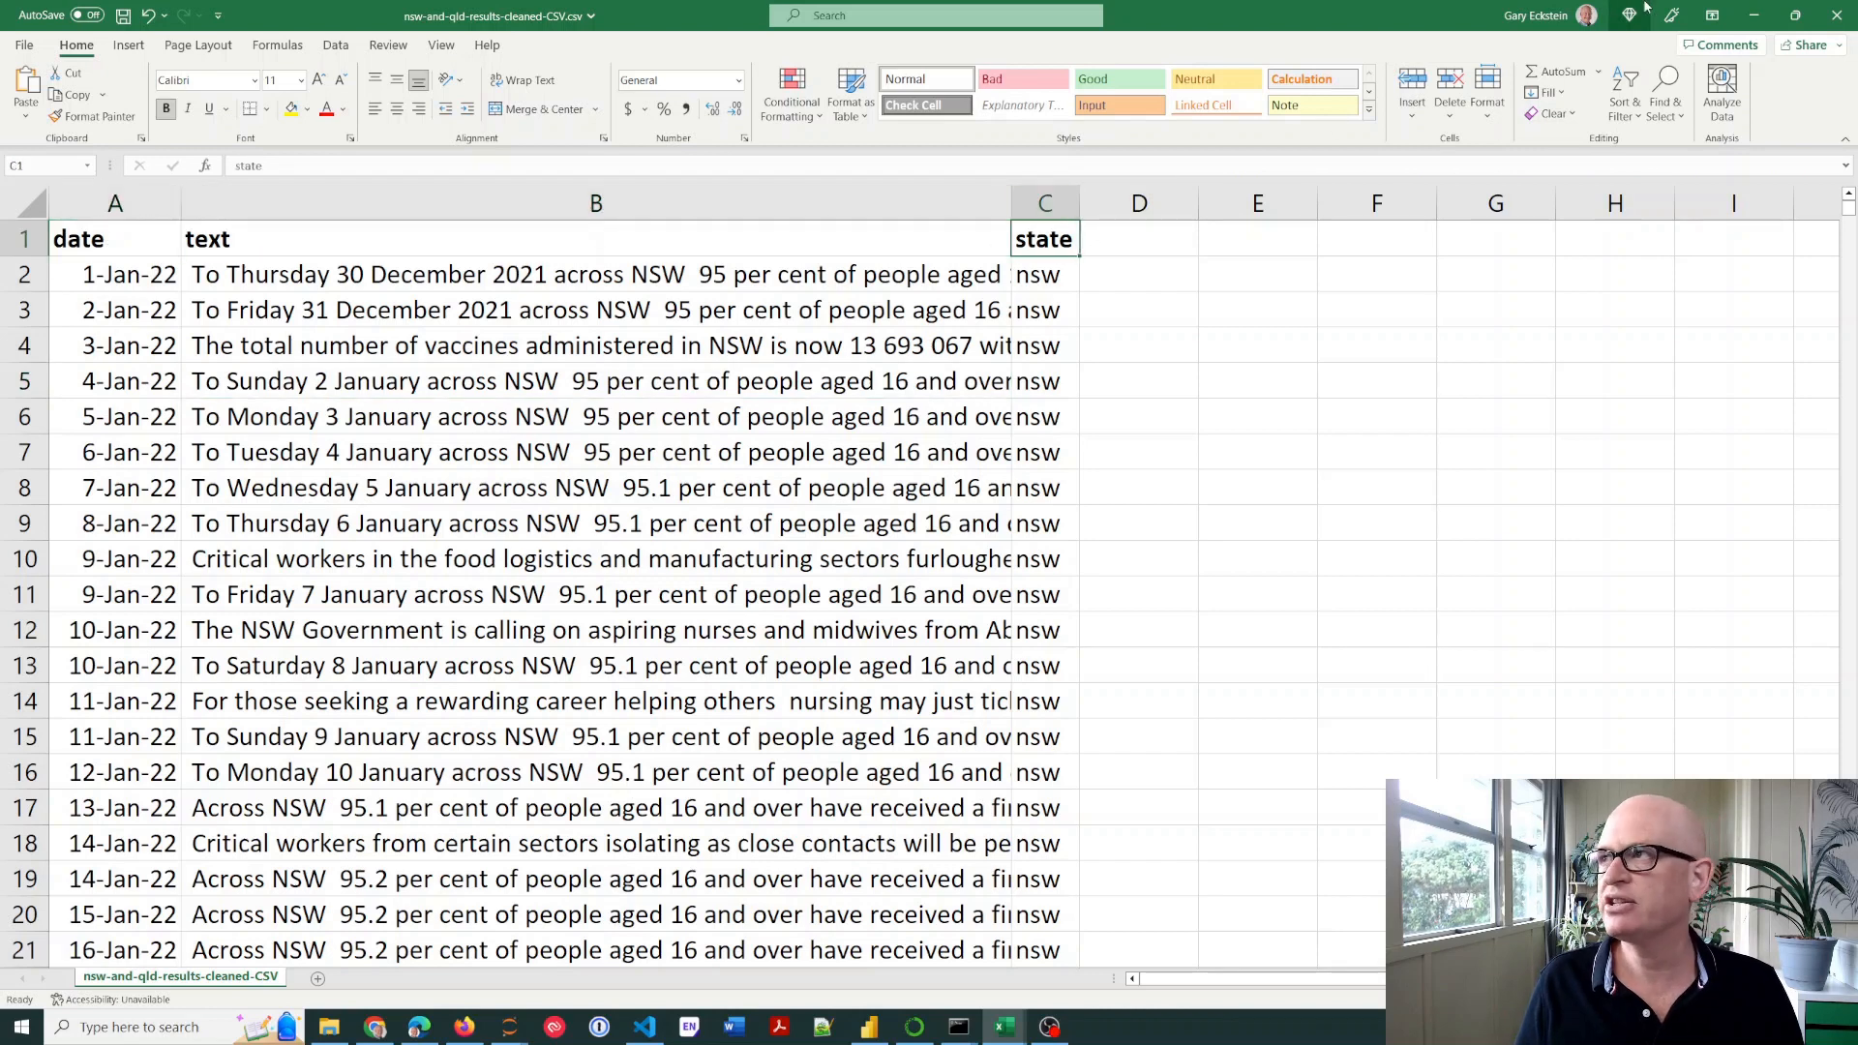
mouse_move(302, 236)
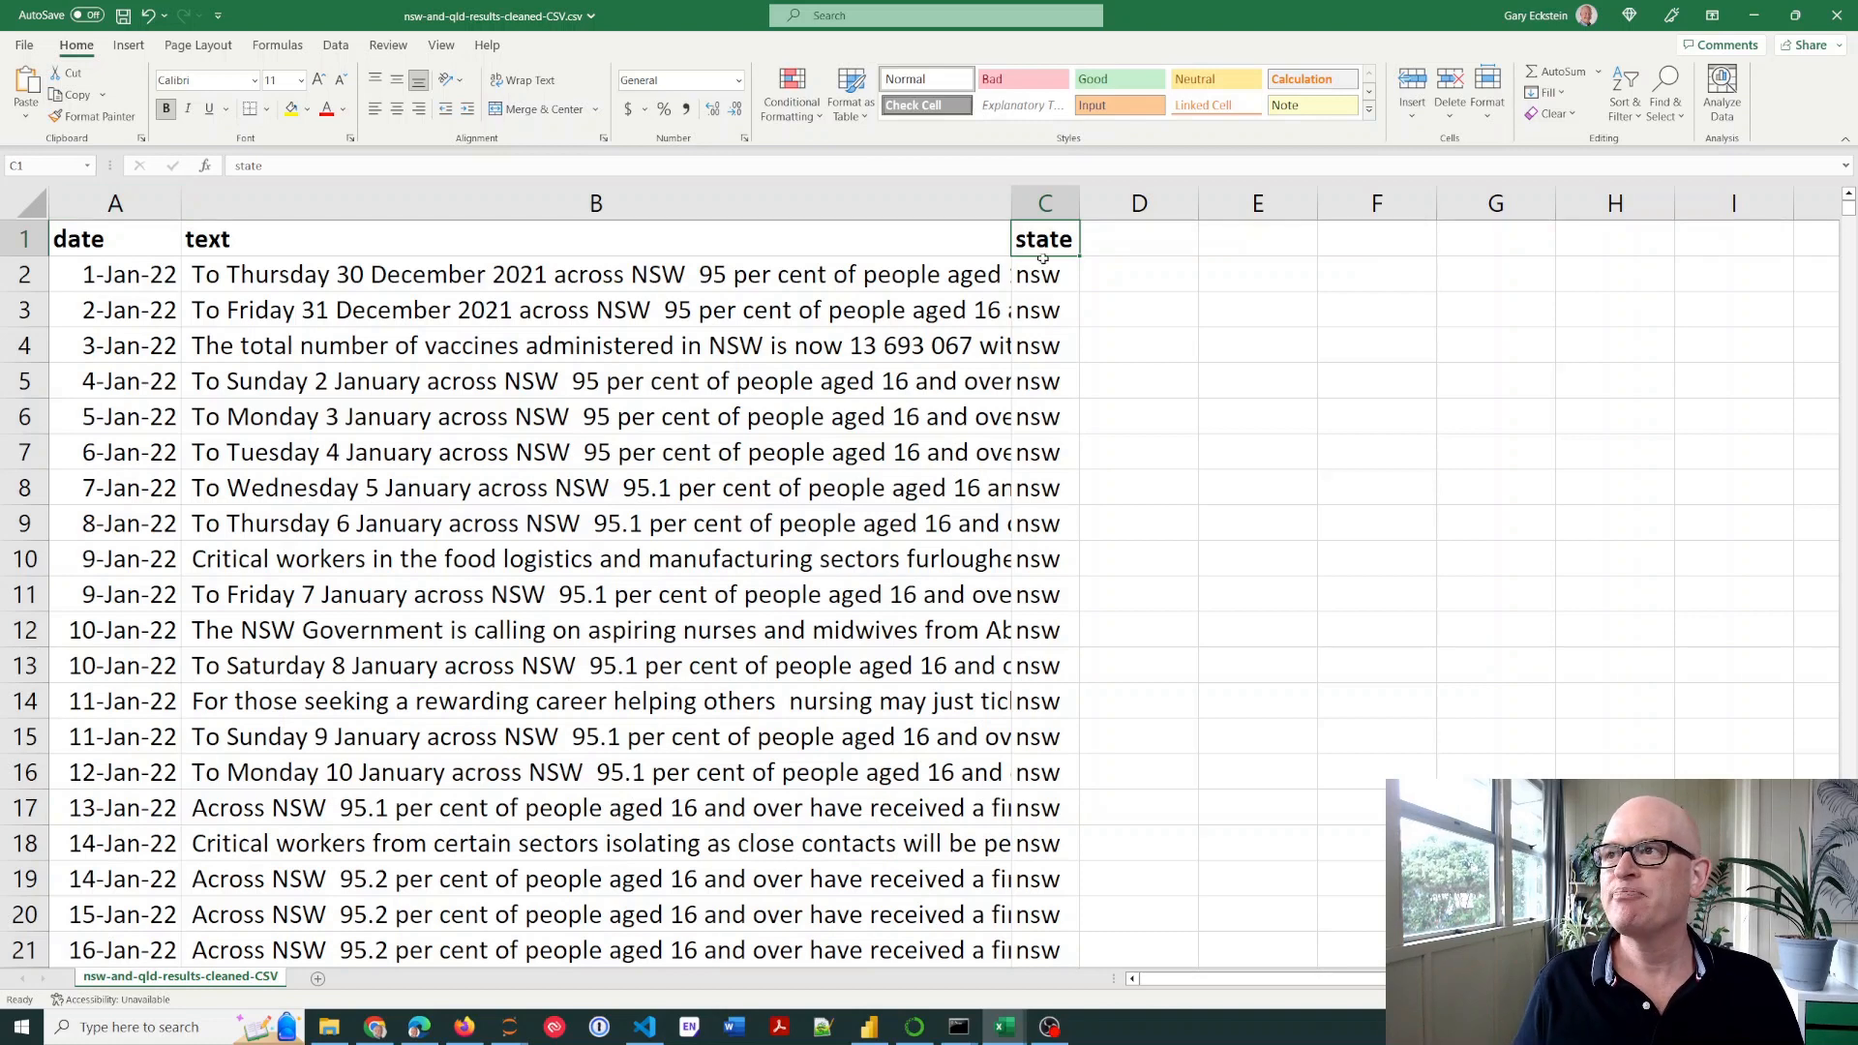
mouse_move(1682, 22)
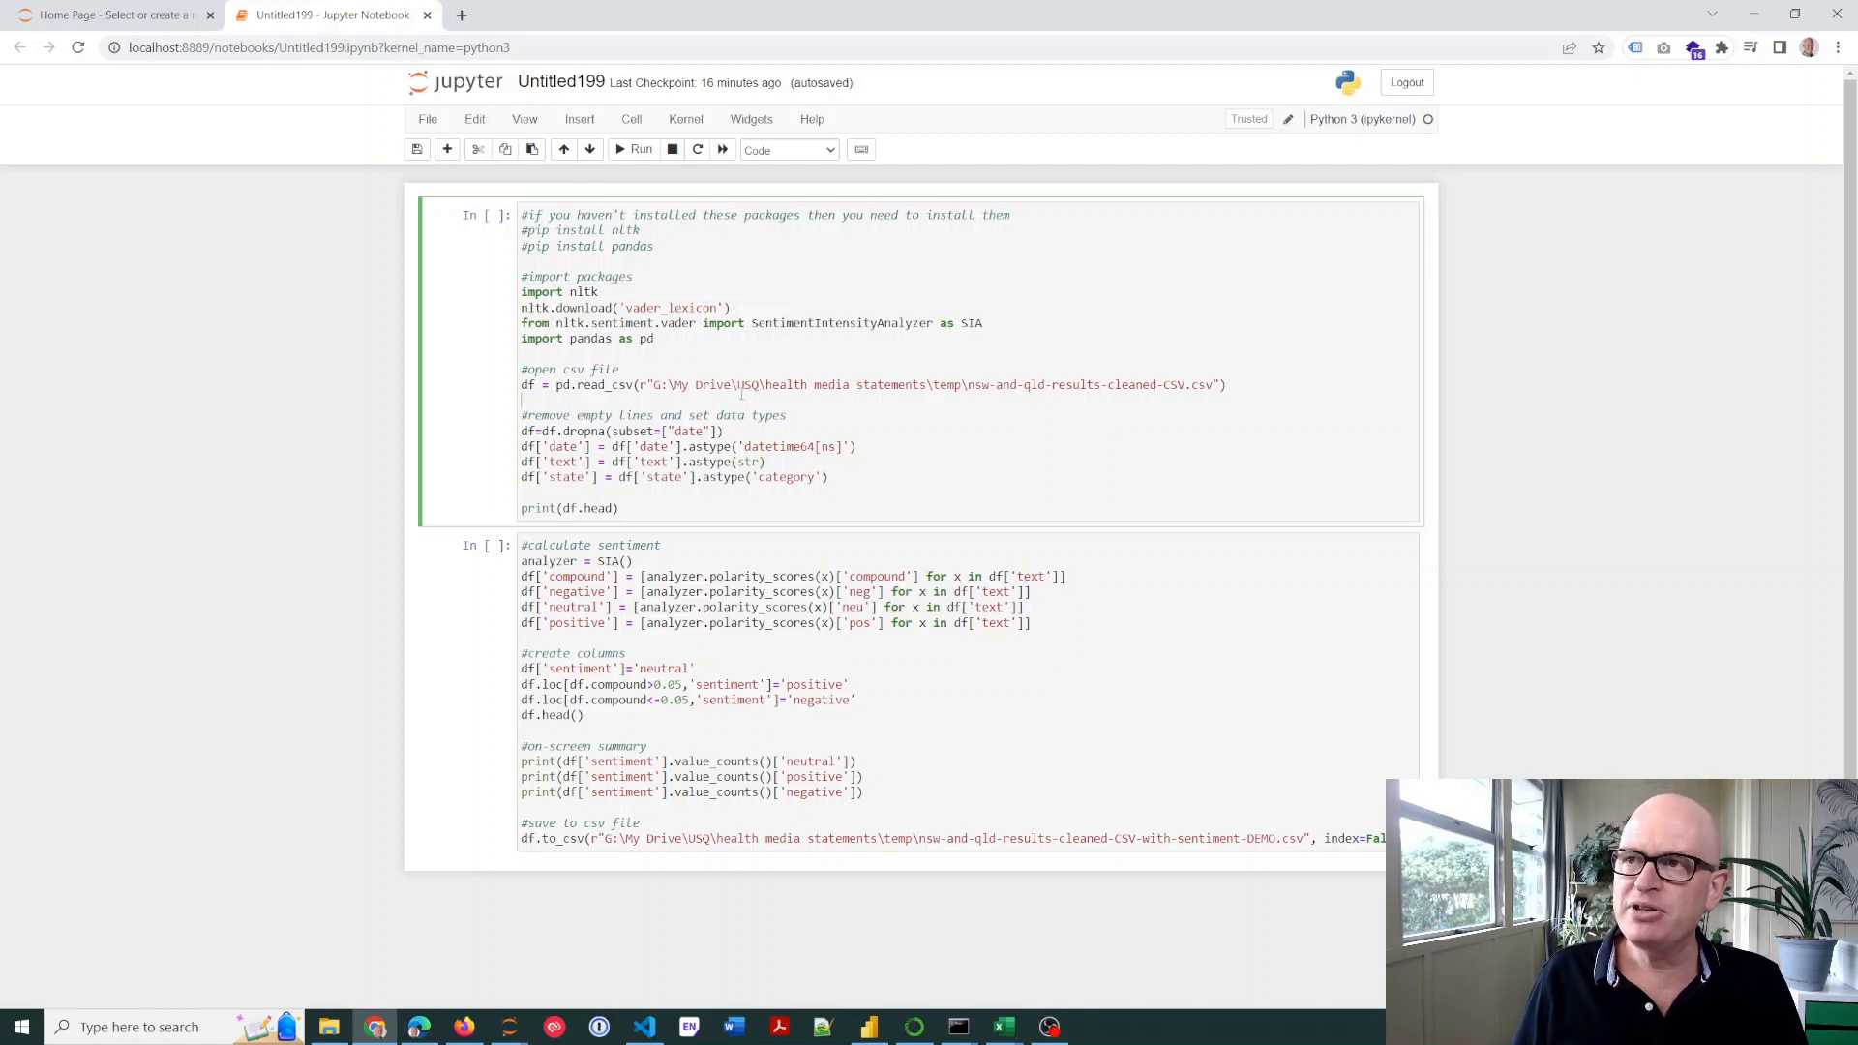
Run the import and CSV-loading cell and highlight the date column in the 2204-row preview
left_click(640, 148)
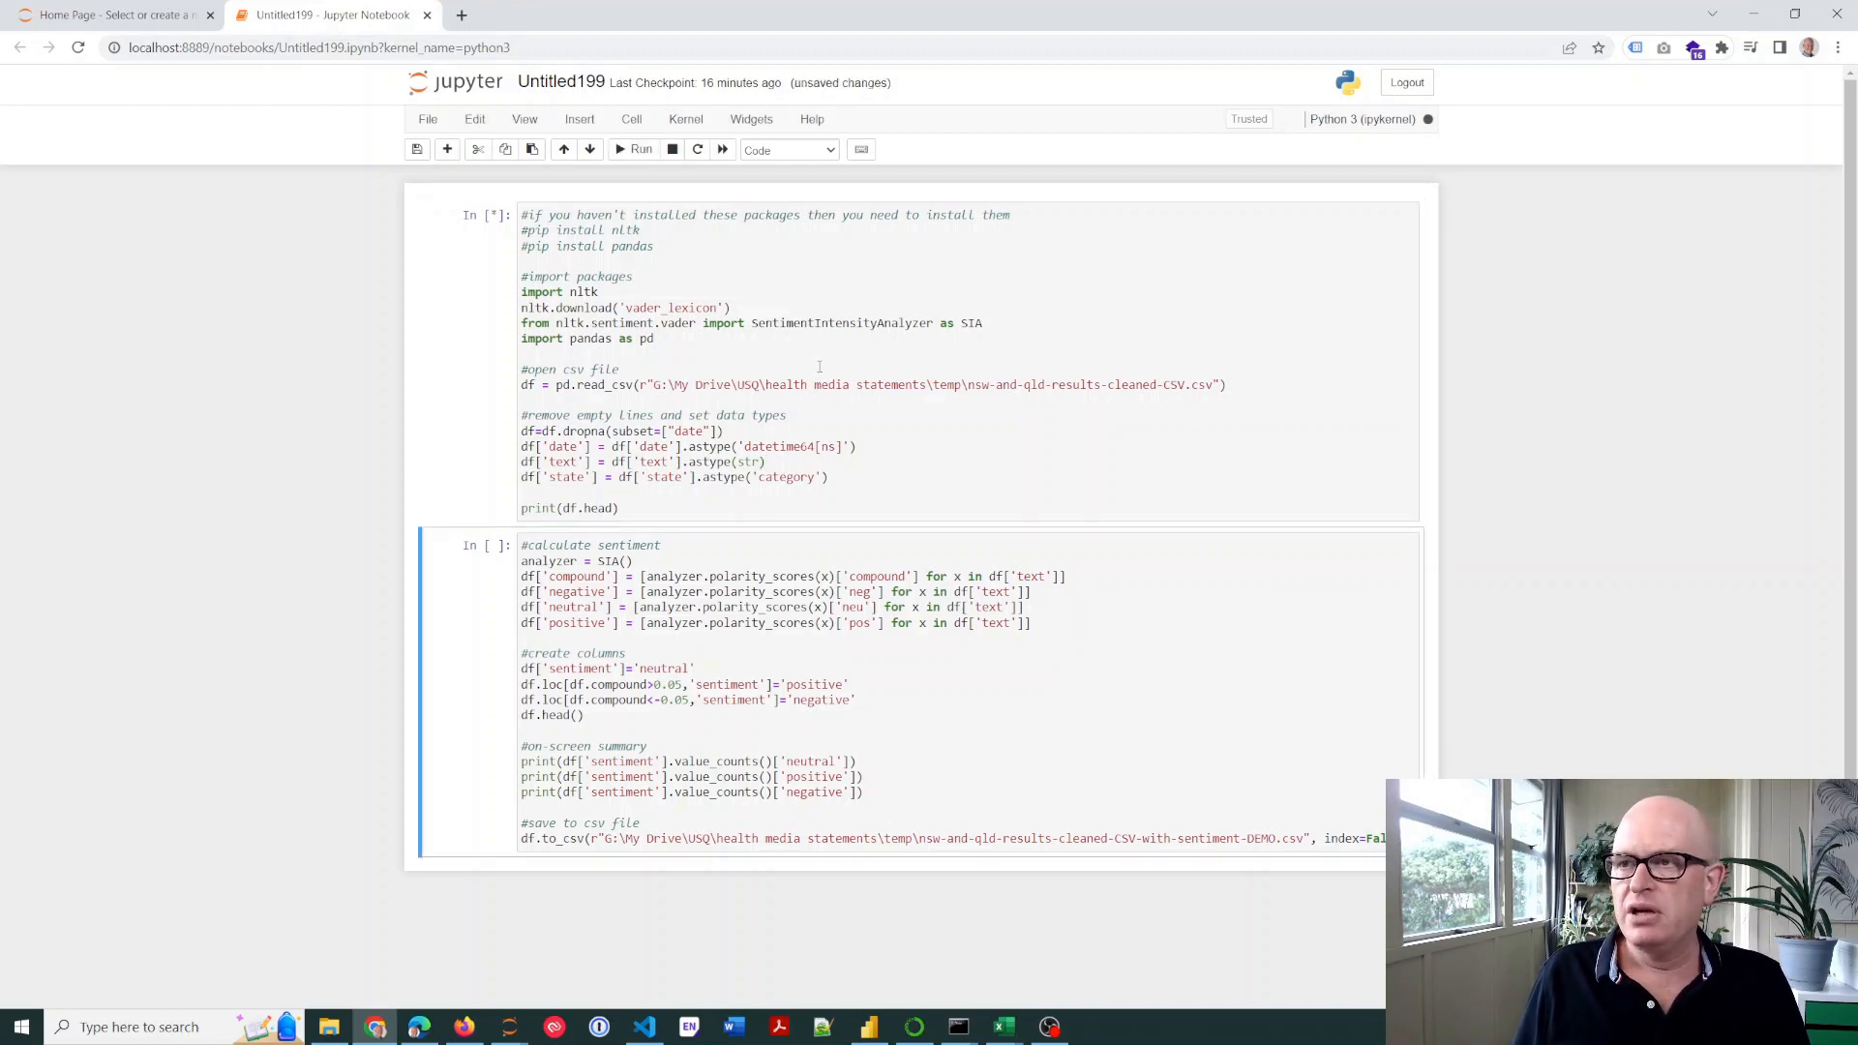
left_click(636, 148)
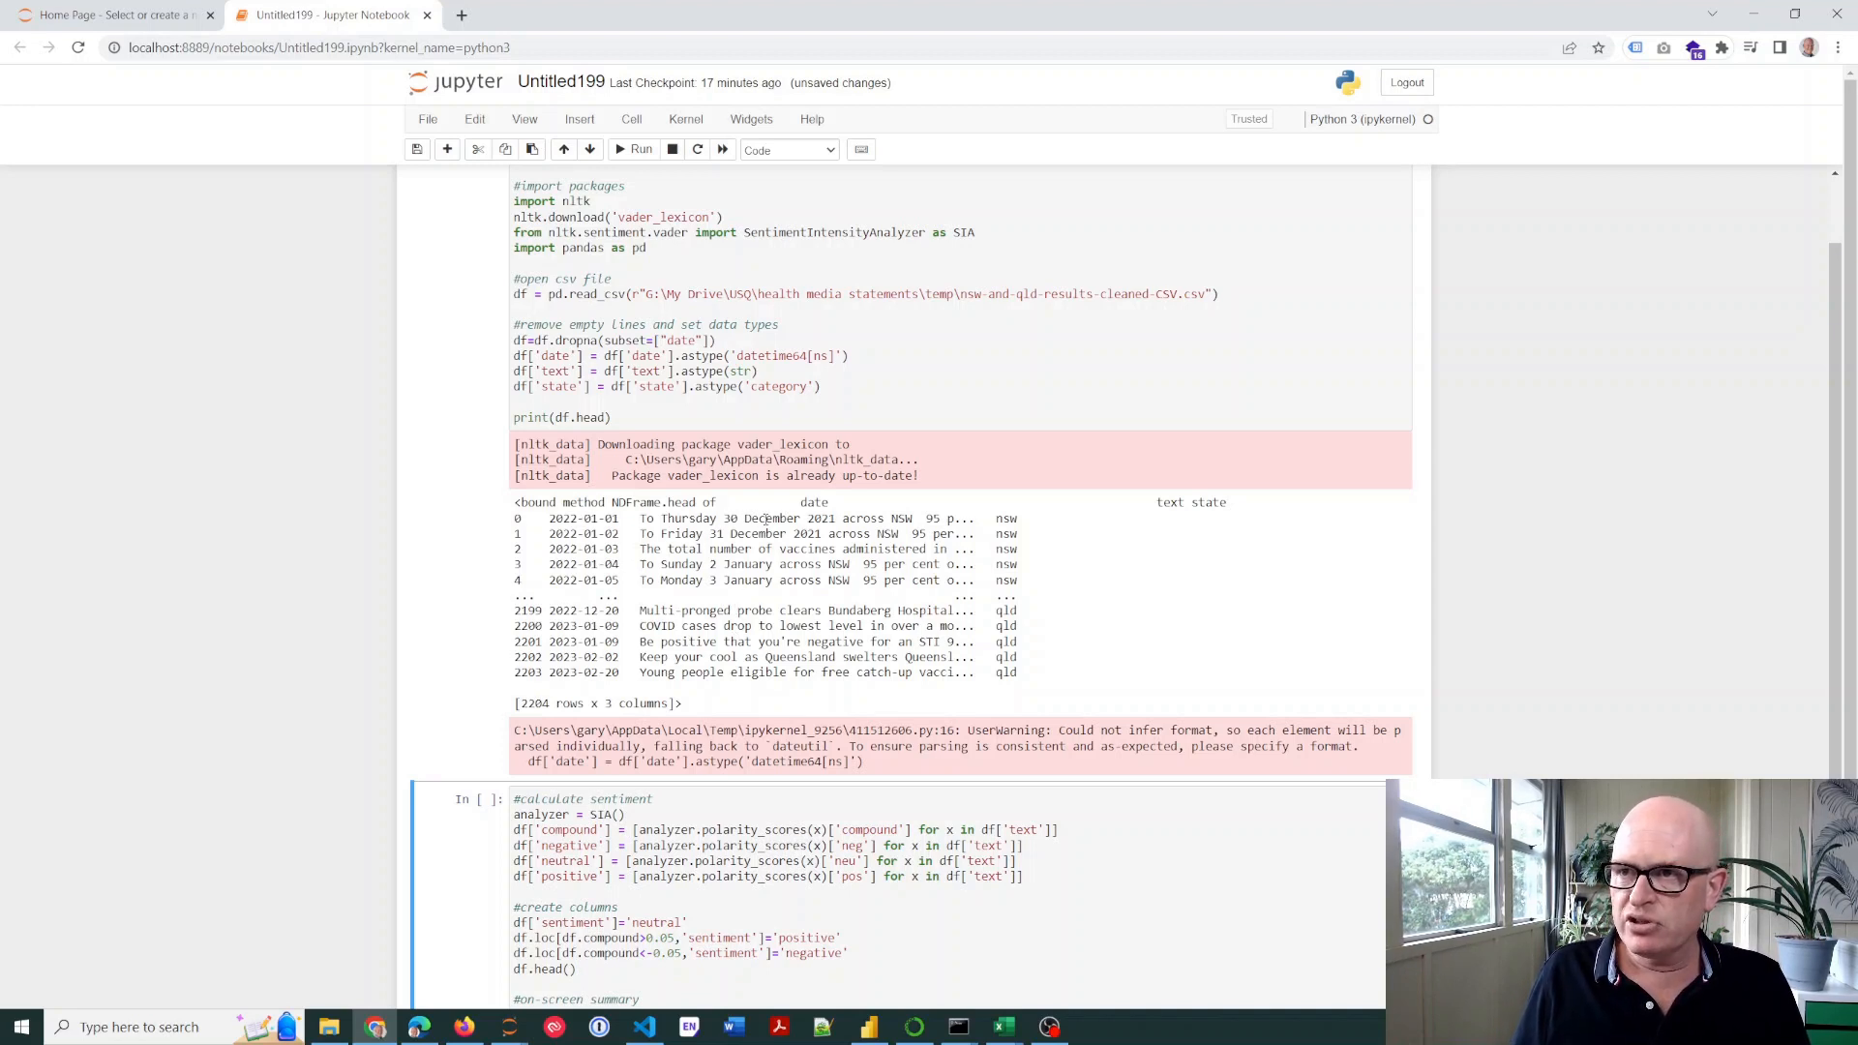
double_click(813, 501)
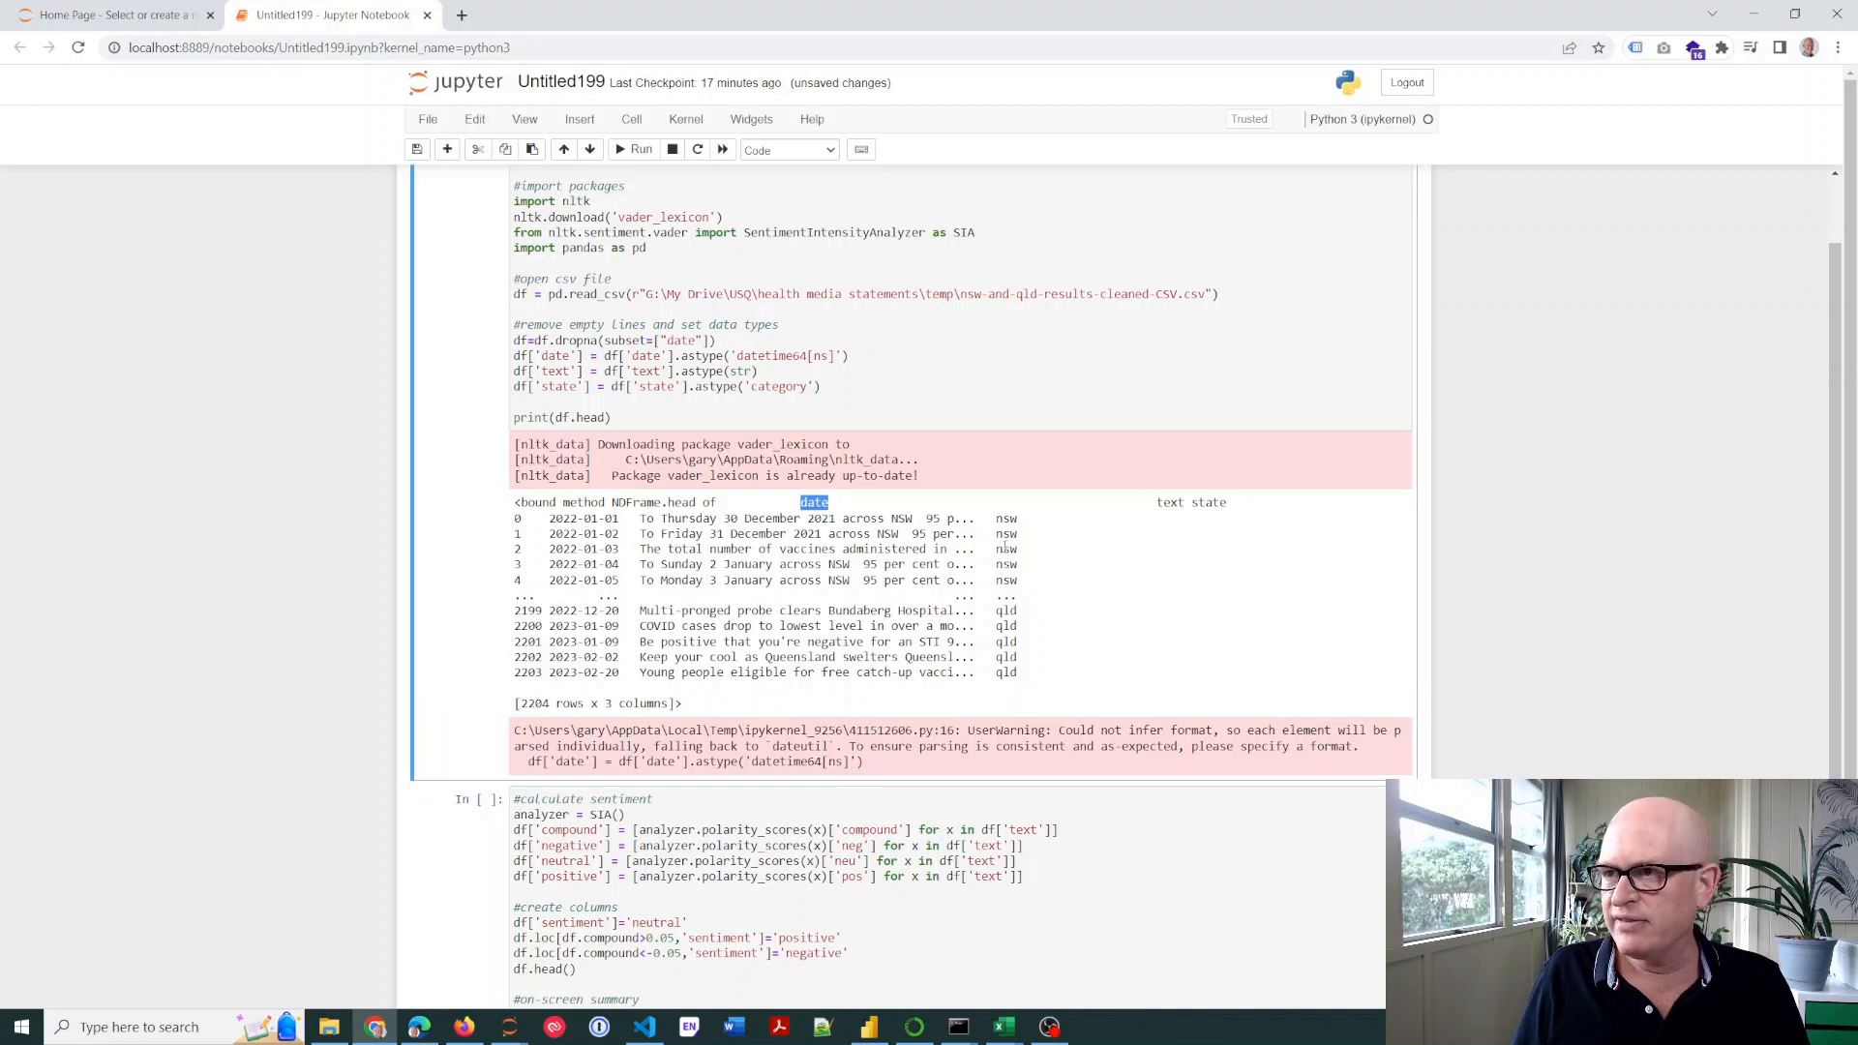
scroll("down", 3)
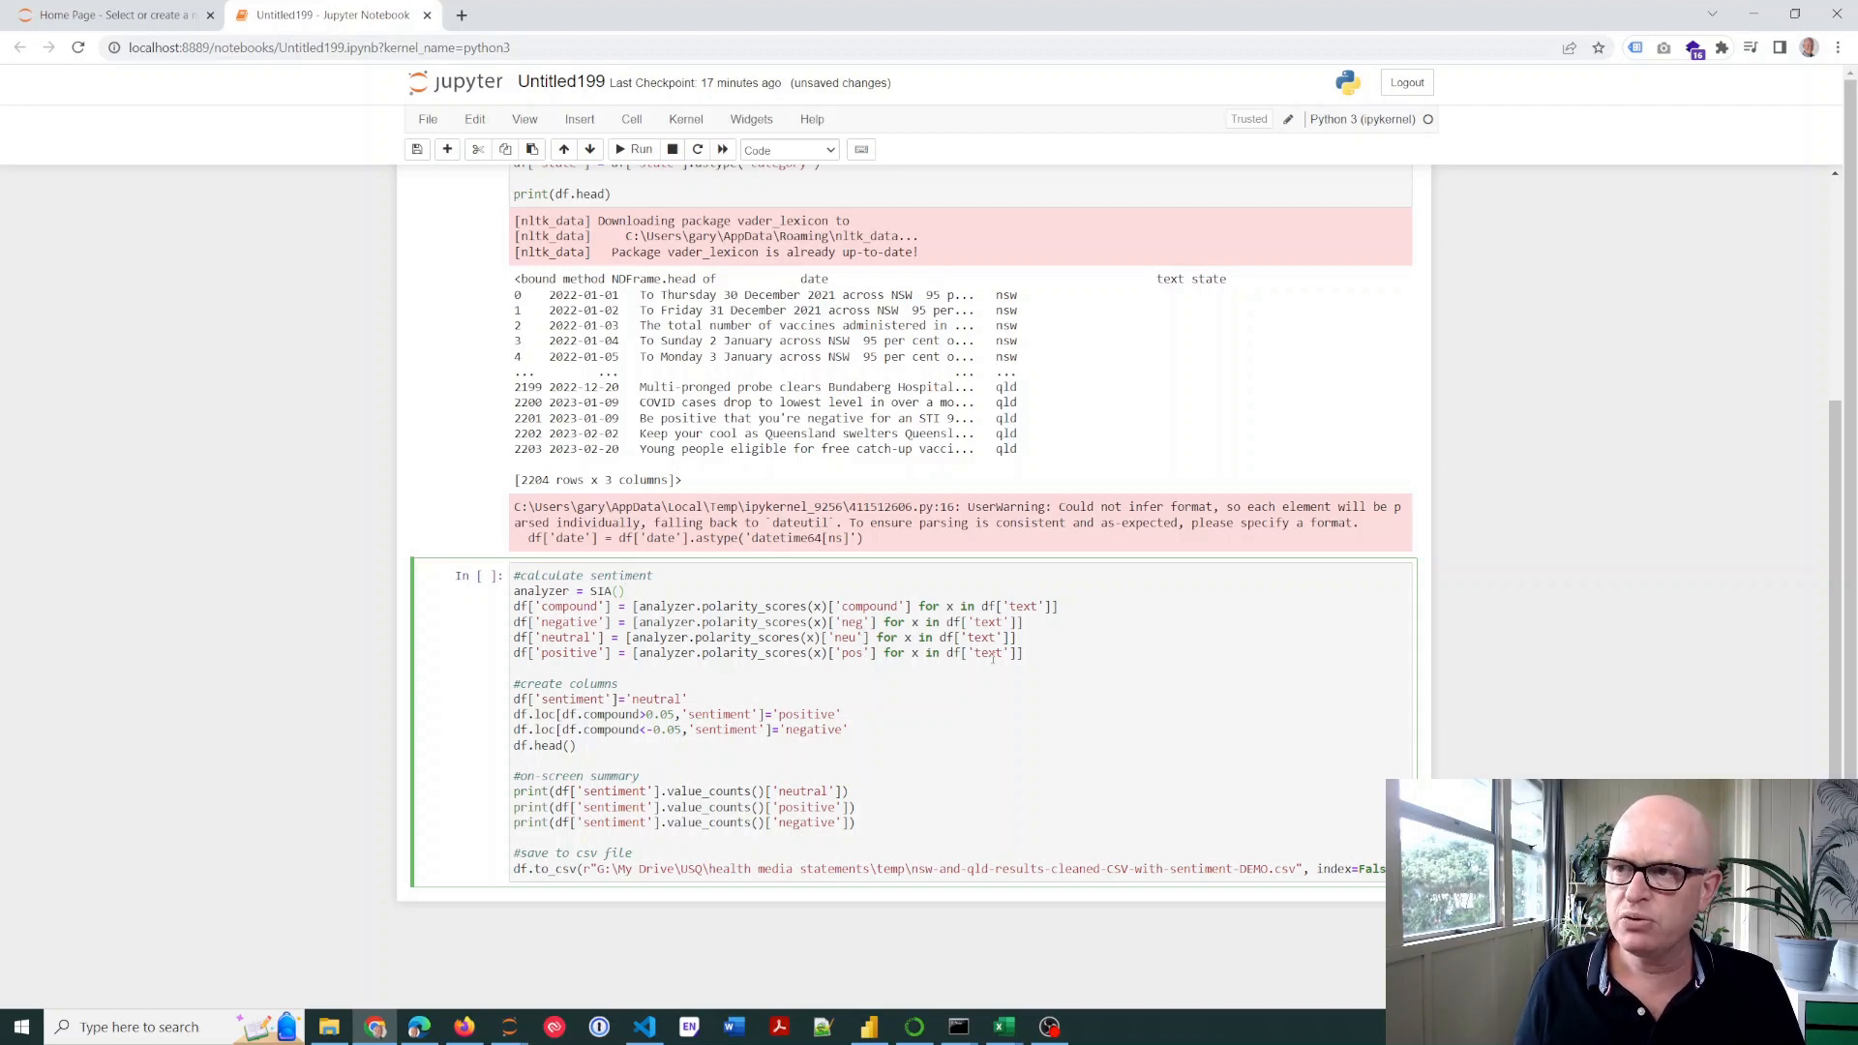
Highlight terms in the sentiment-scoring code and save the notebook with Ctrl+S
double_click(1022, 606)
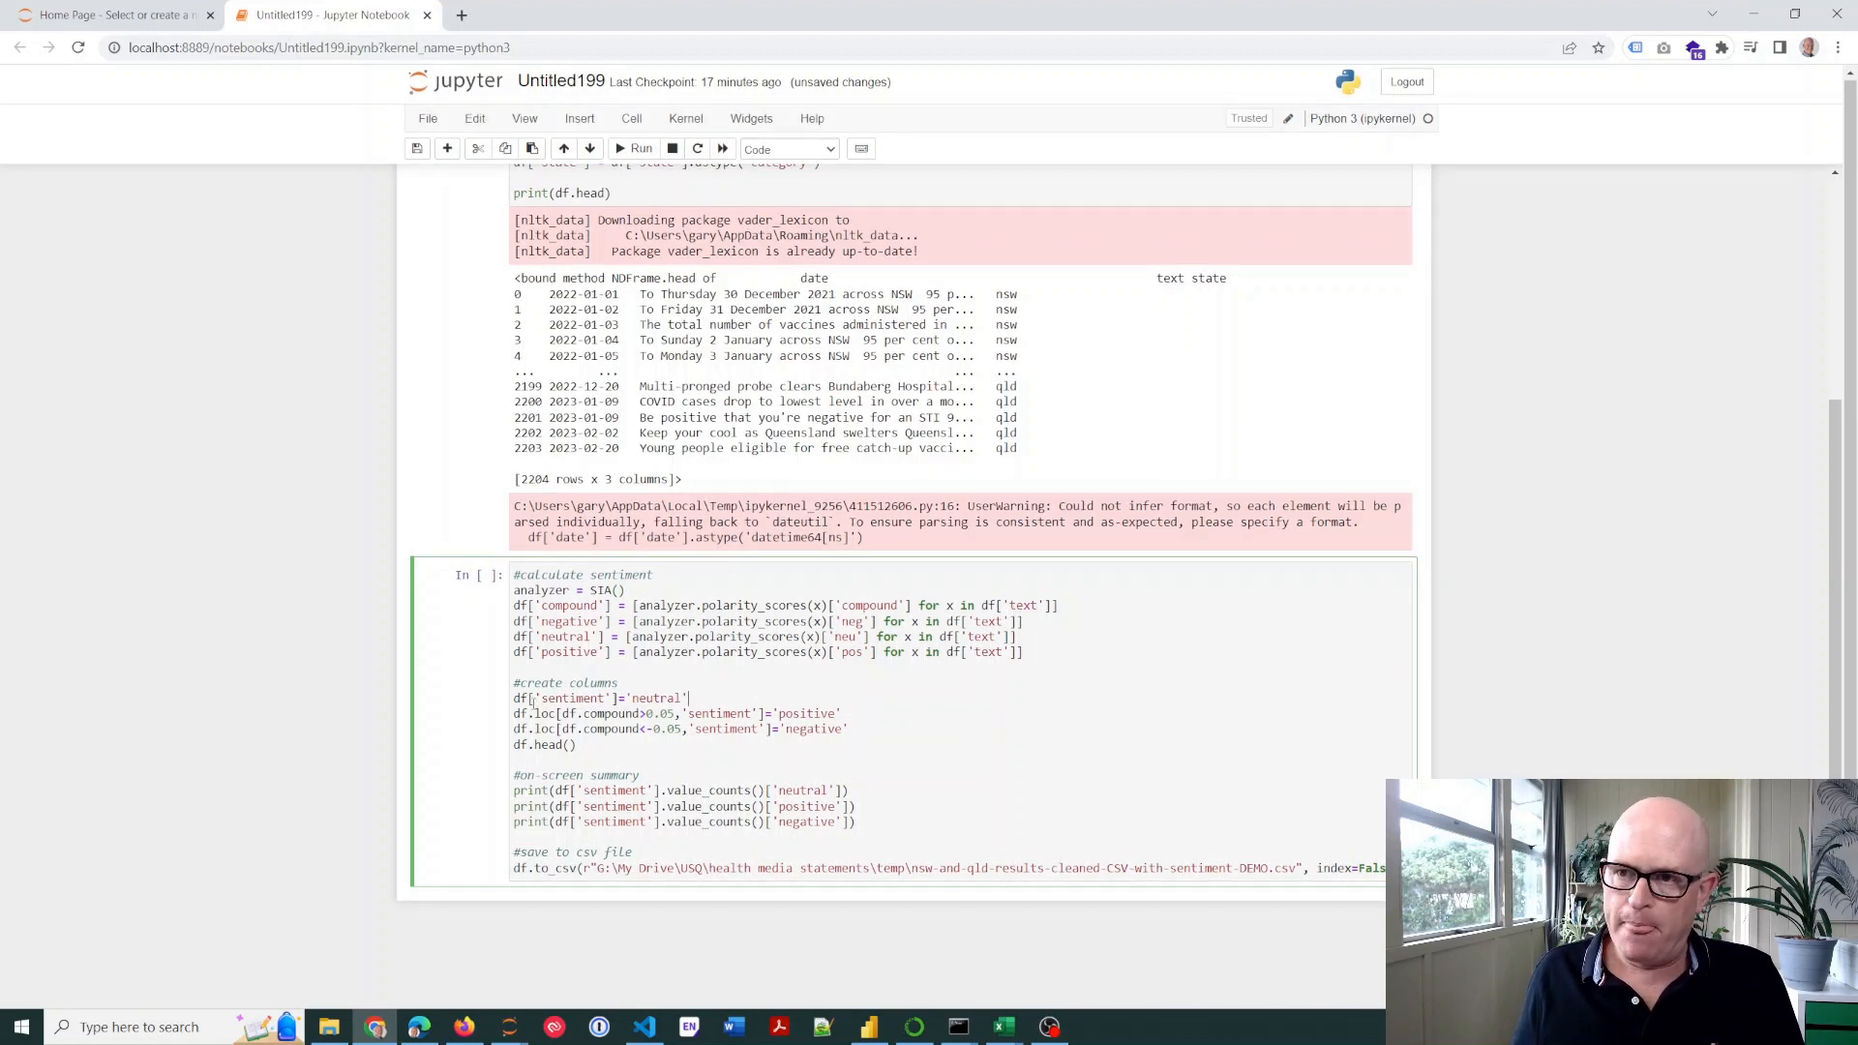
double_click(655, 698)
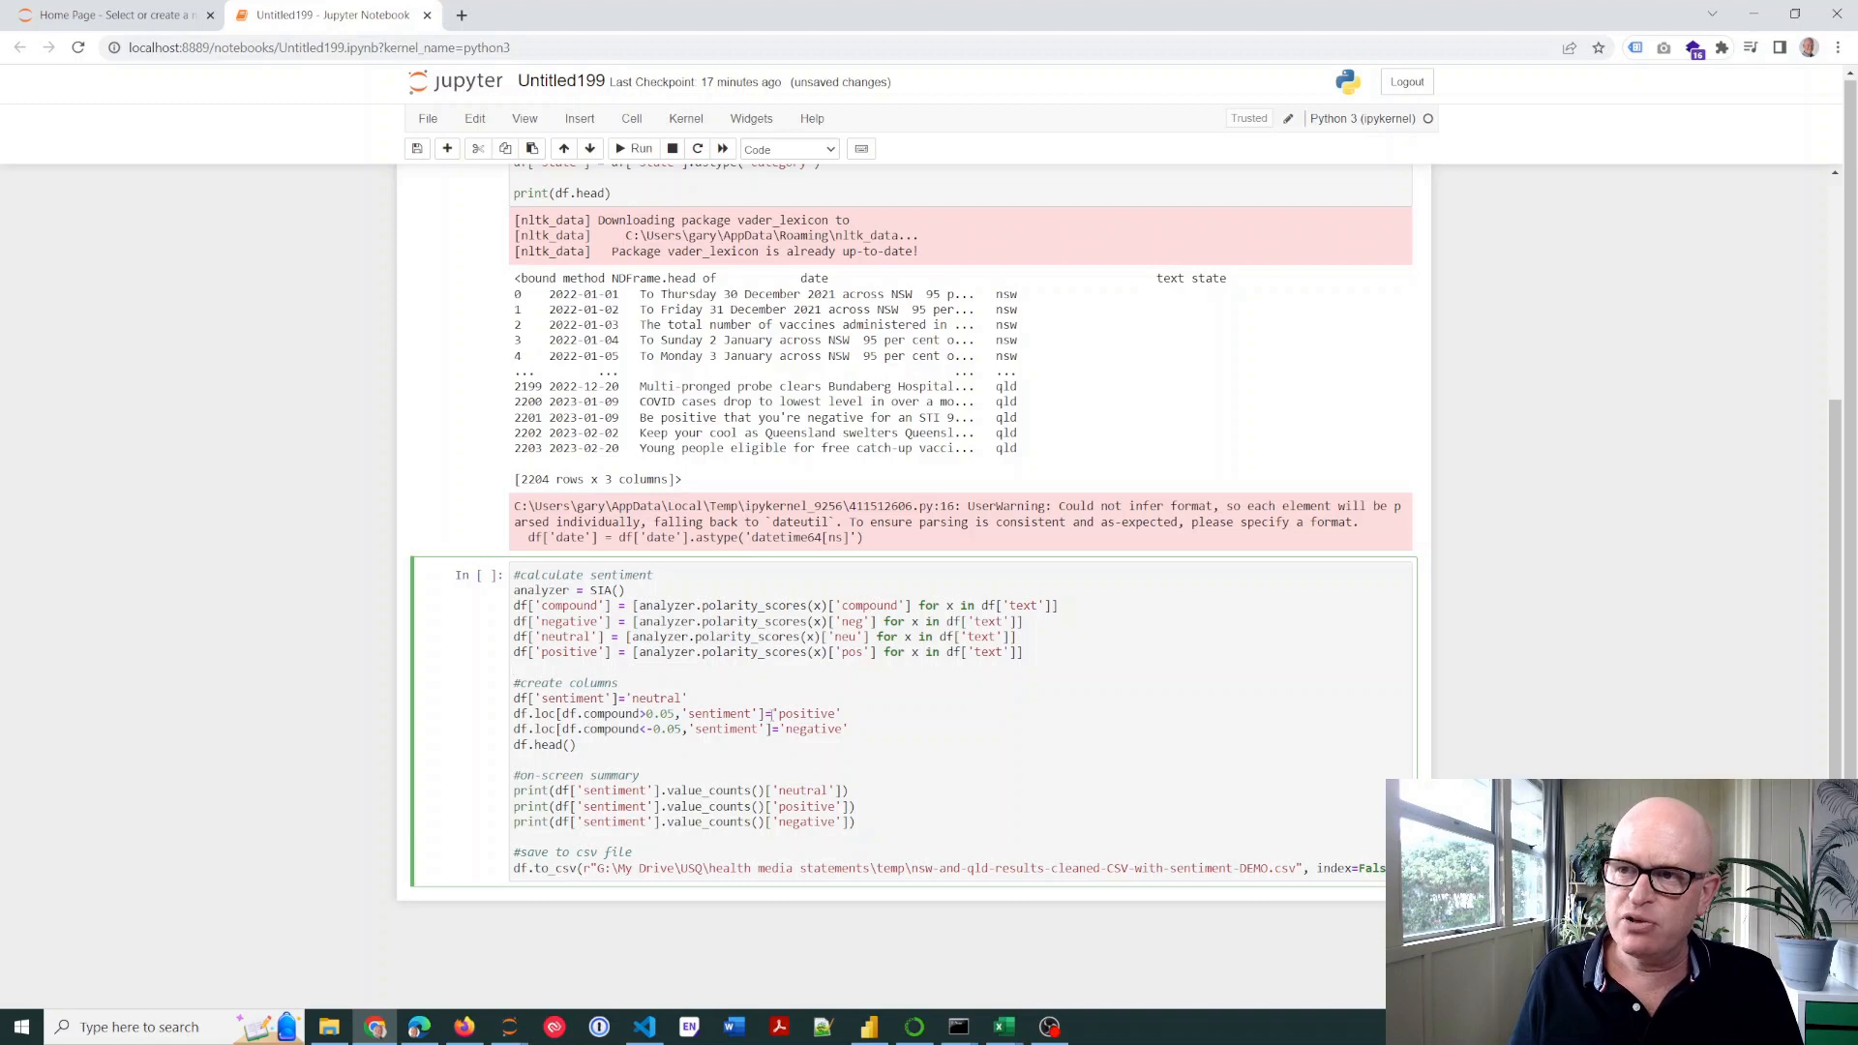
key("ctrl+s")
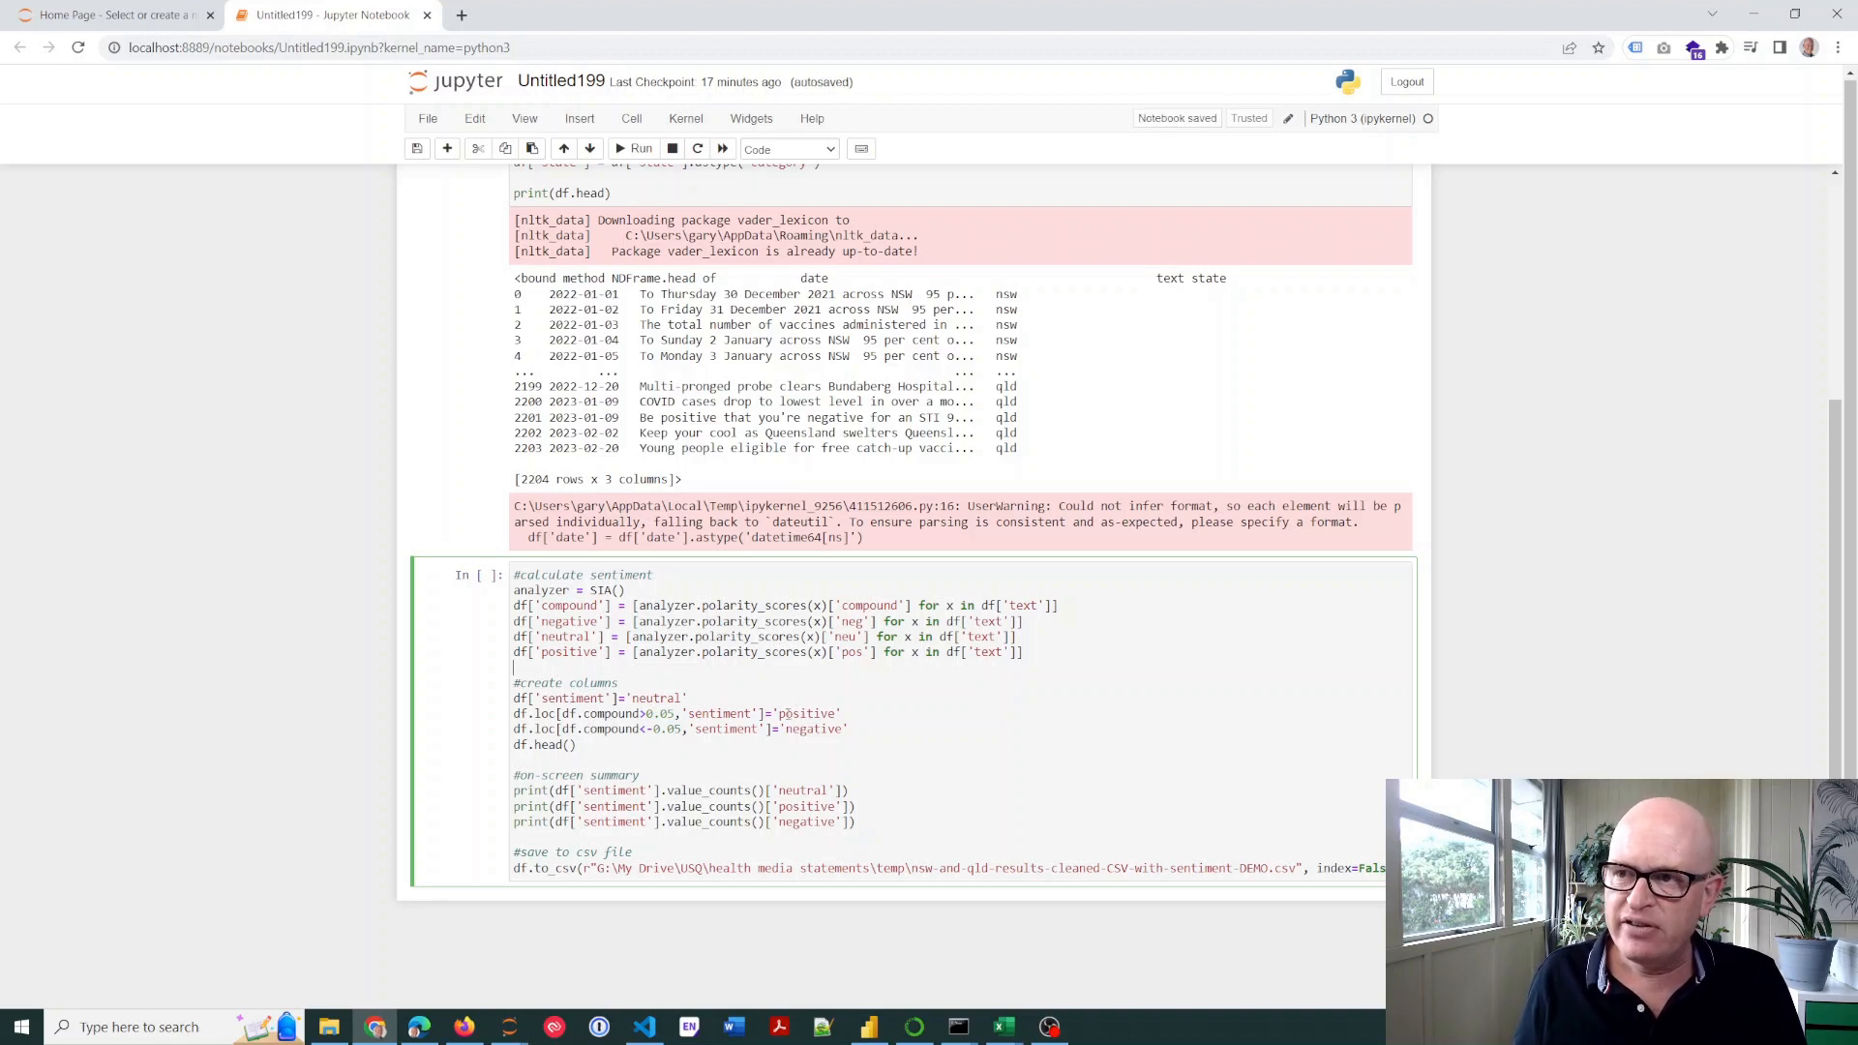
double_click(807, 713)
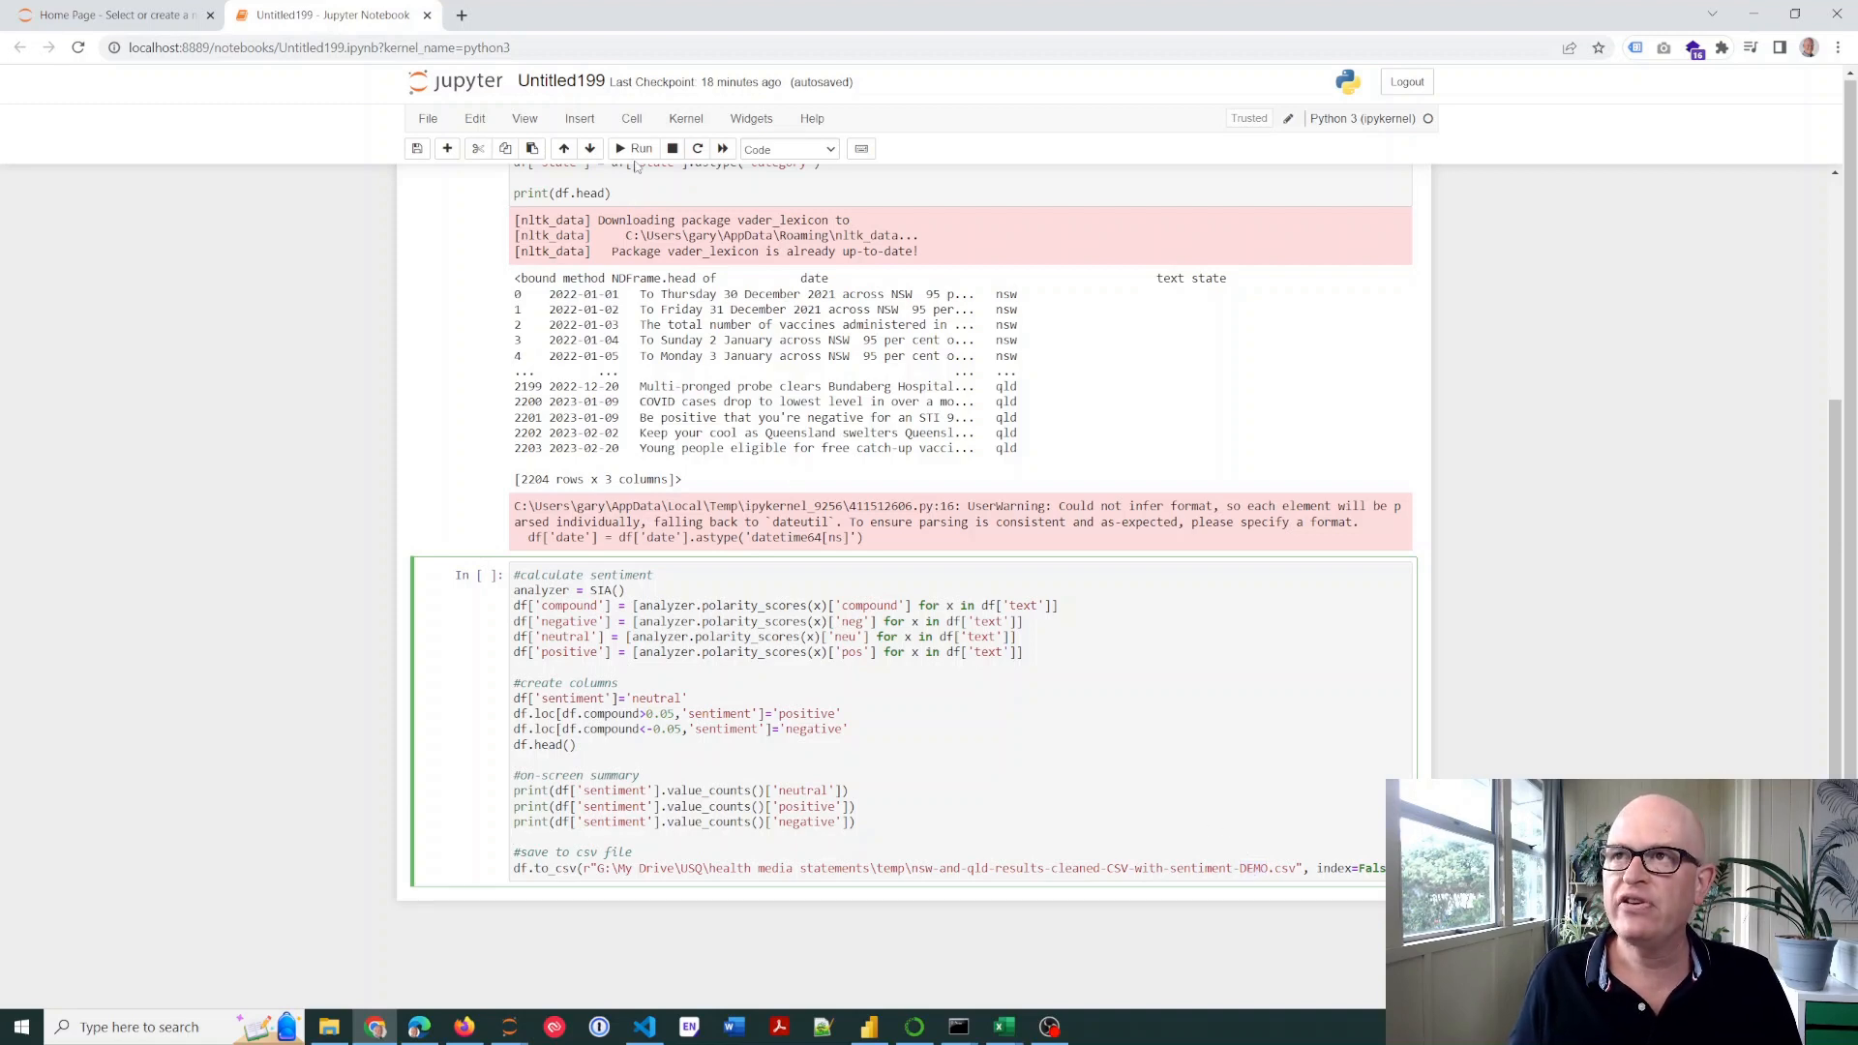
Run the sentiment-scoring cell and highlight the 2204 row count in the earlier output
left_click(639, 148)
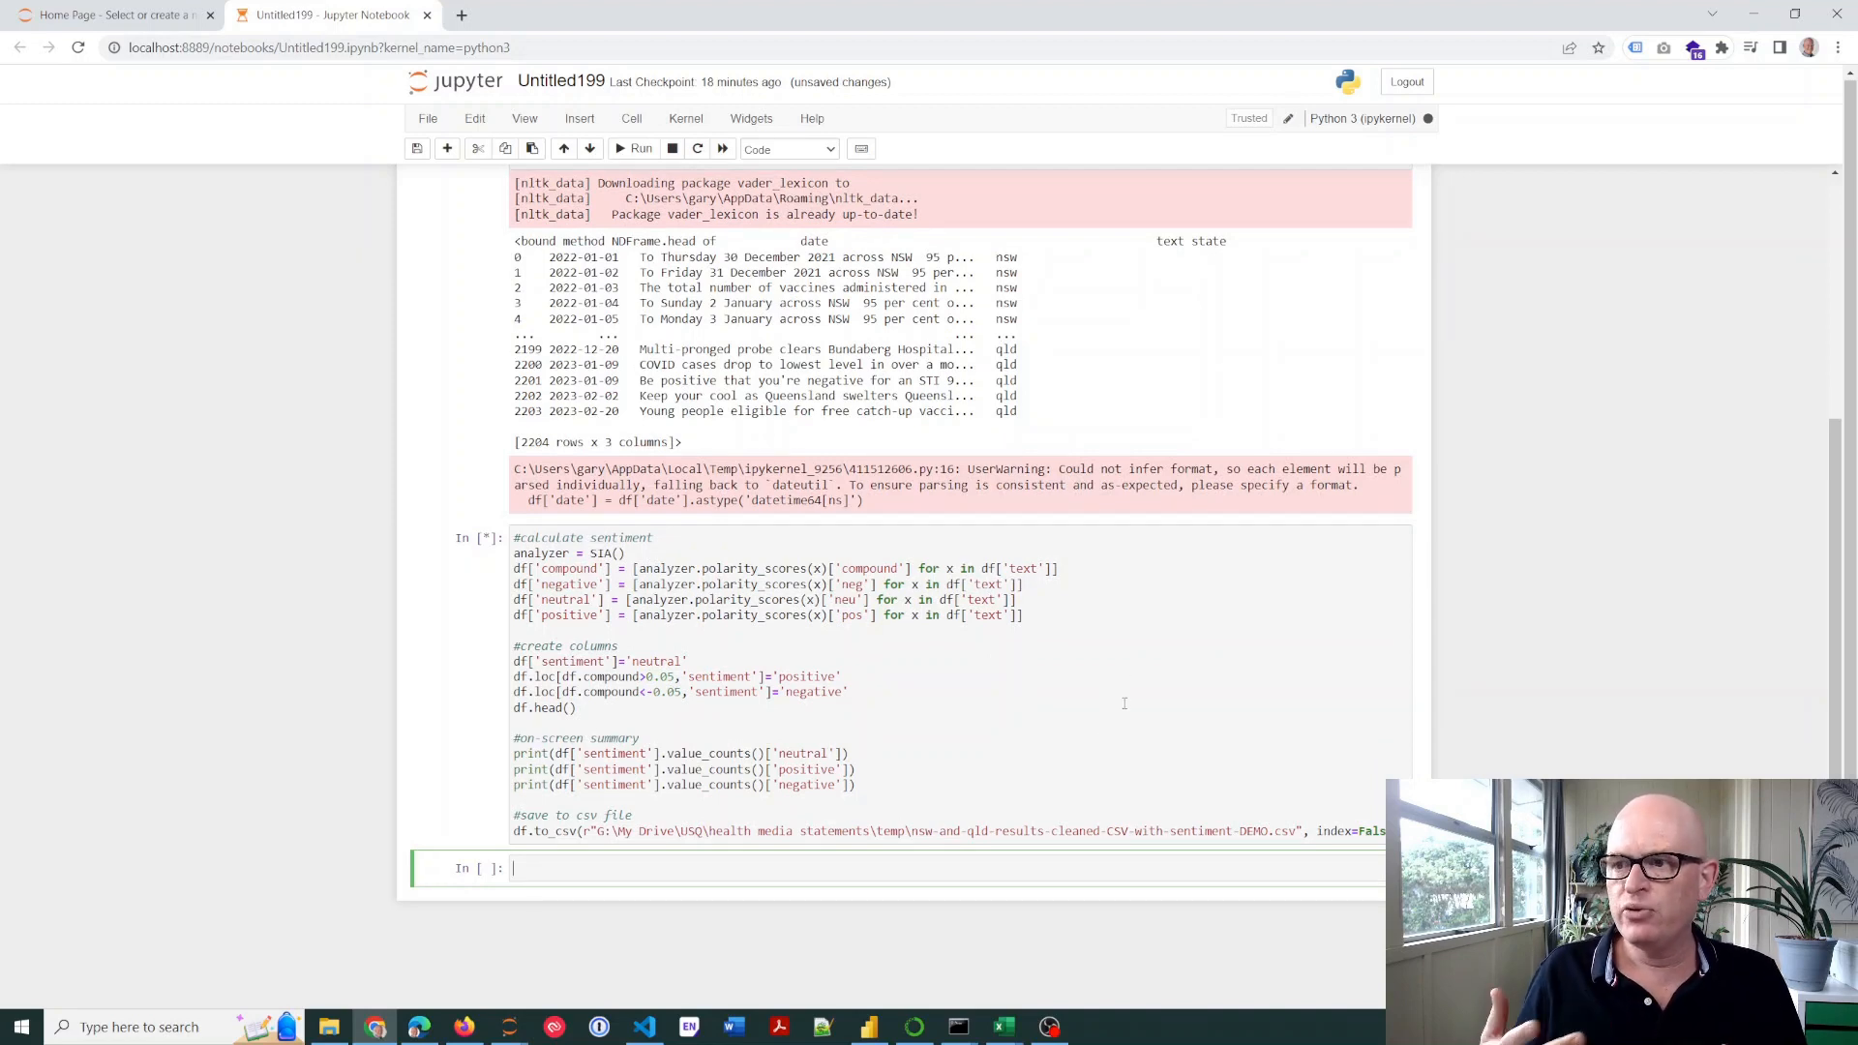
mouse_move(1123, 702)
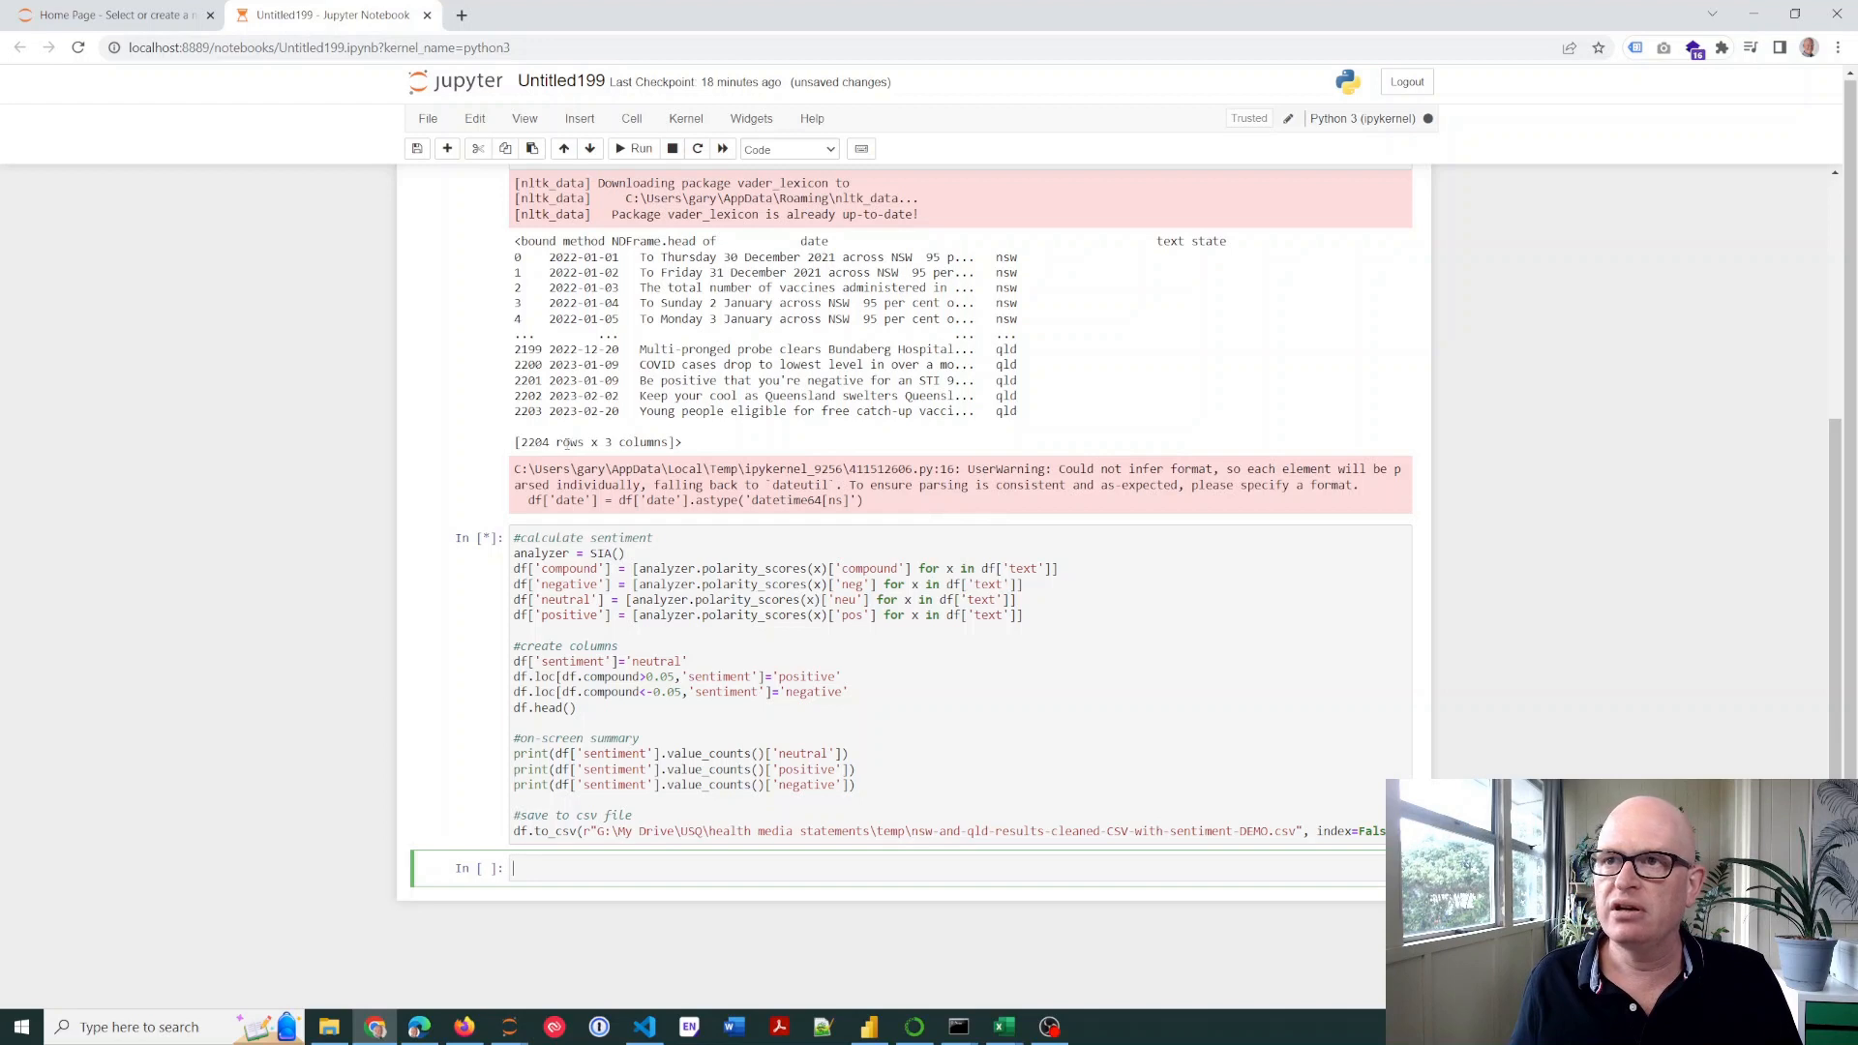
double_click(532, 442)
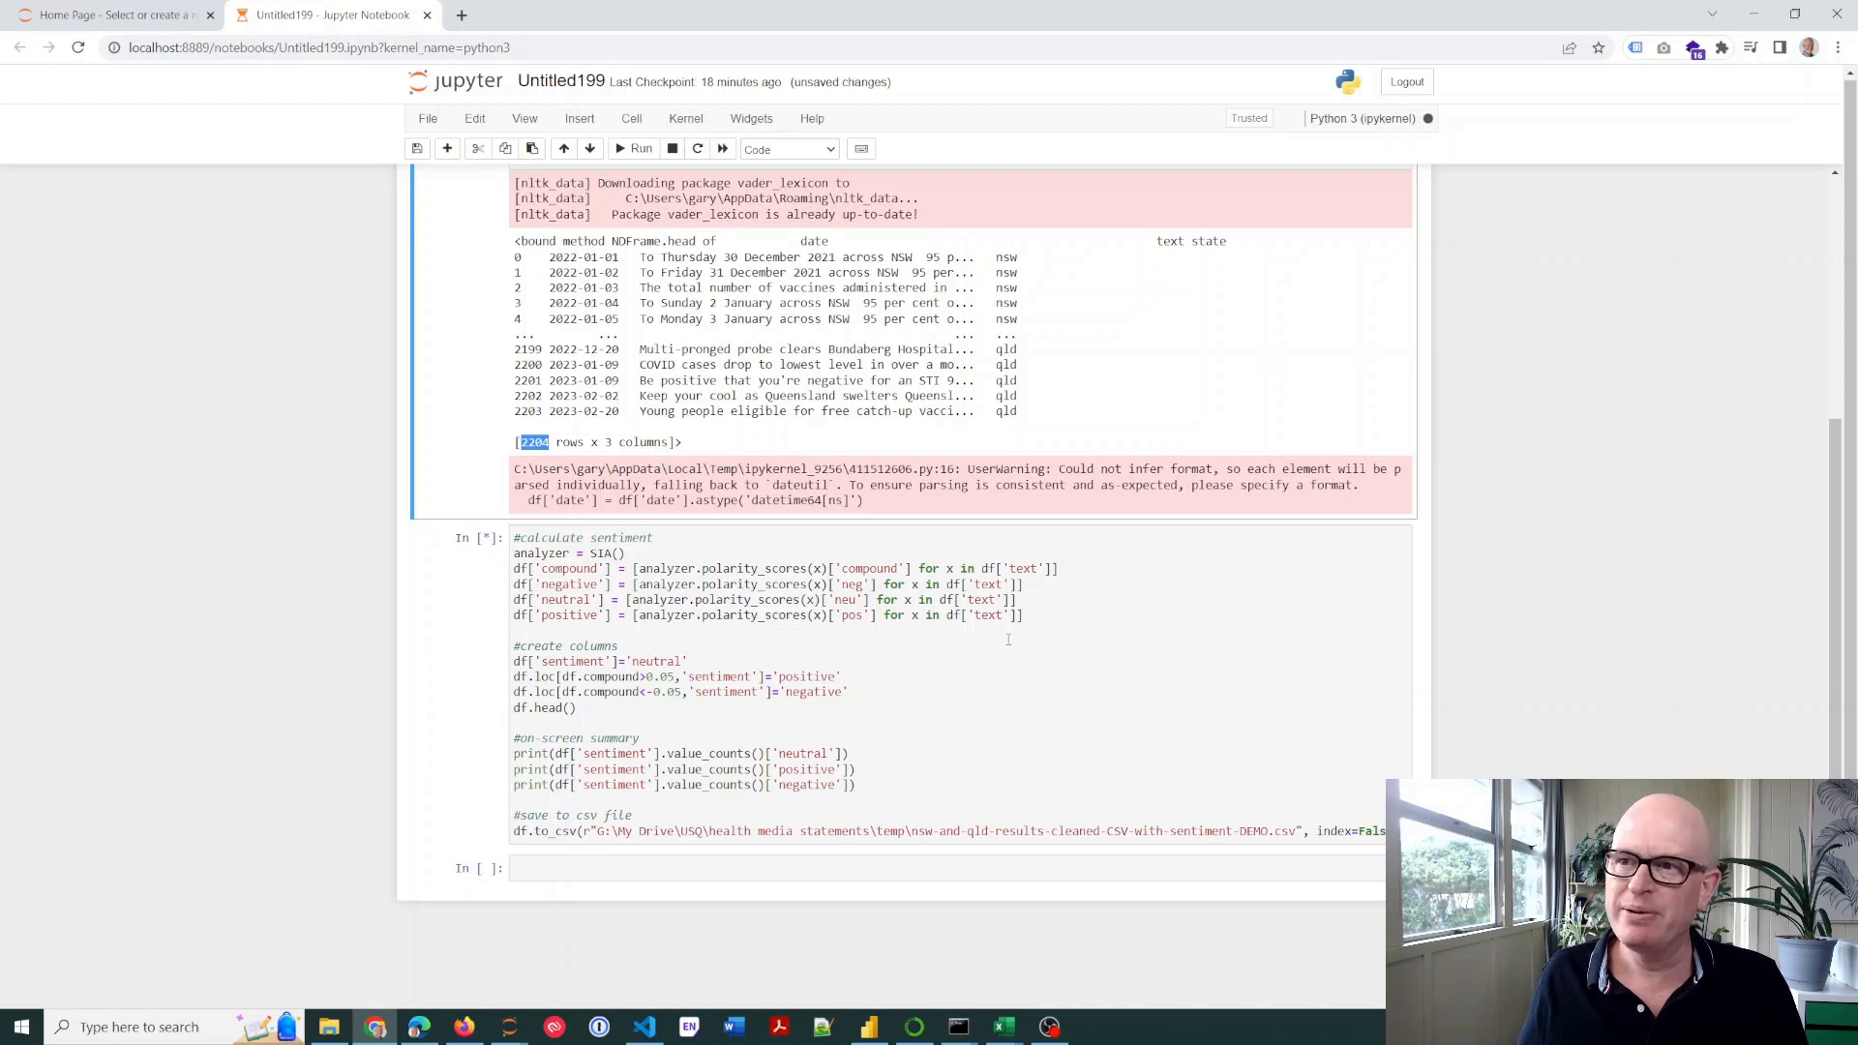
mouse_move(1009, 631)
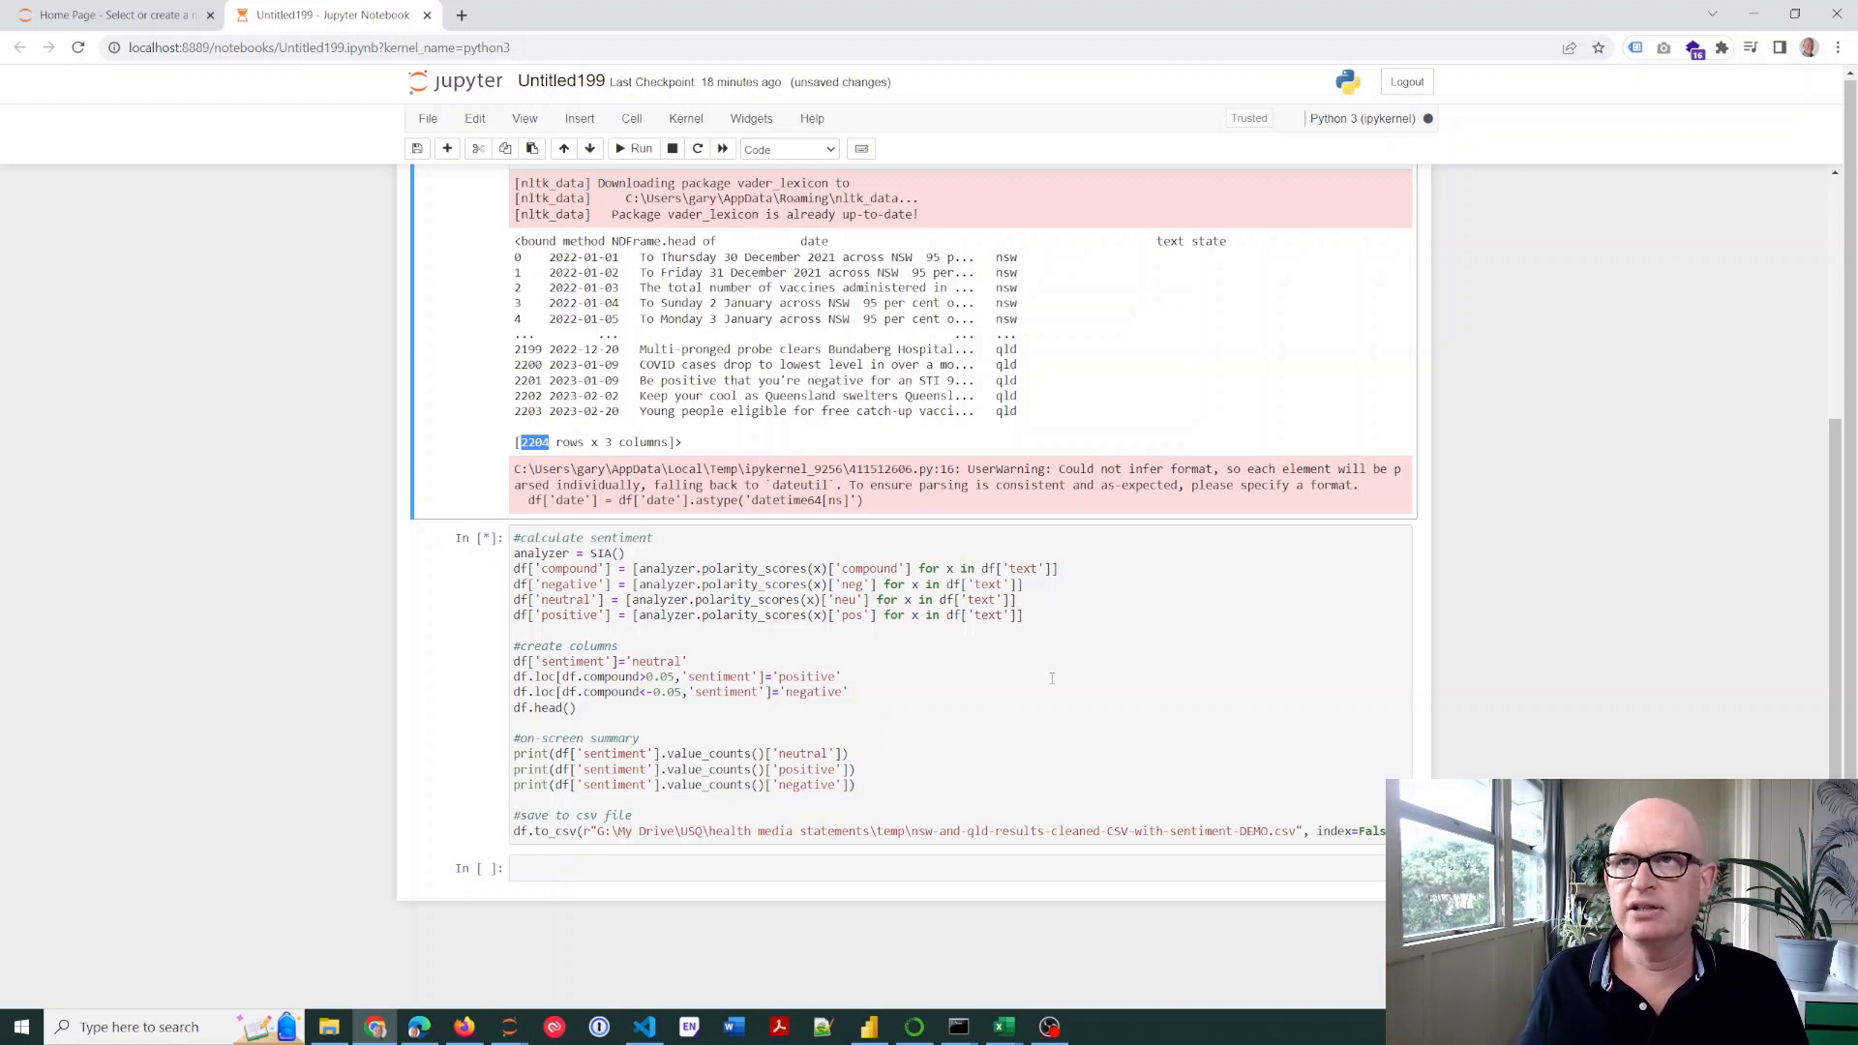
mouse_move(1057, 646)
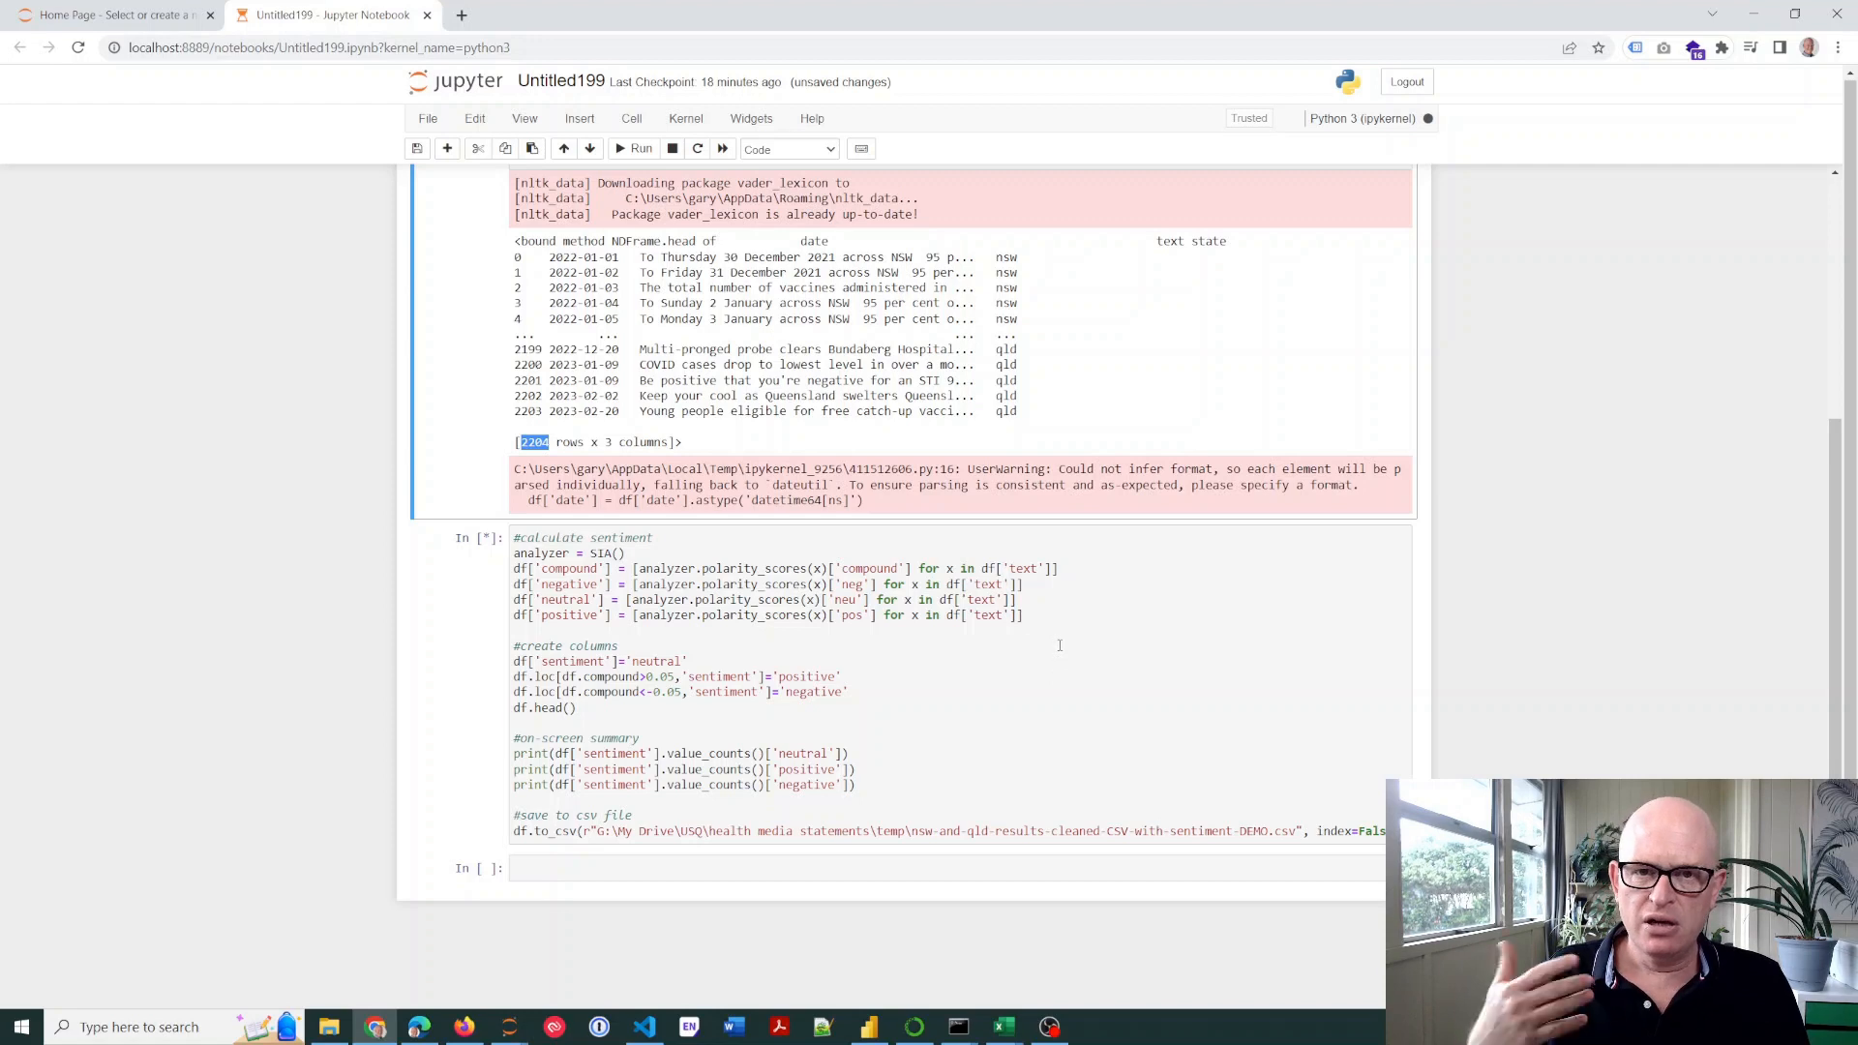
mouse_move(1071, 649)
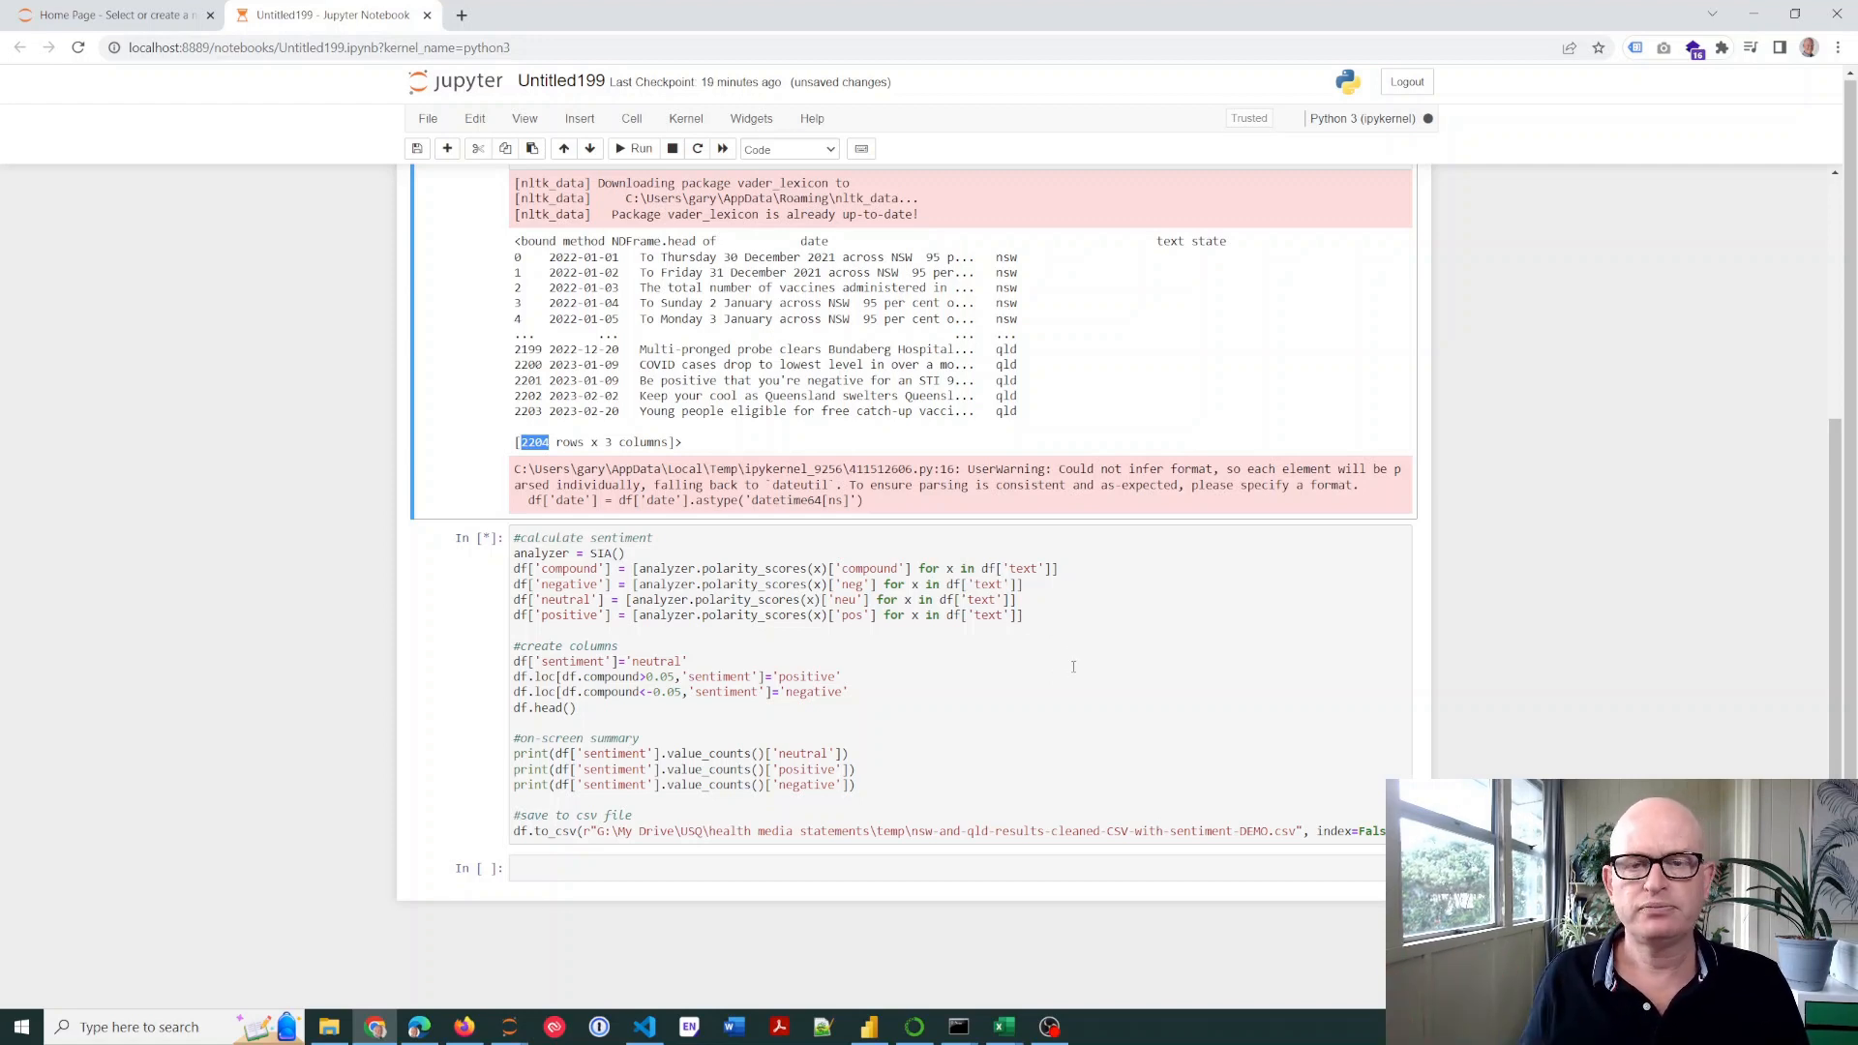
left_click(640, 148)
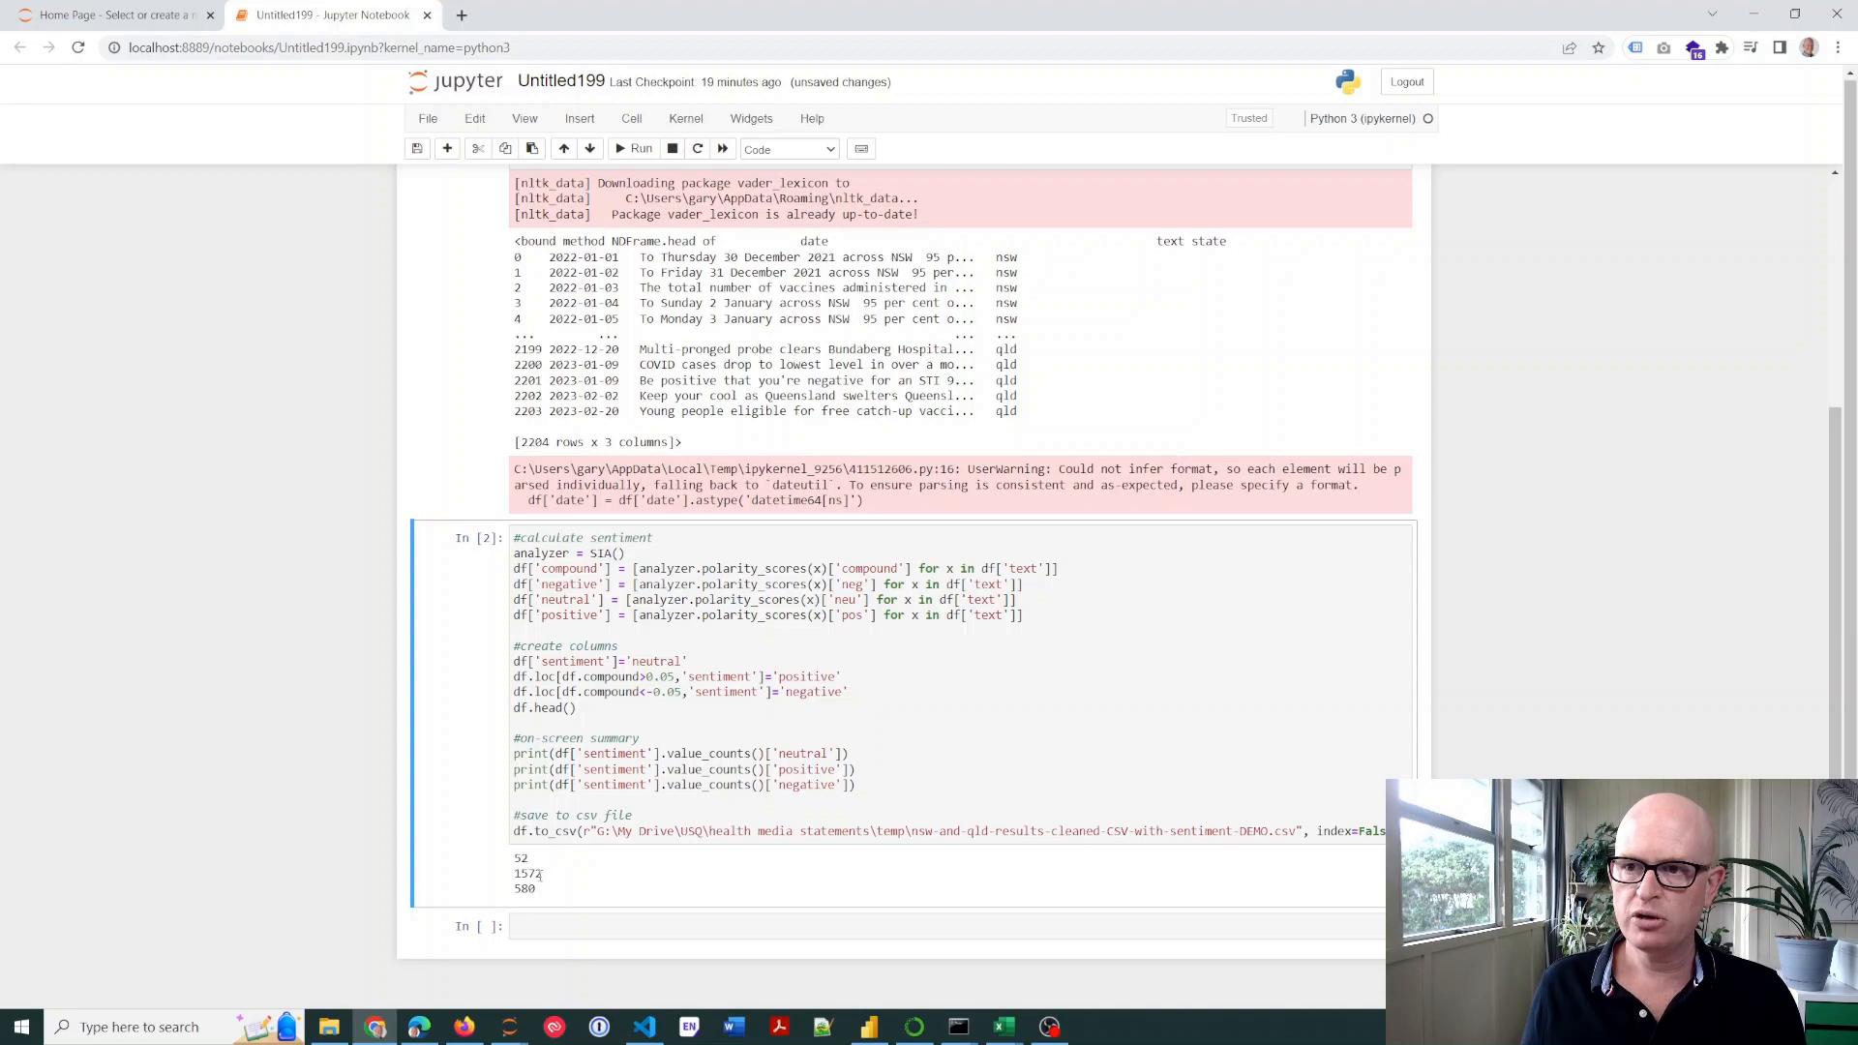
Highlight the 580 and 1572 counts, save, and select the DEMO CSV in the temp folder
double_click(526, 872)
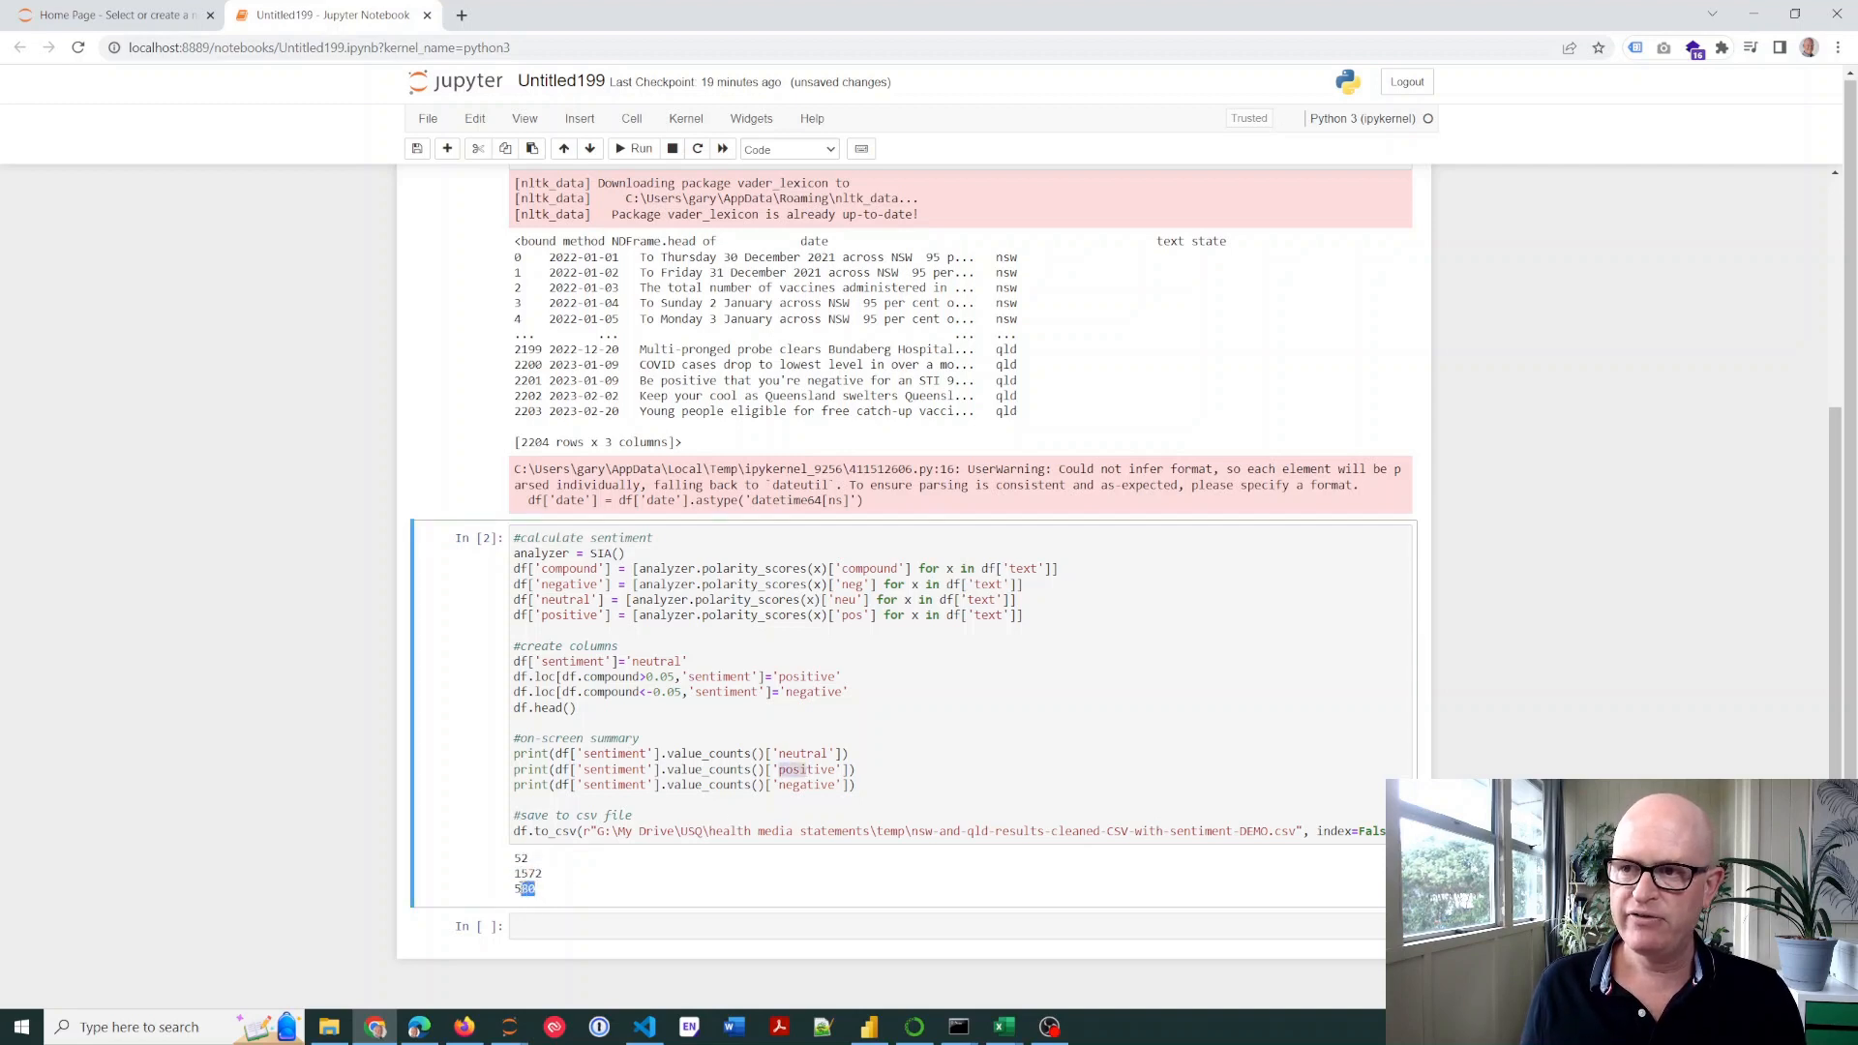
left_click(862, 769)
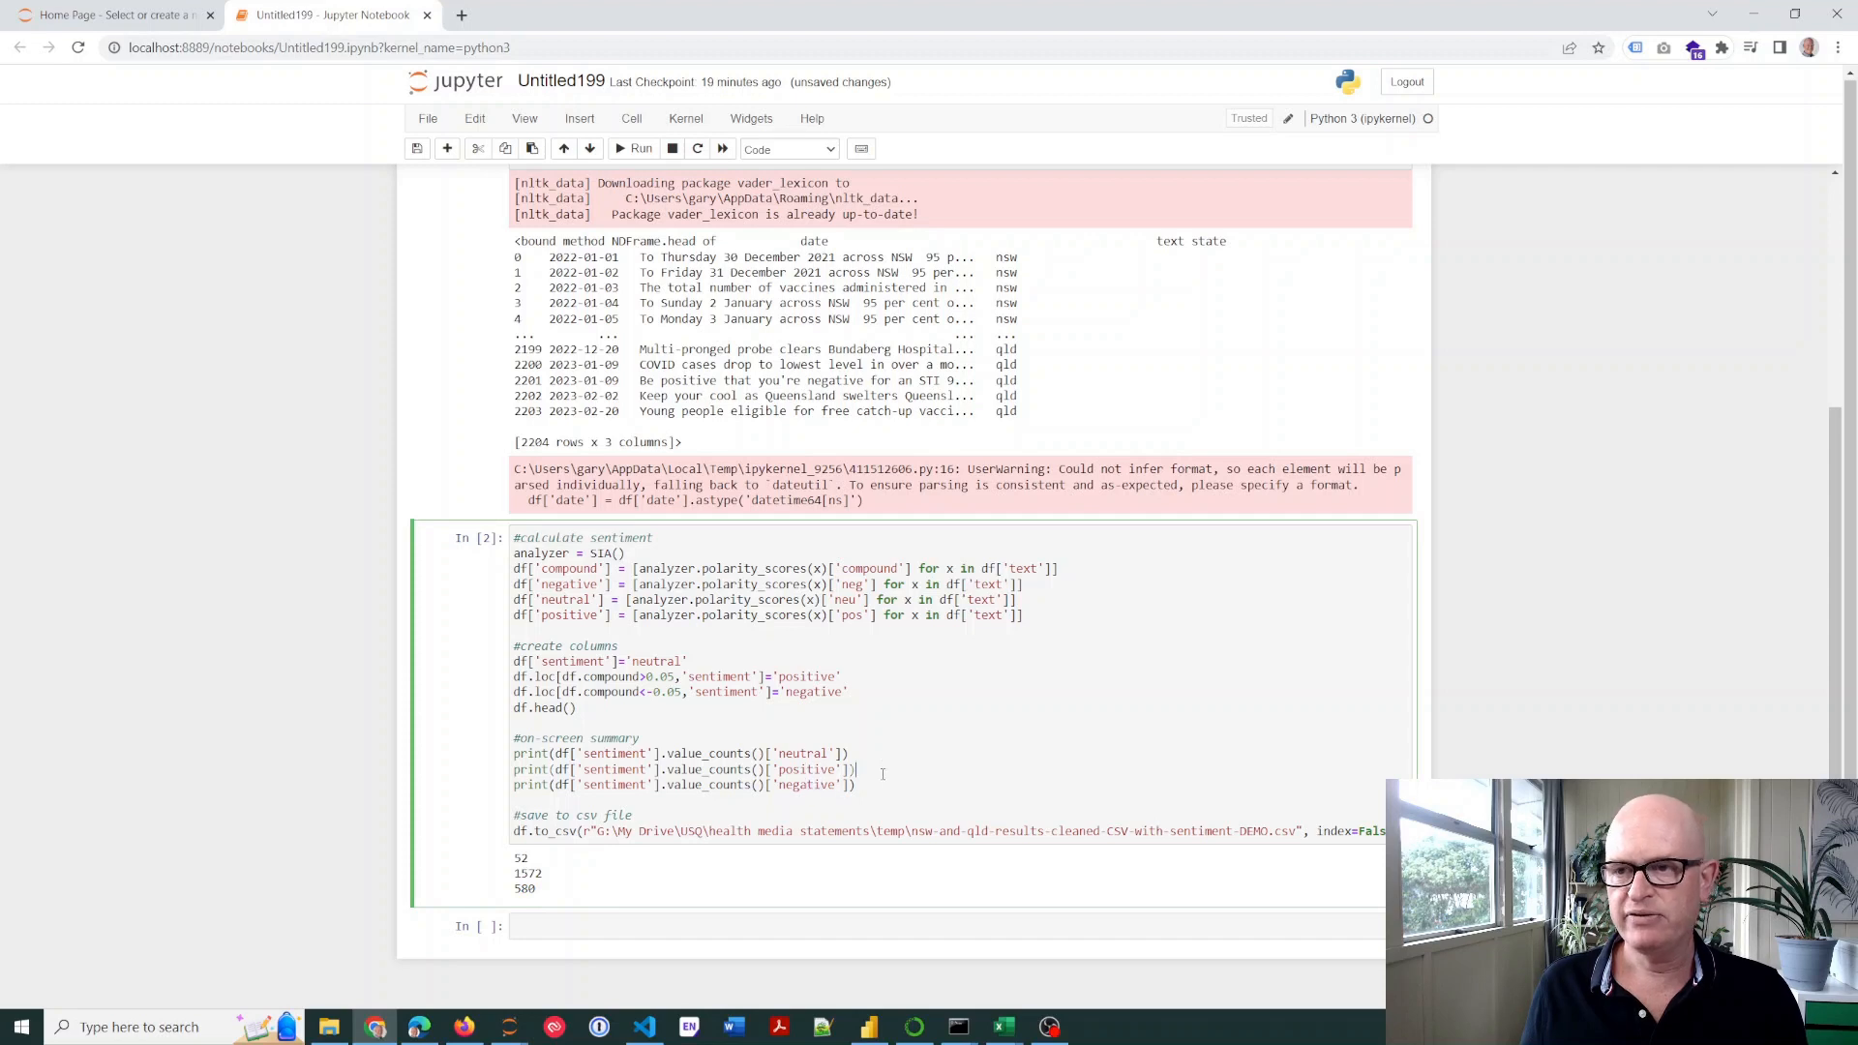
double_click(526, 872)
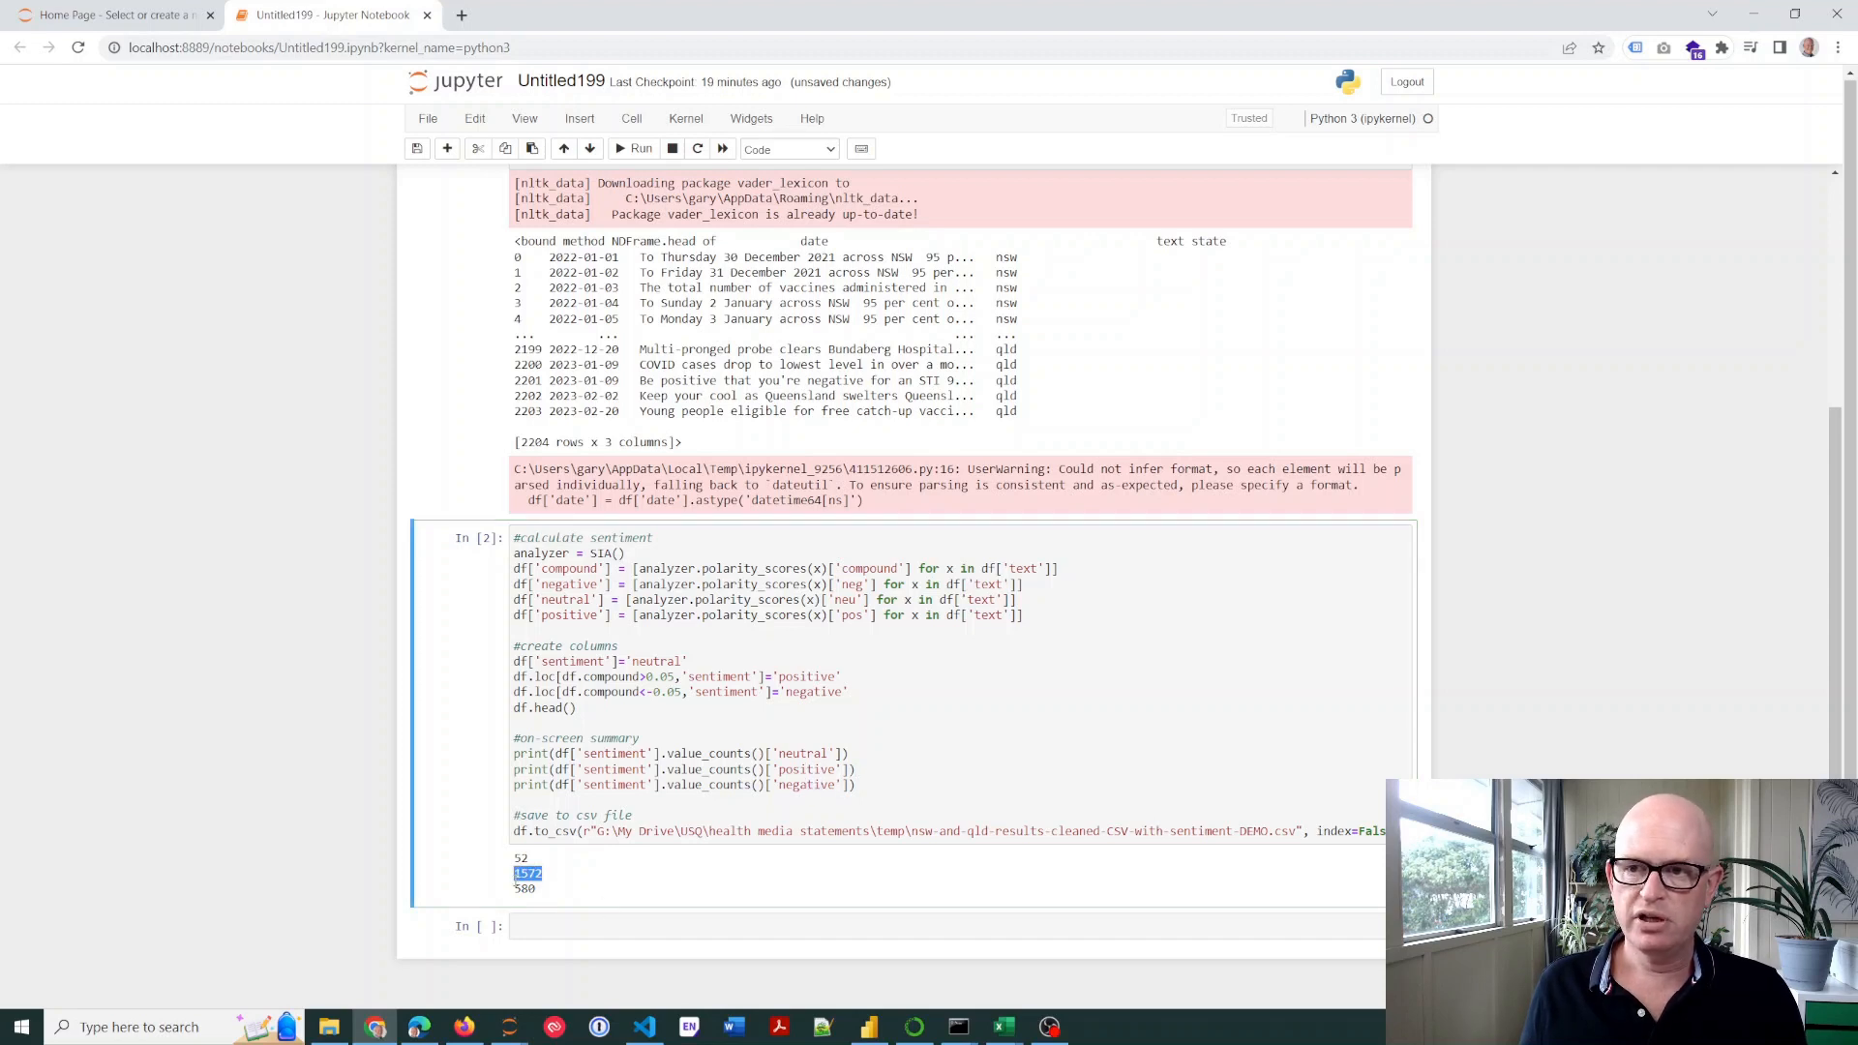
key("ctrl+s")
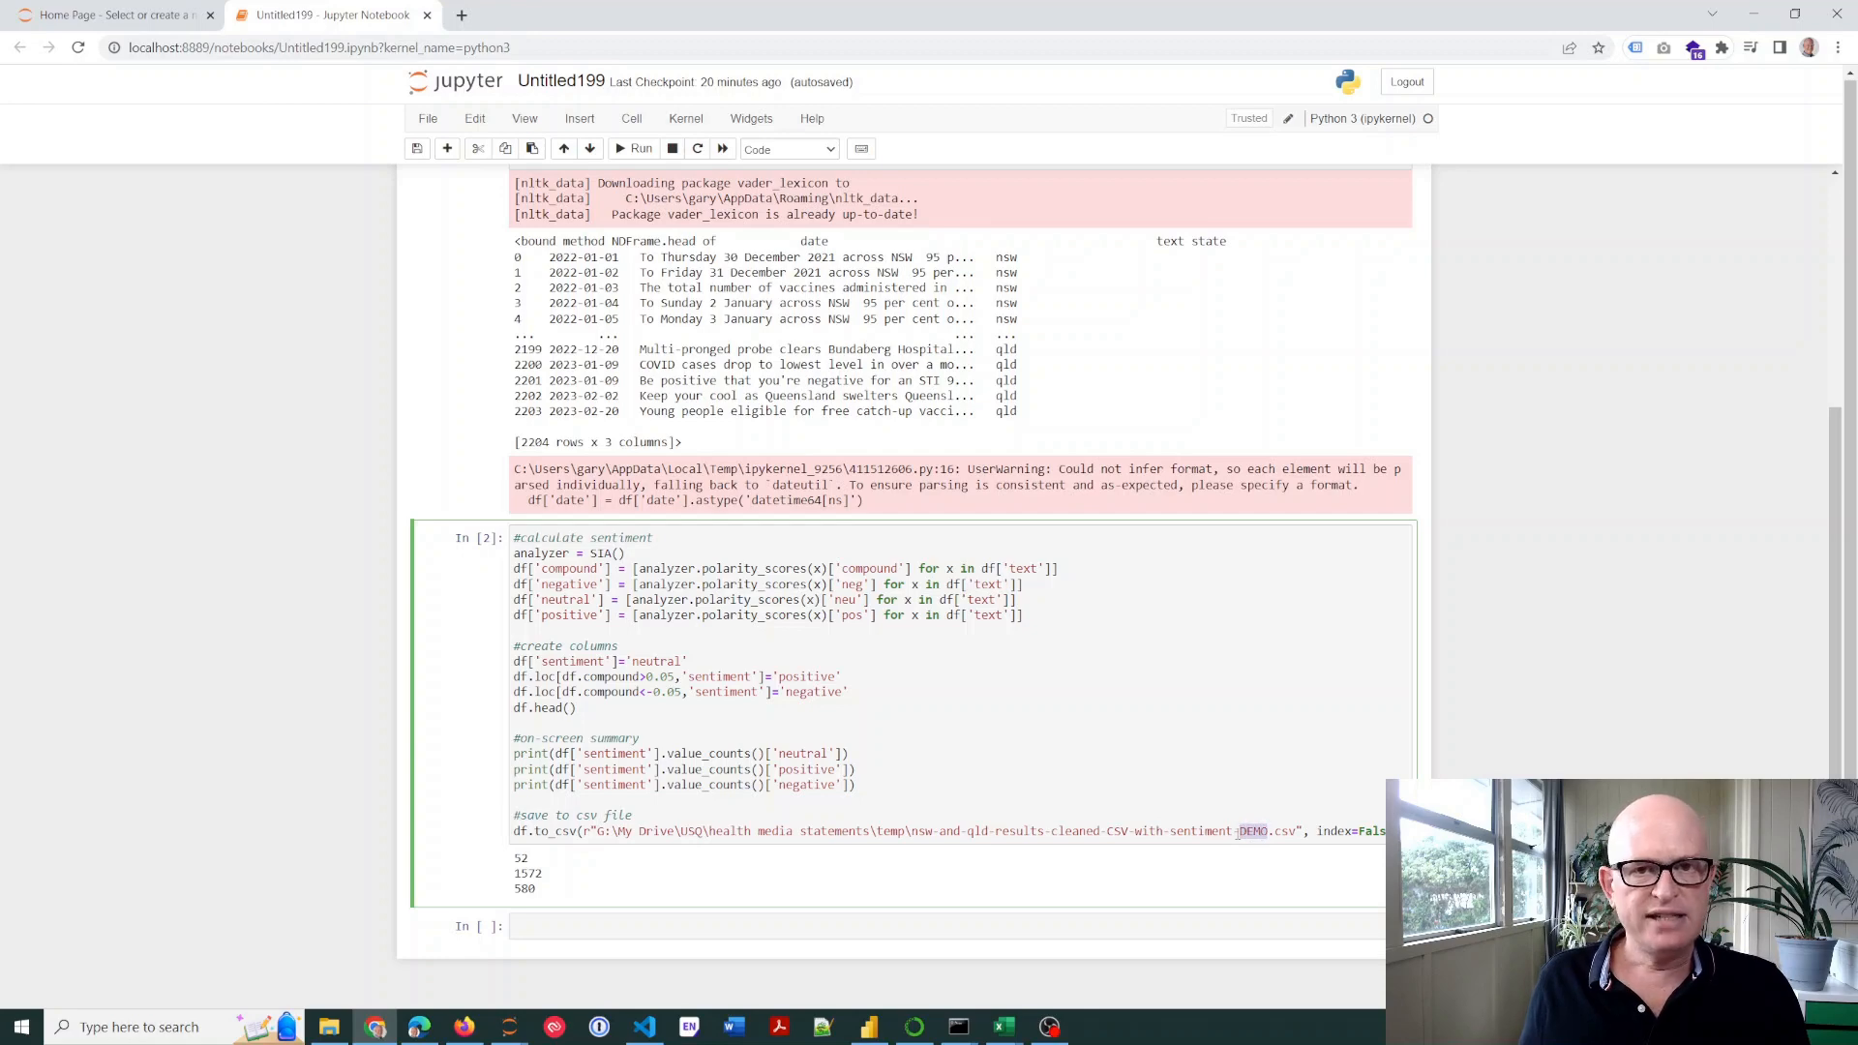
mouse_move(496, 997)
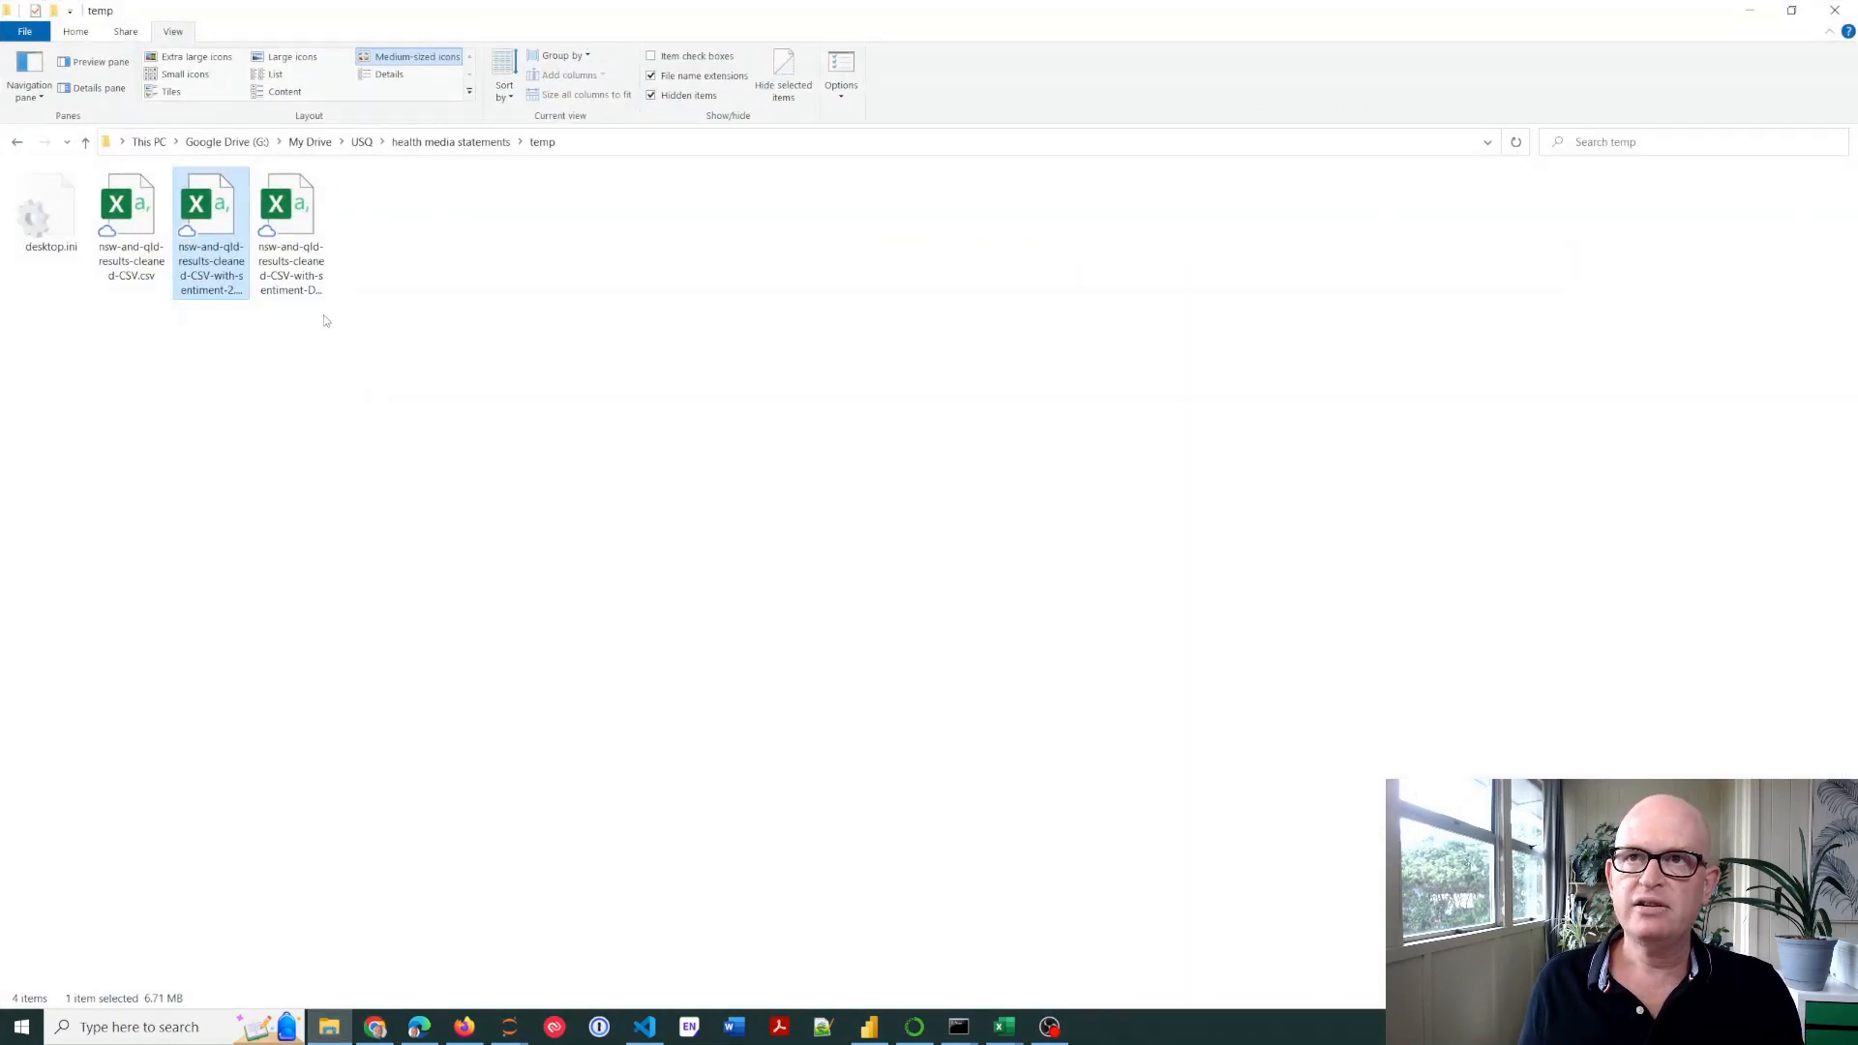
left_click(290, 231)
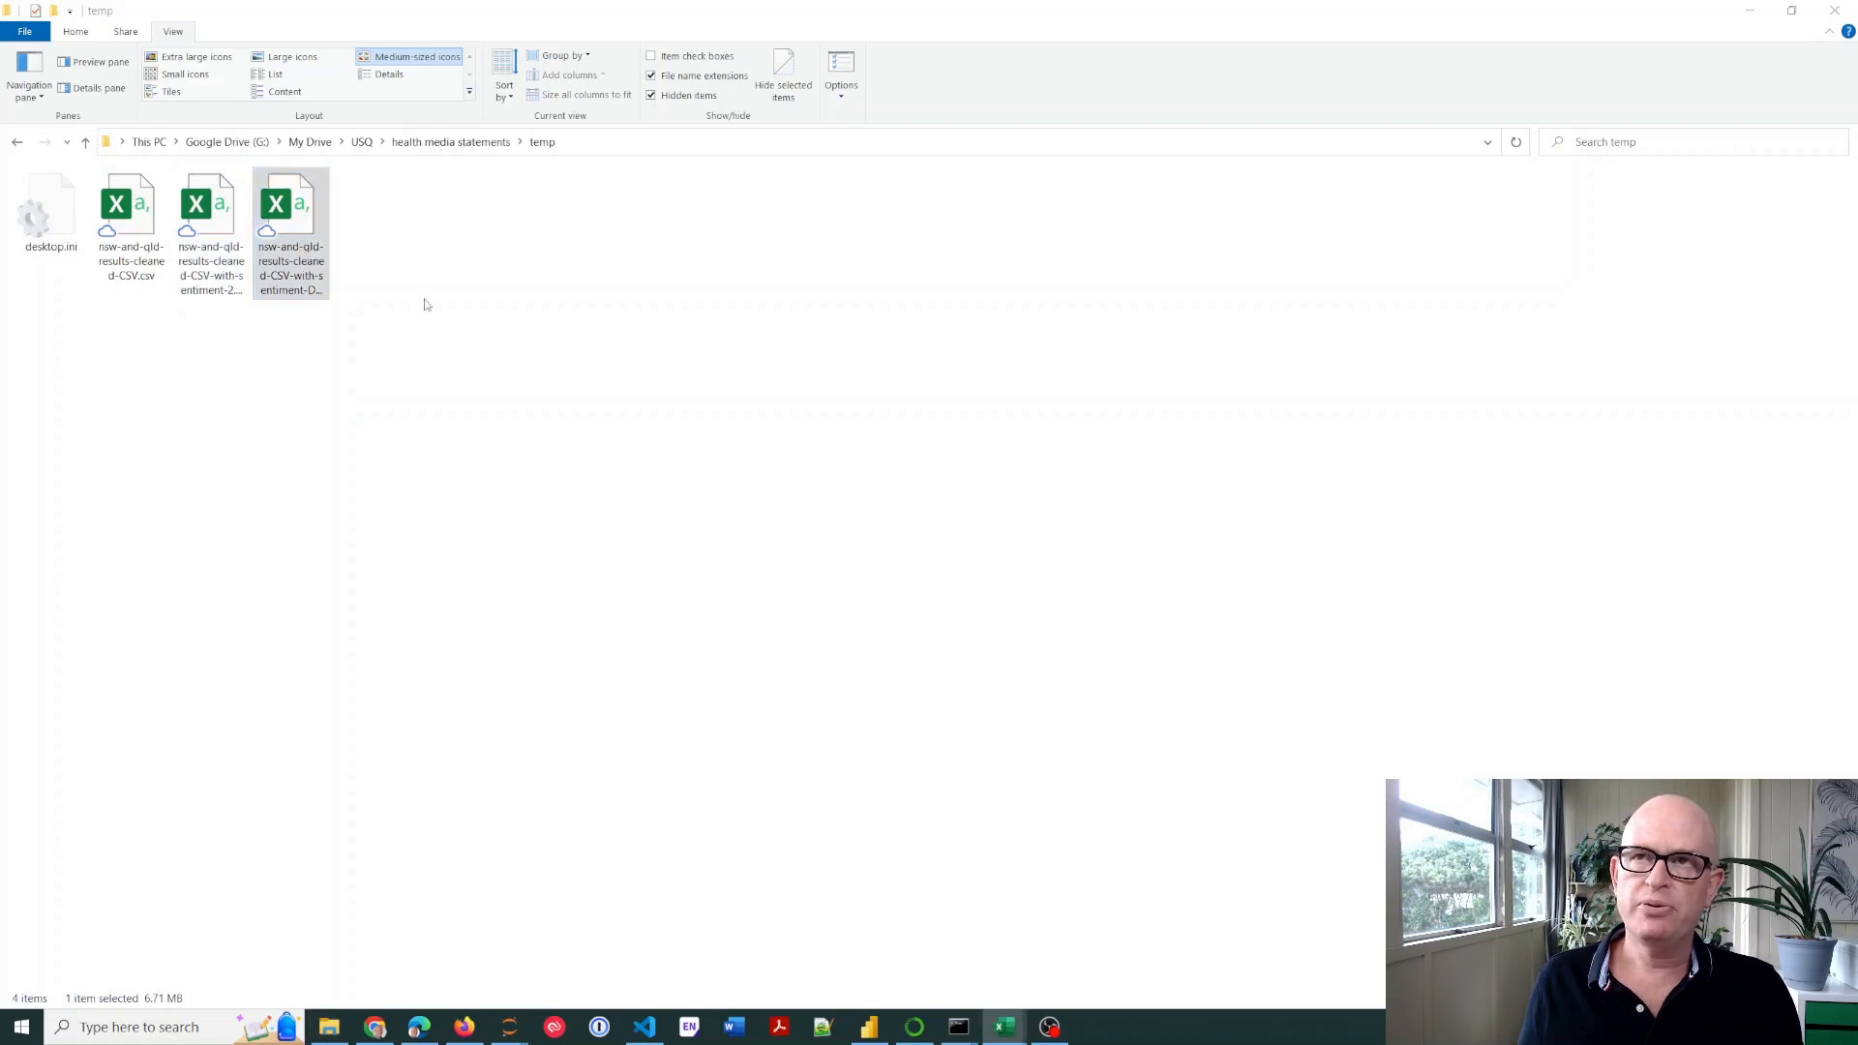
mouse_move(1024, 884)
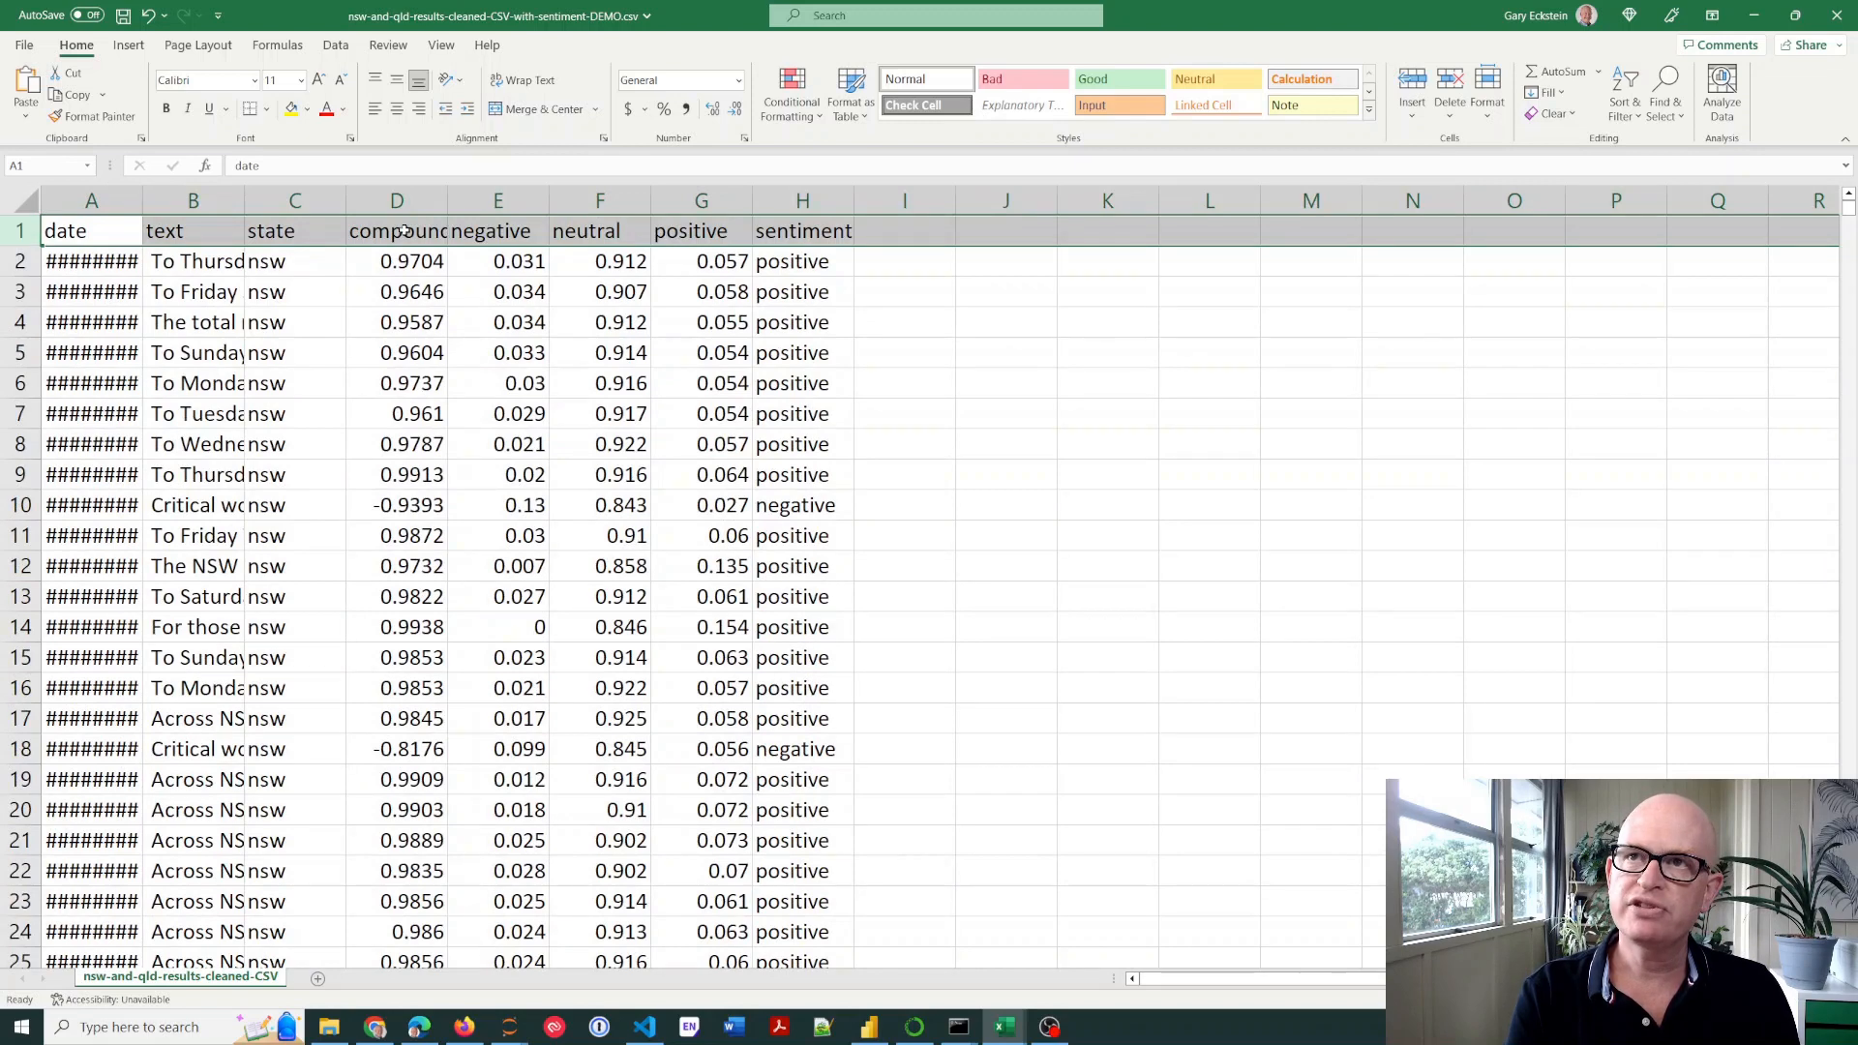
Select sentiment labels H2:H5 in the DEMO CSV, then clear the selection
left_click(598, 230)
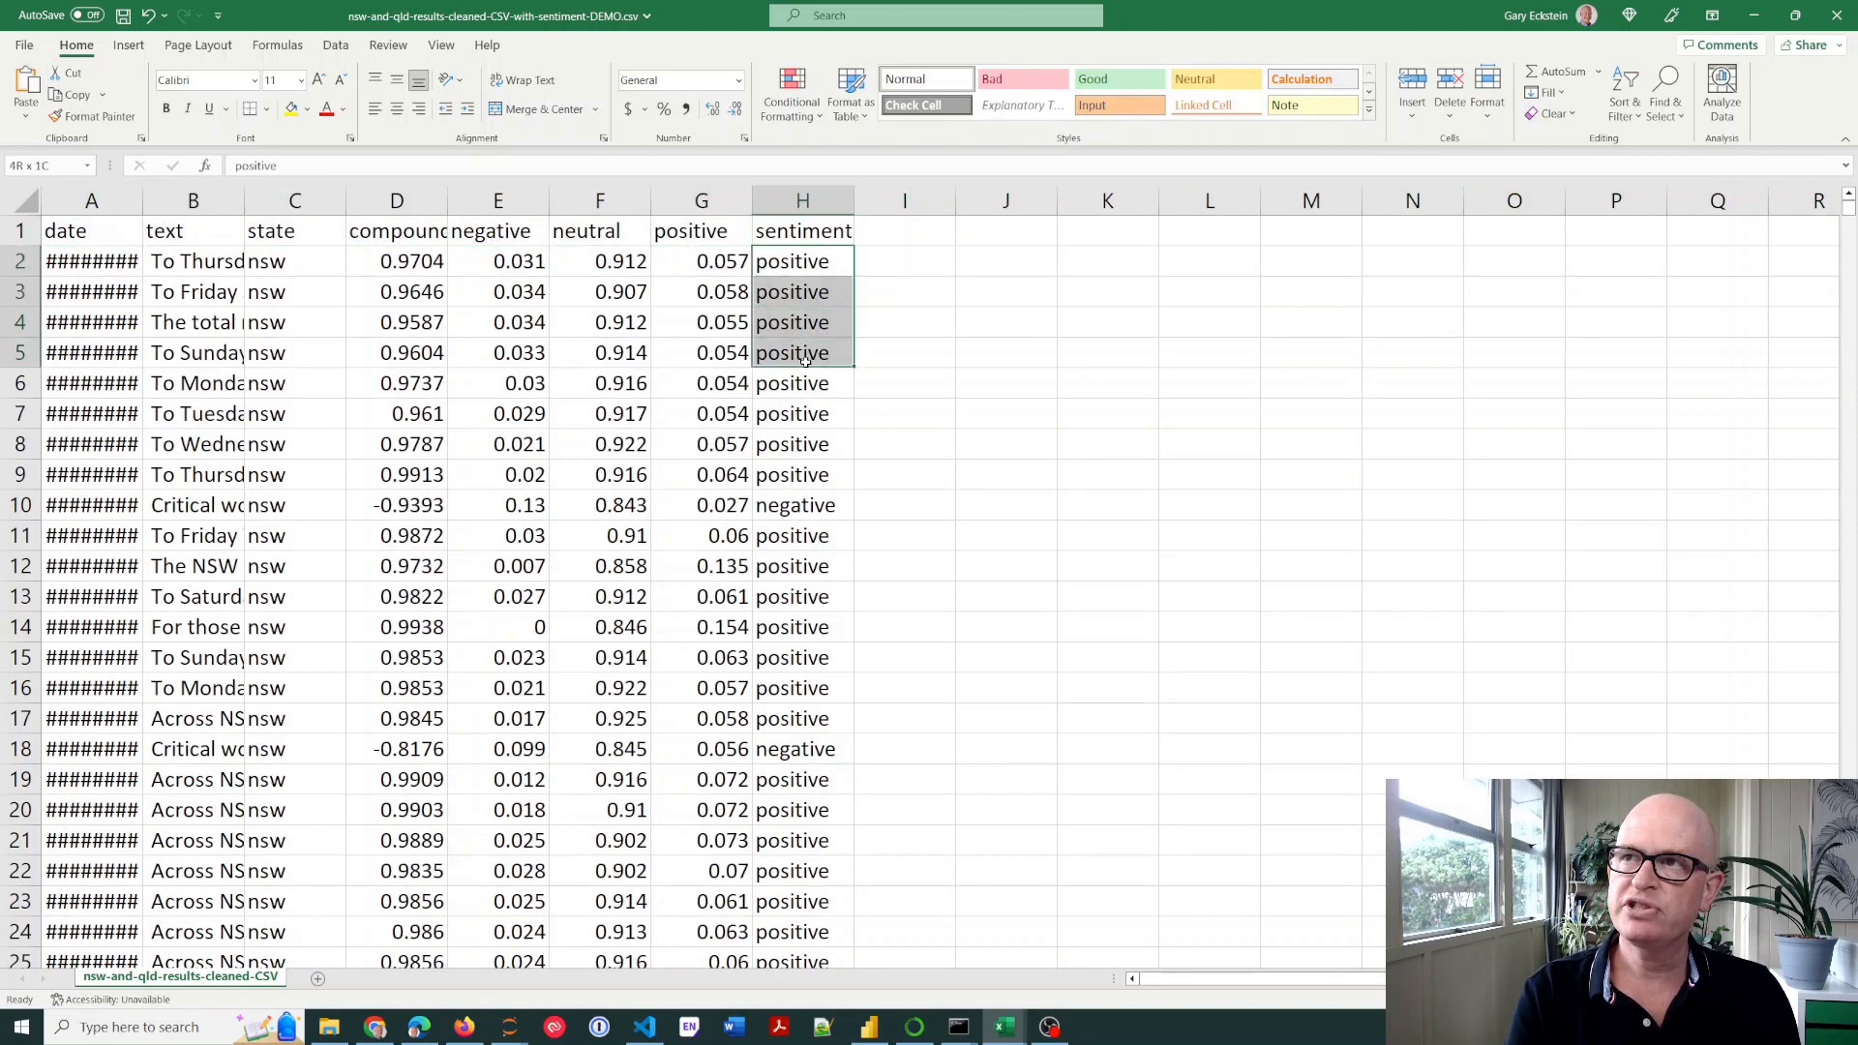
left_click(1107, 321)
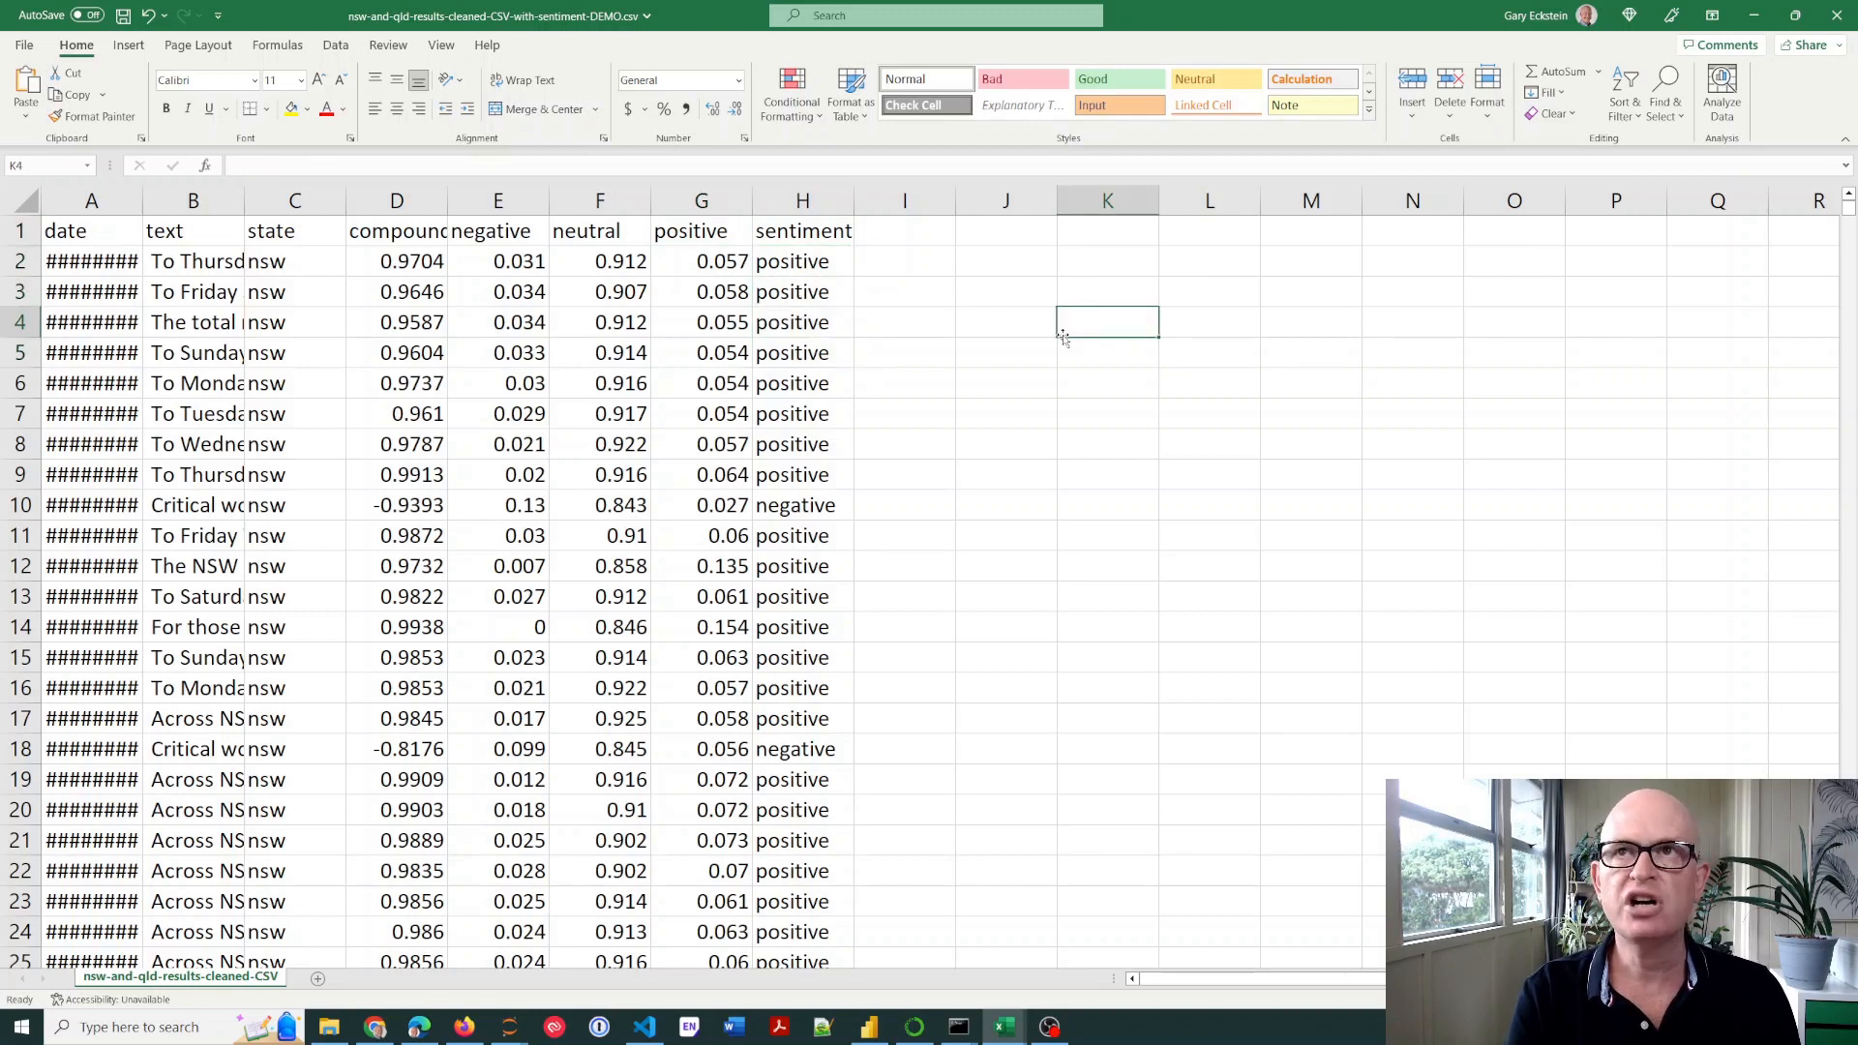